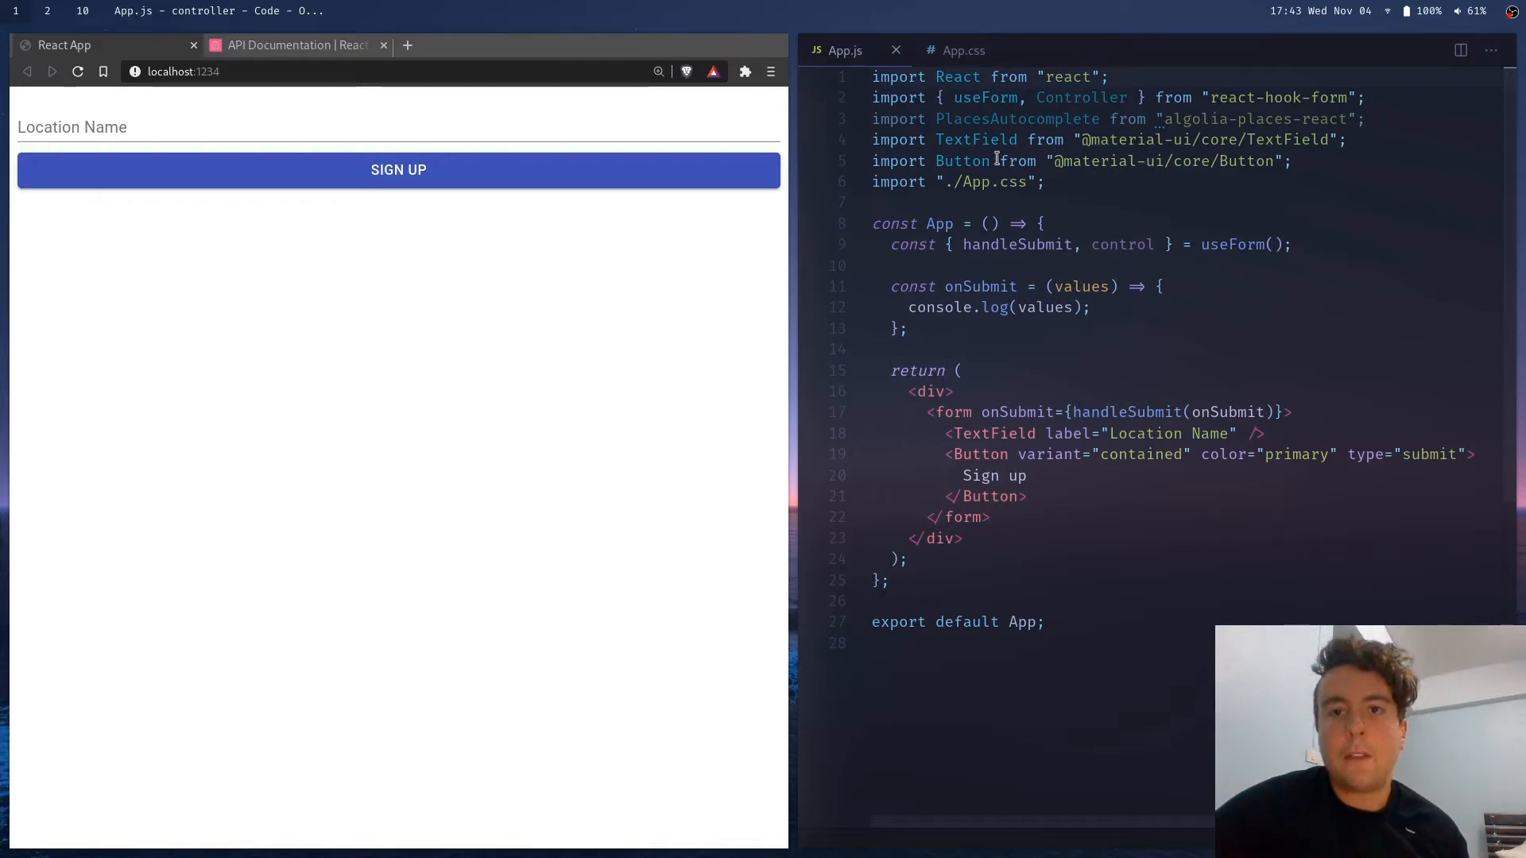
mouse_move(741, 150)
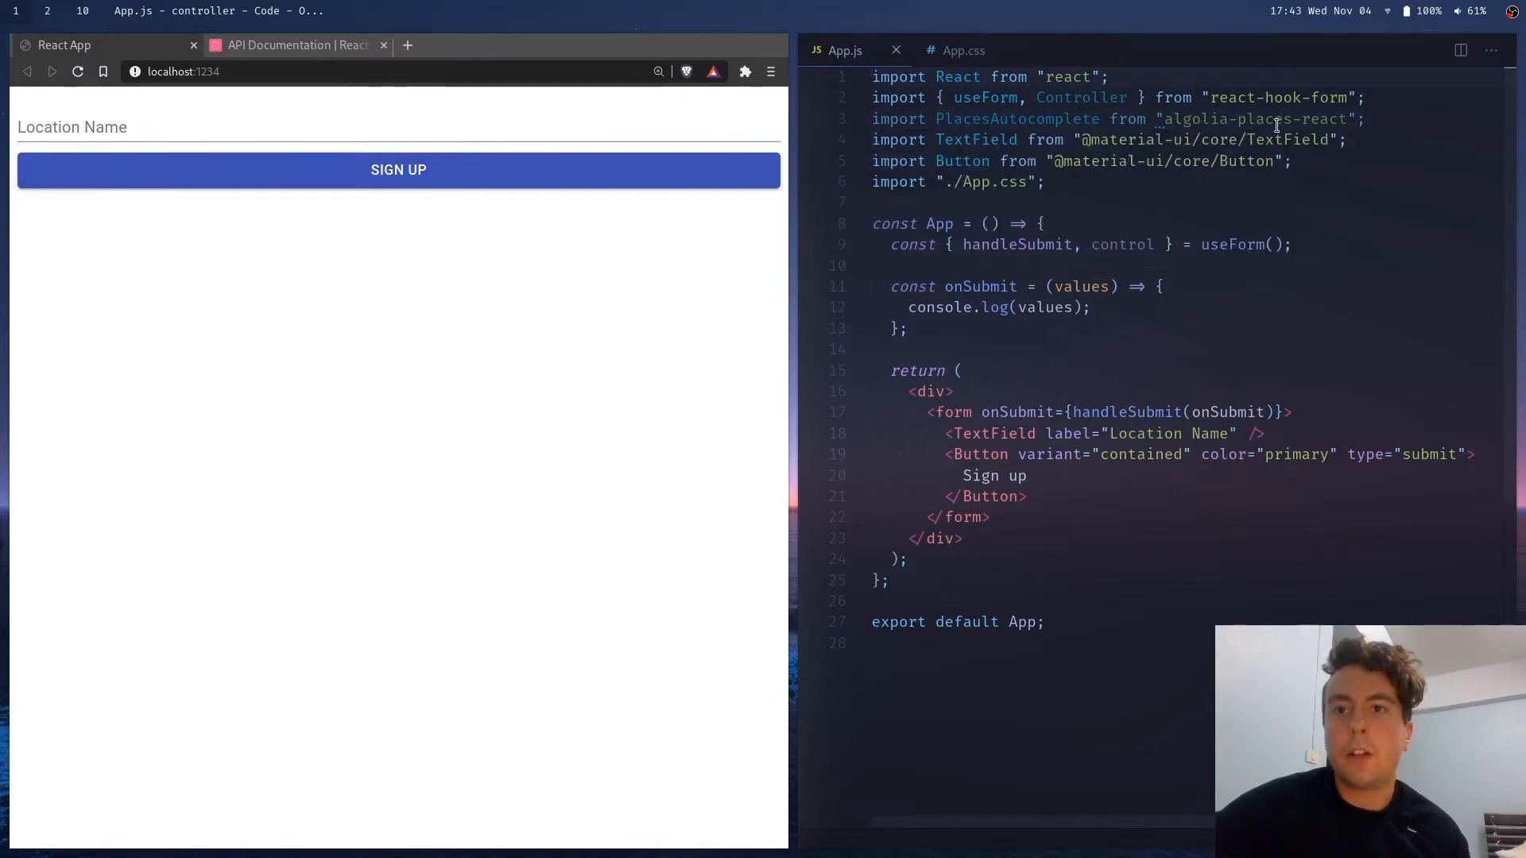
mouse_move(1253, 119)
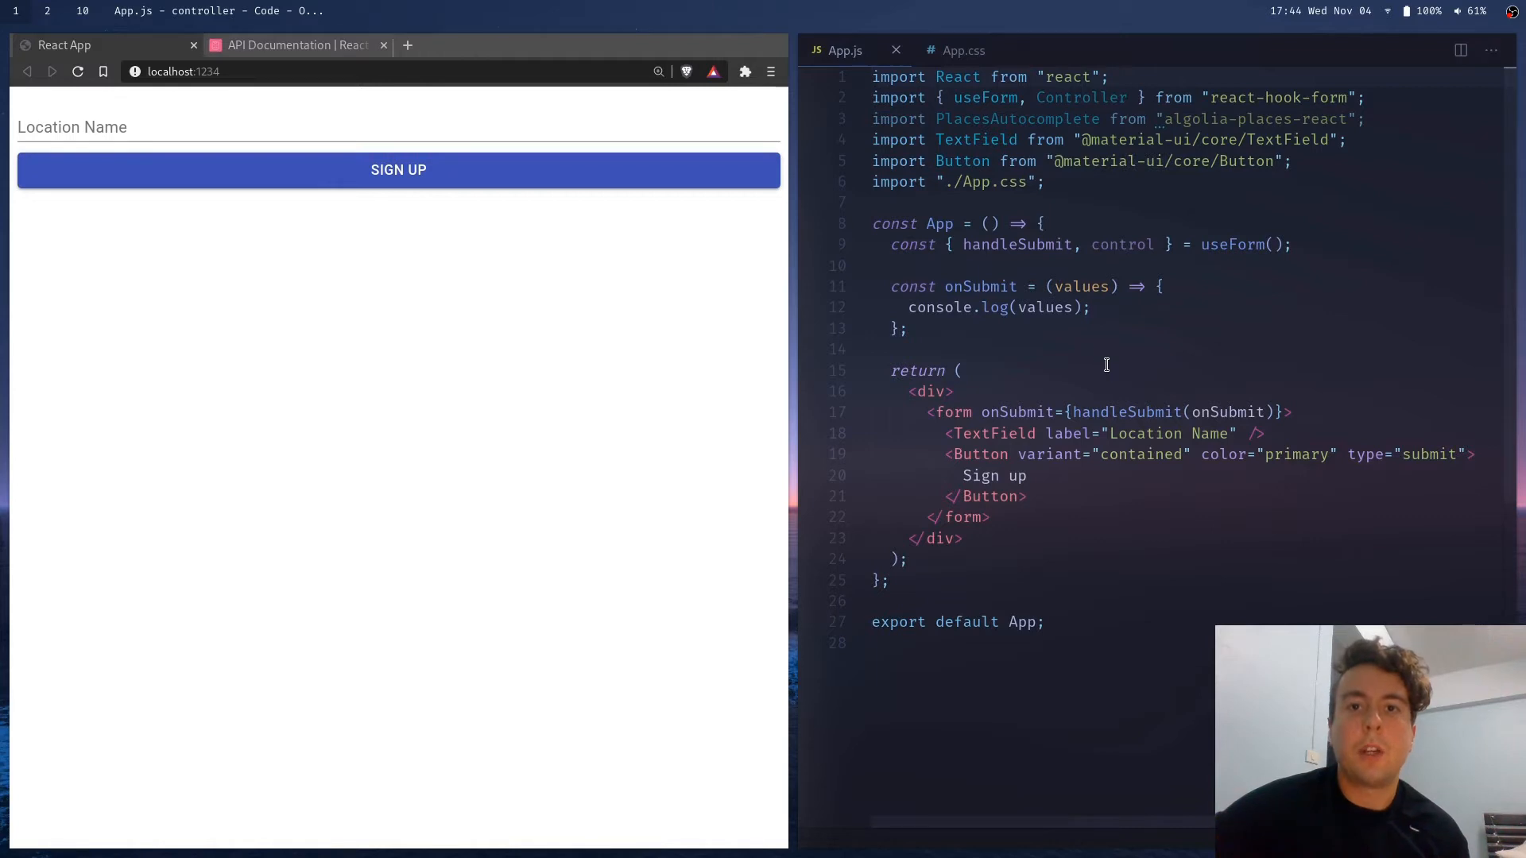
mouse_move(1009, 352)
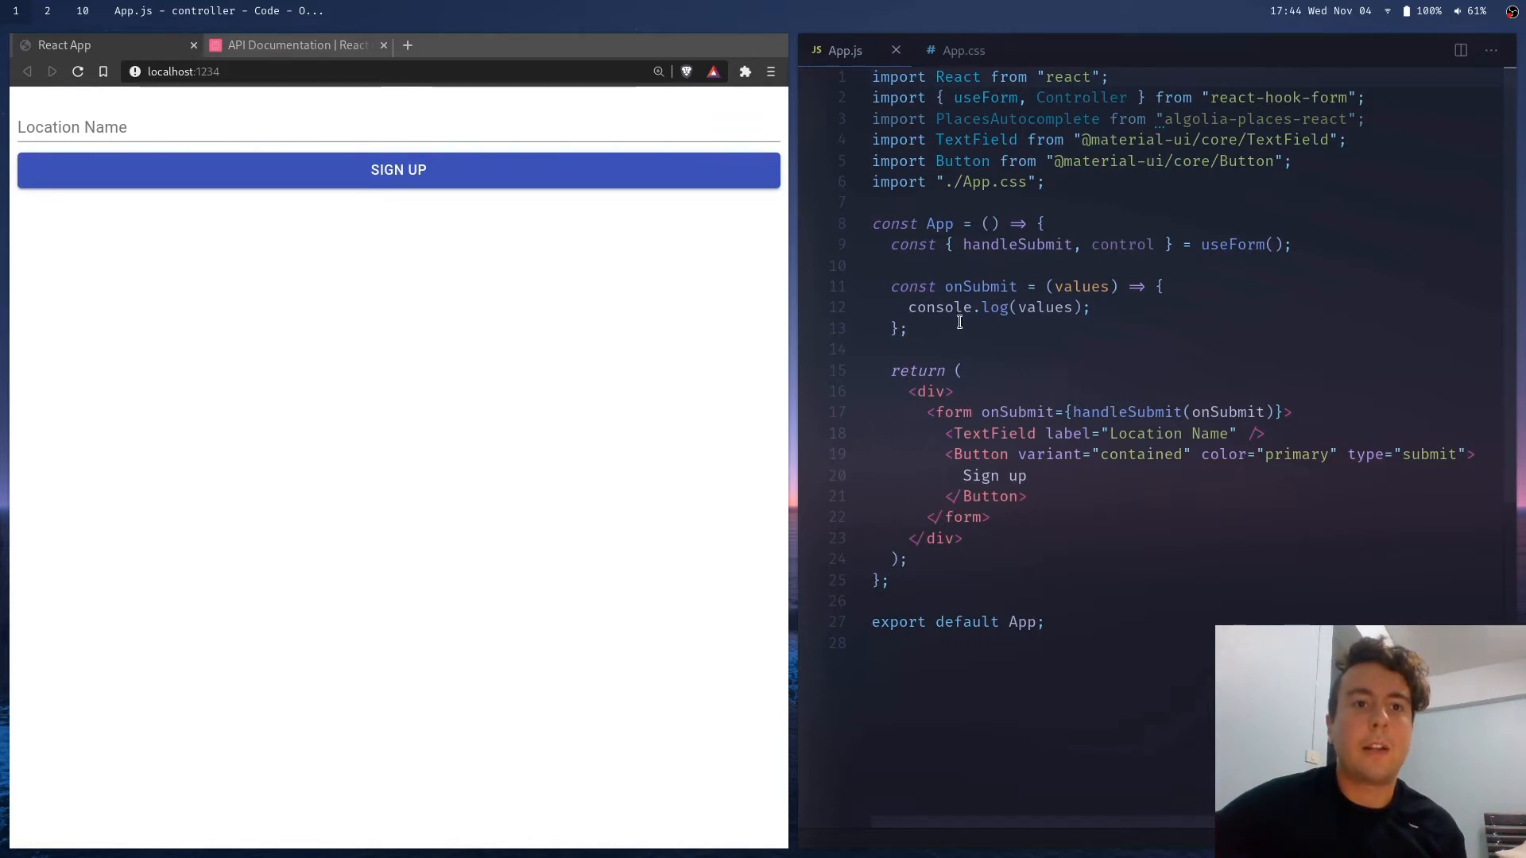
mouse_move(434, 89)
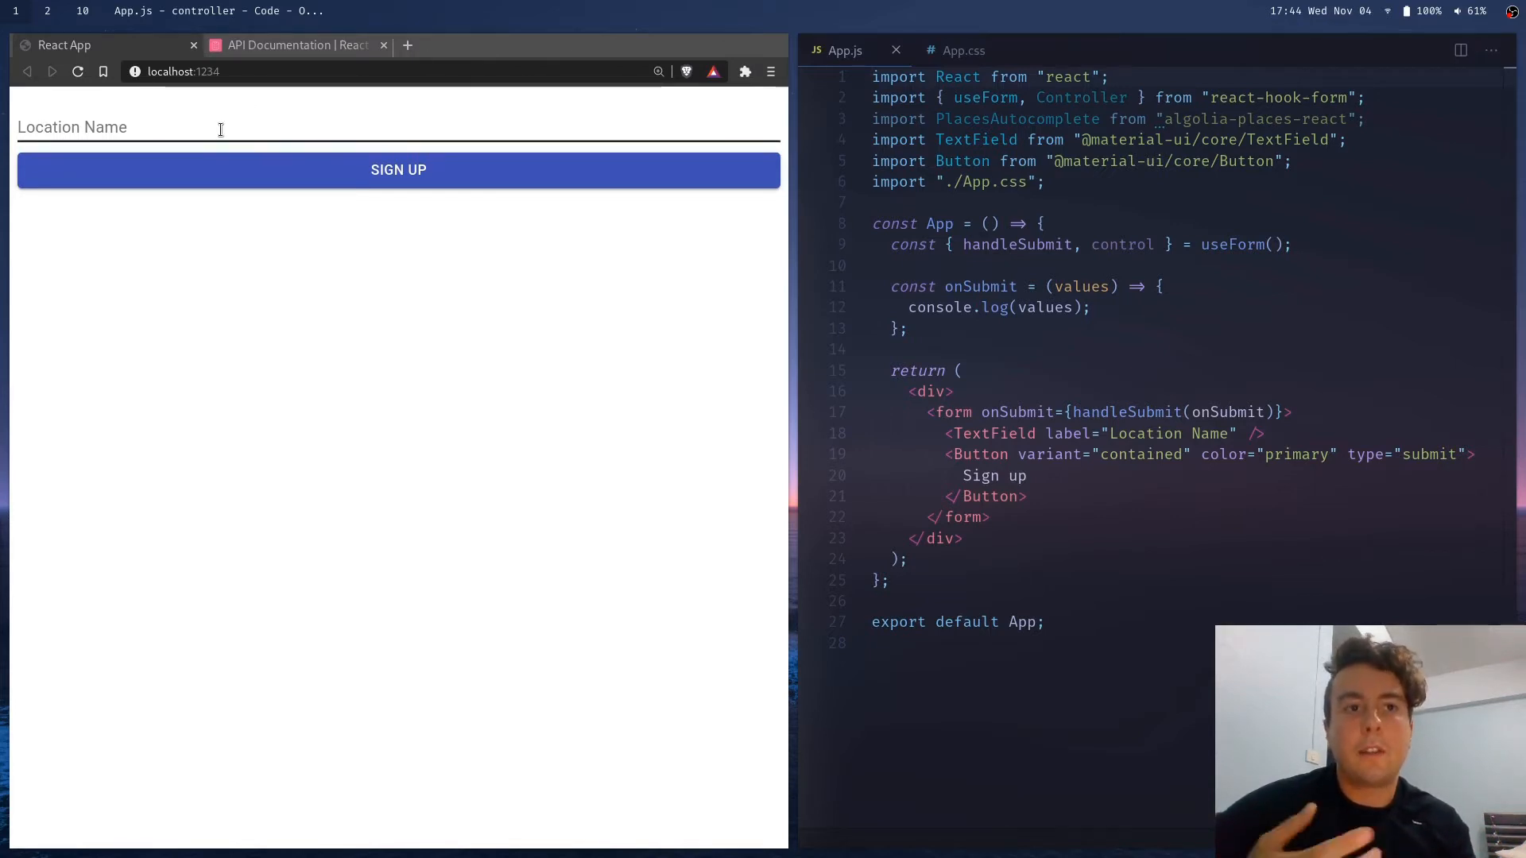
Enter 'Whatever' as the Location Name and submit the sign-up form
left_click(221, 127)
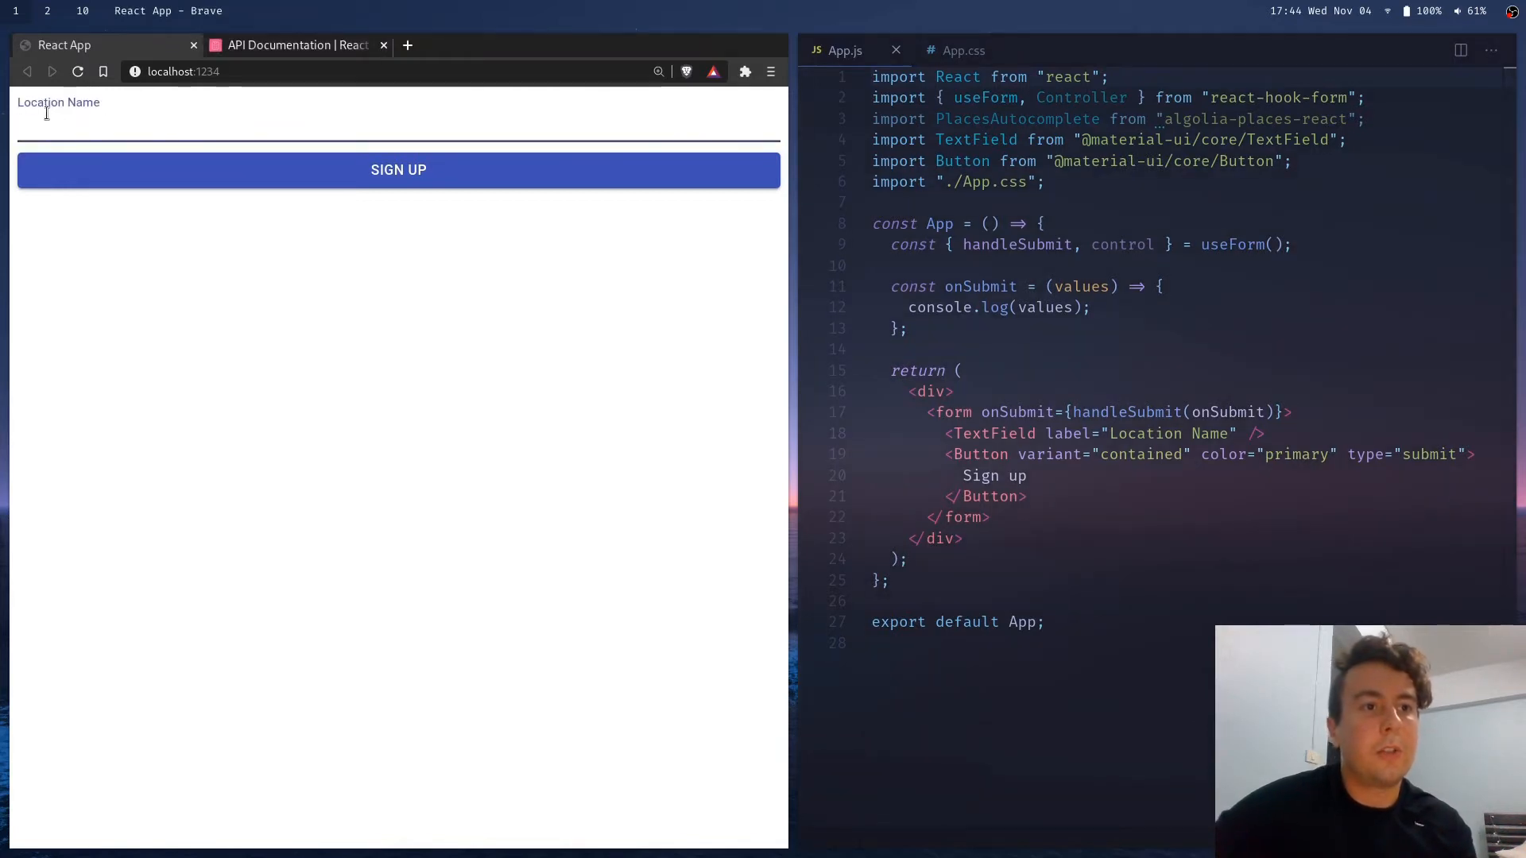
type("Whate")
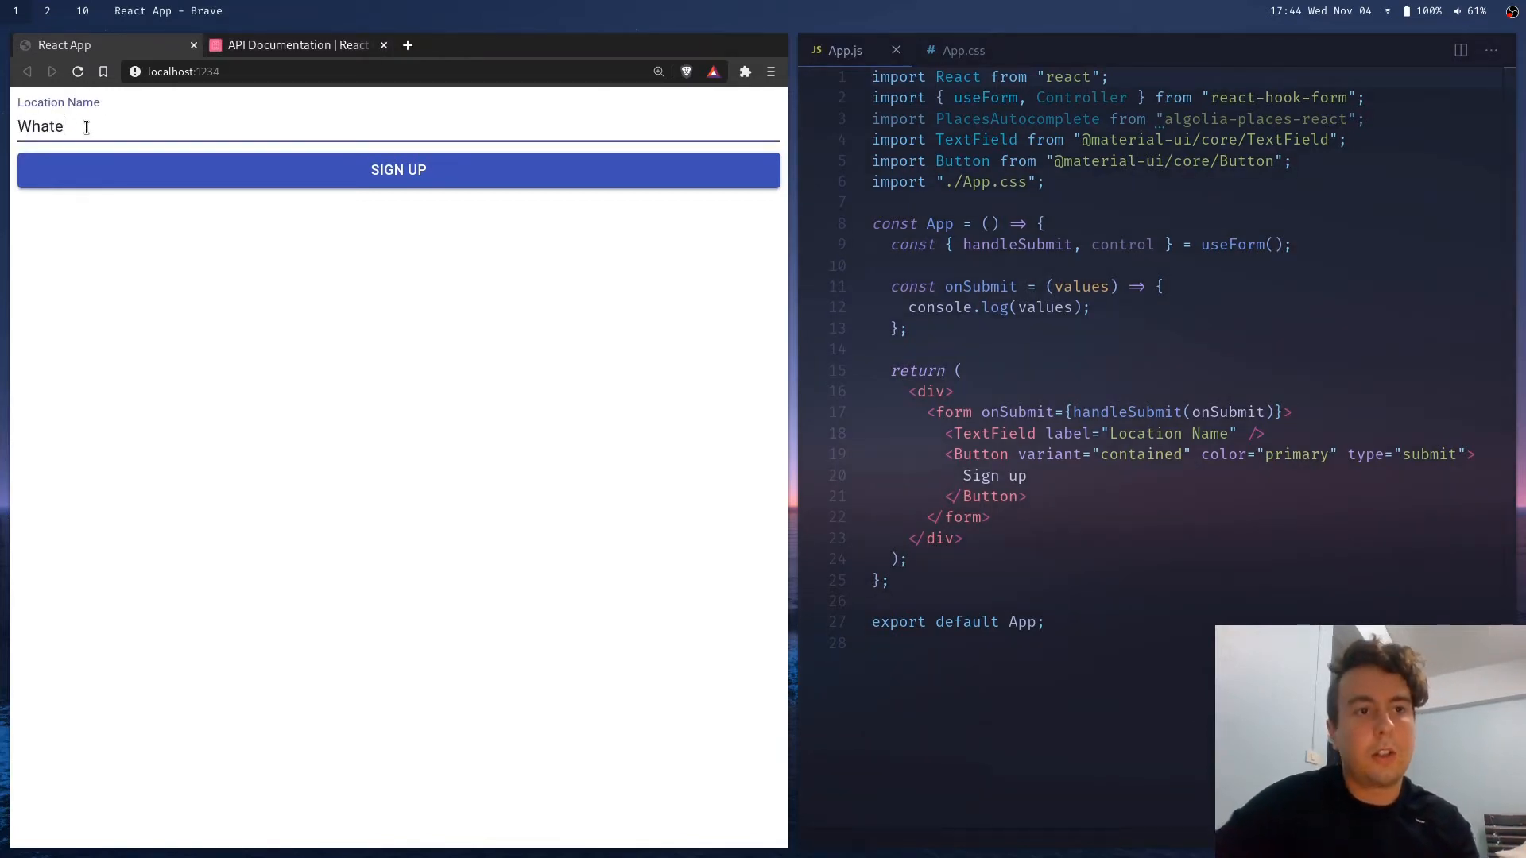
type("ver")
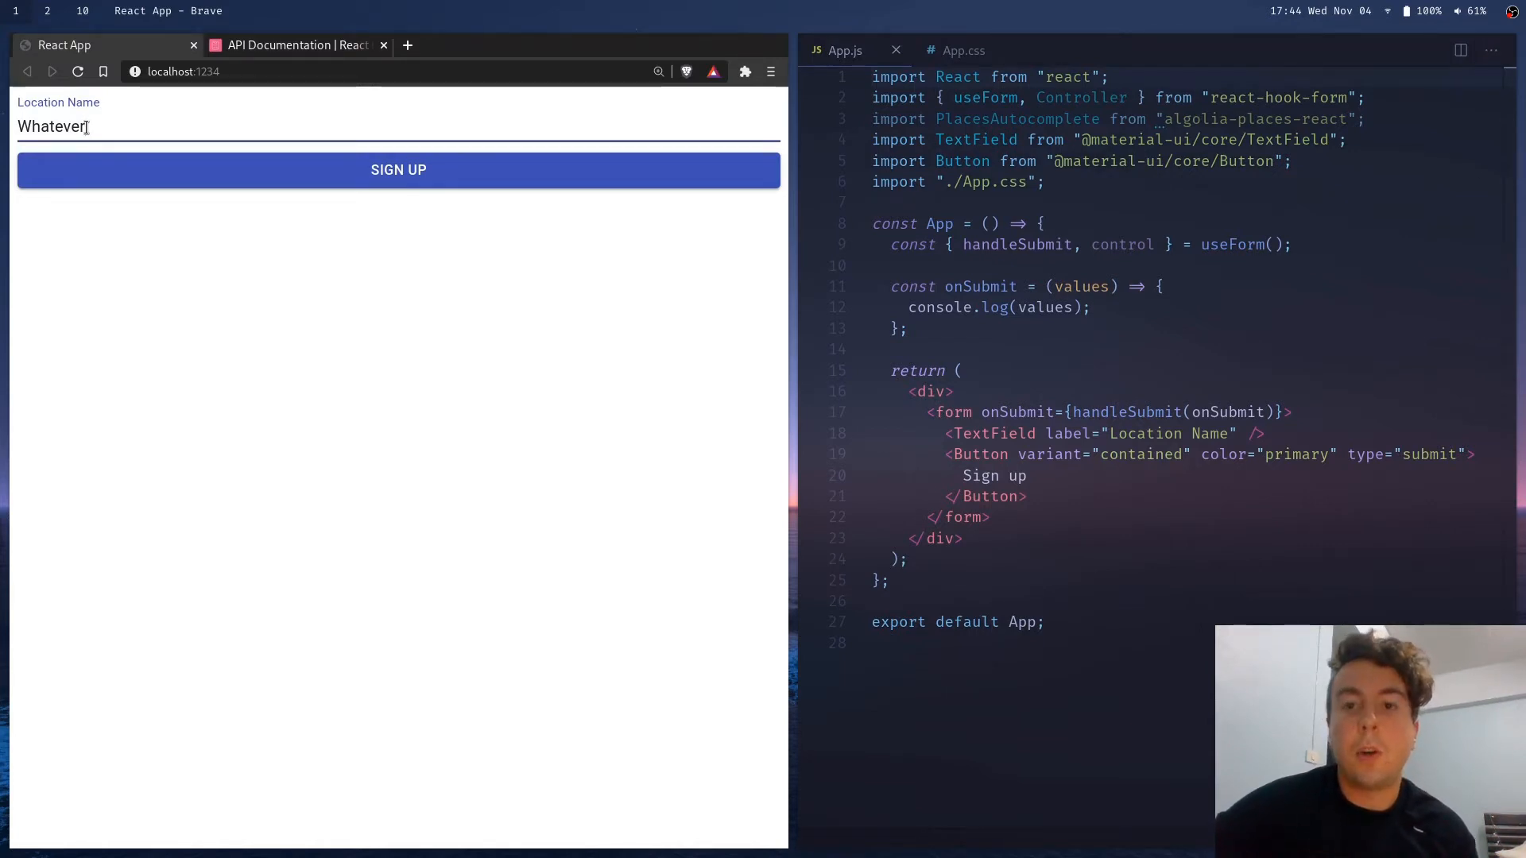
mouse_move(551, 286)
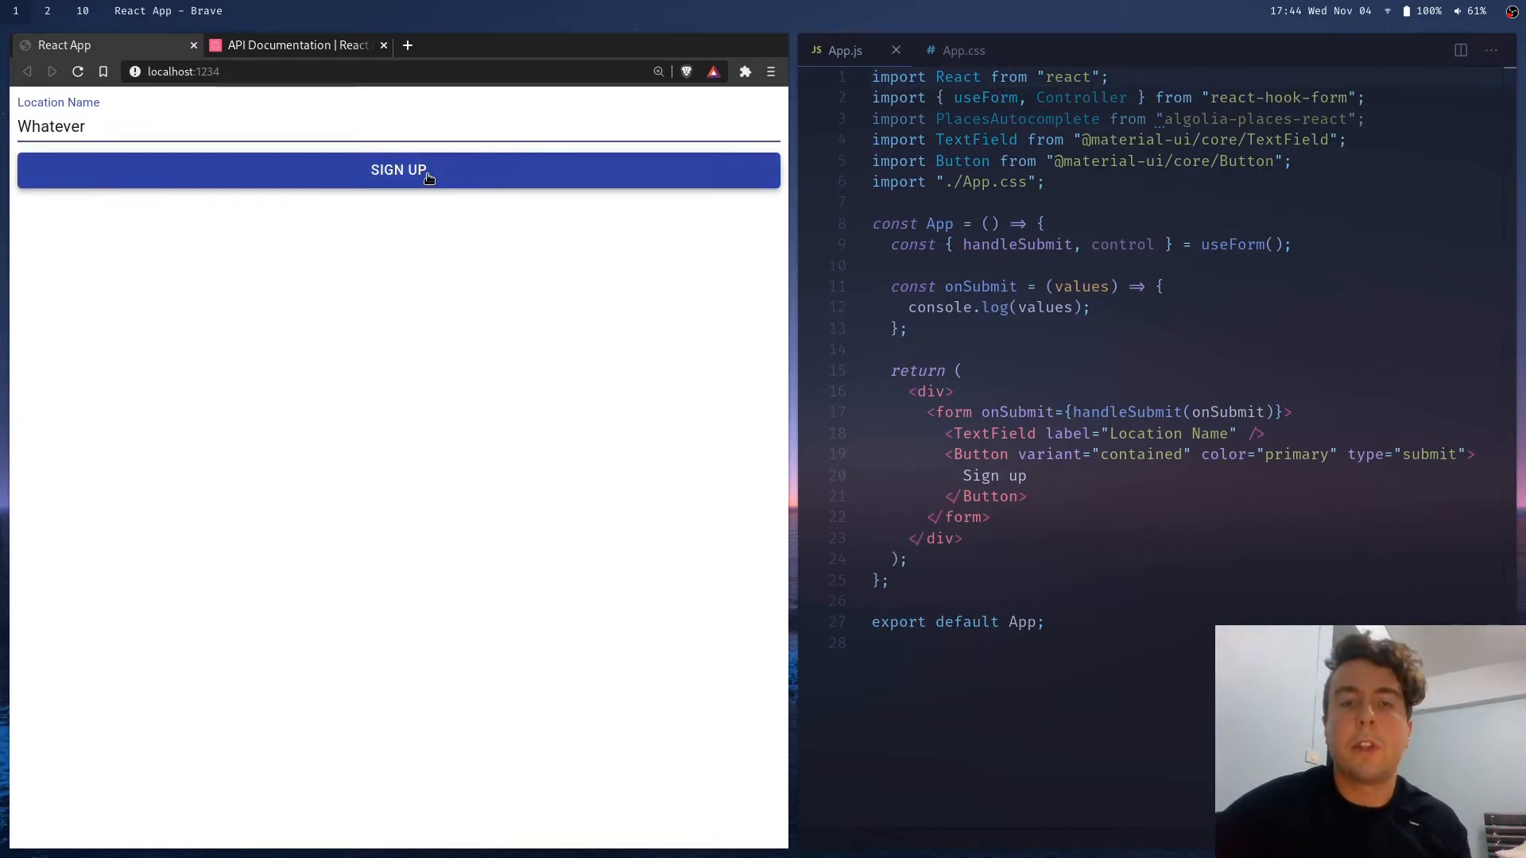
double_click(51, 126)
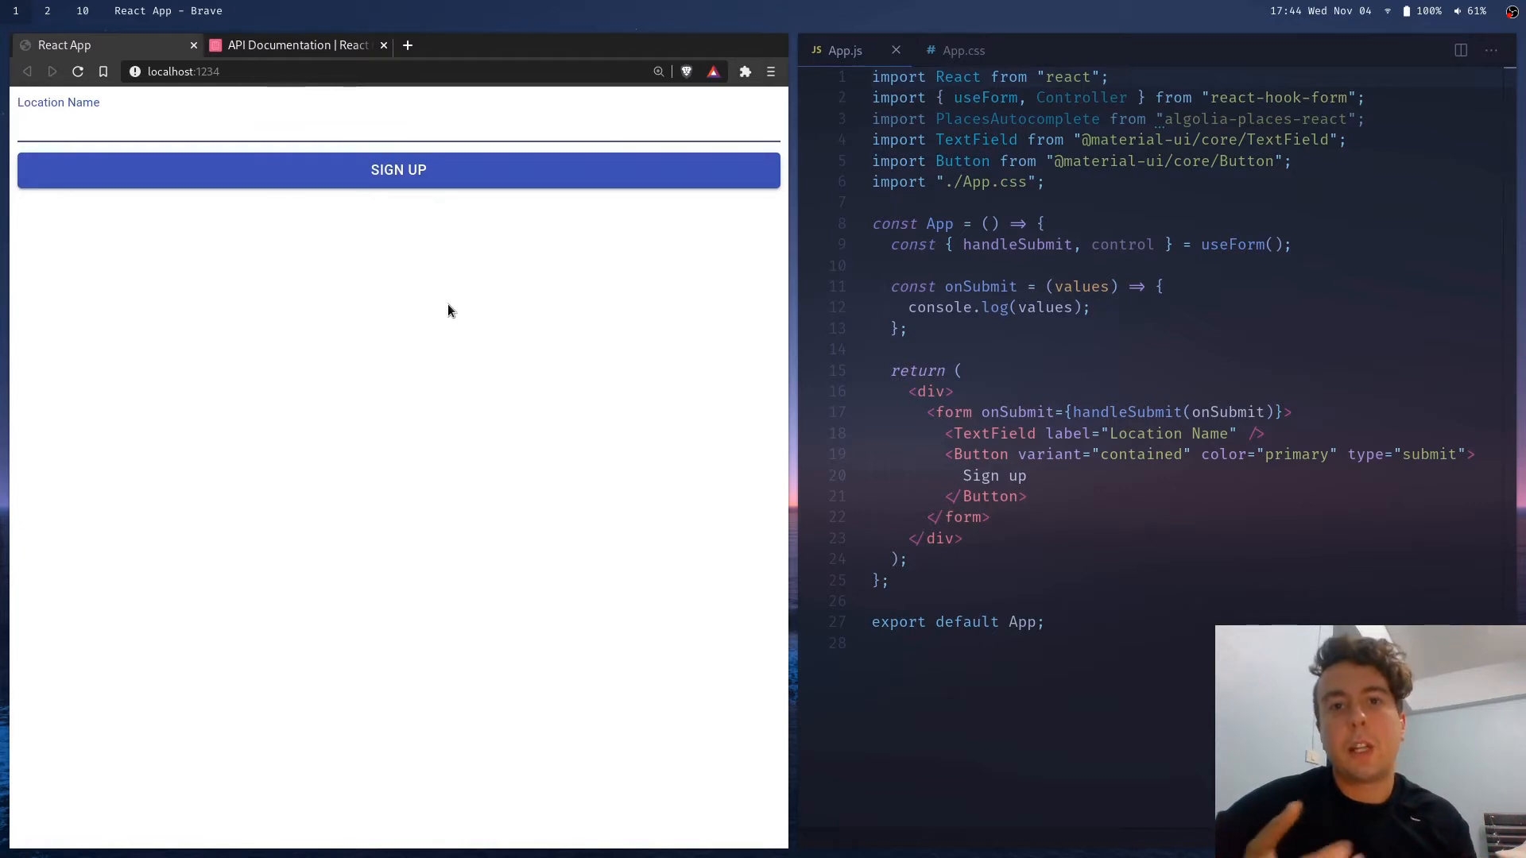
left_click(159, 124)
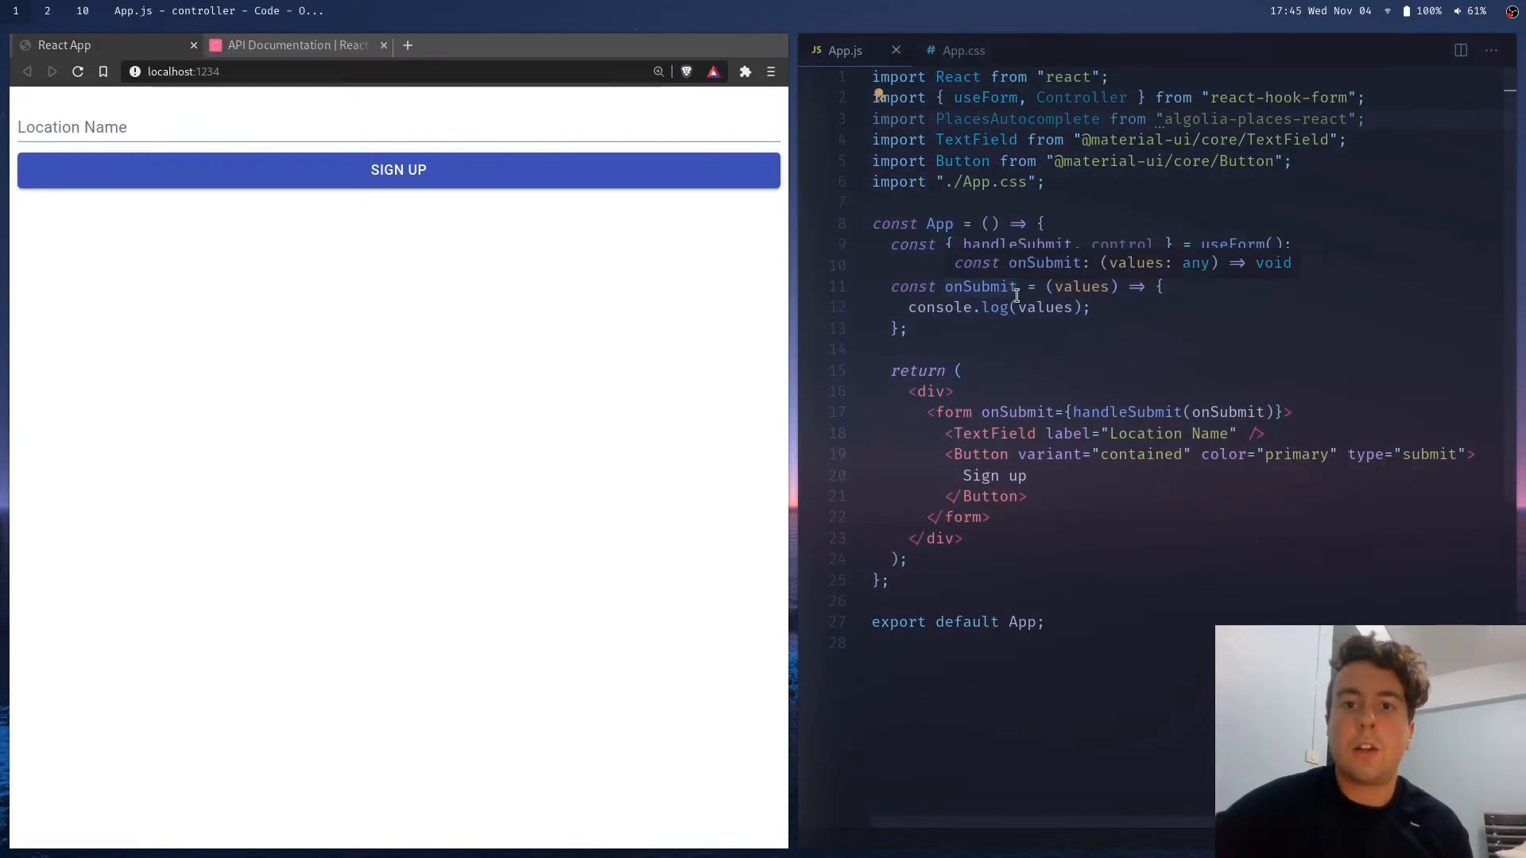
mouse_move(1068, 99)
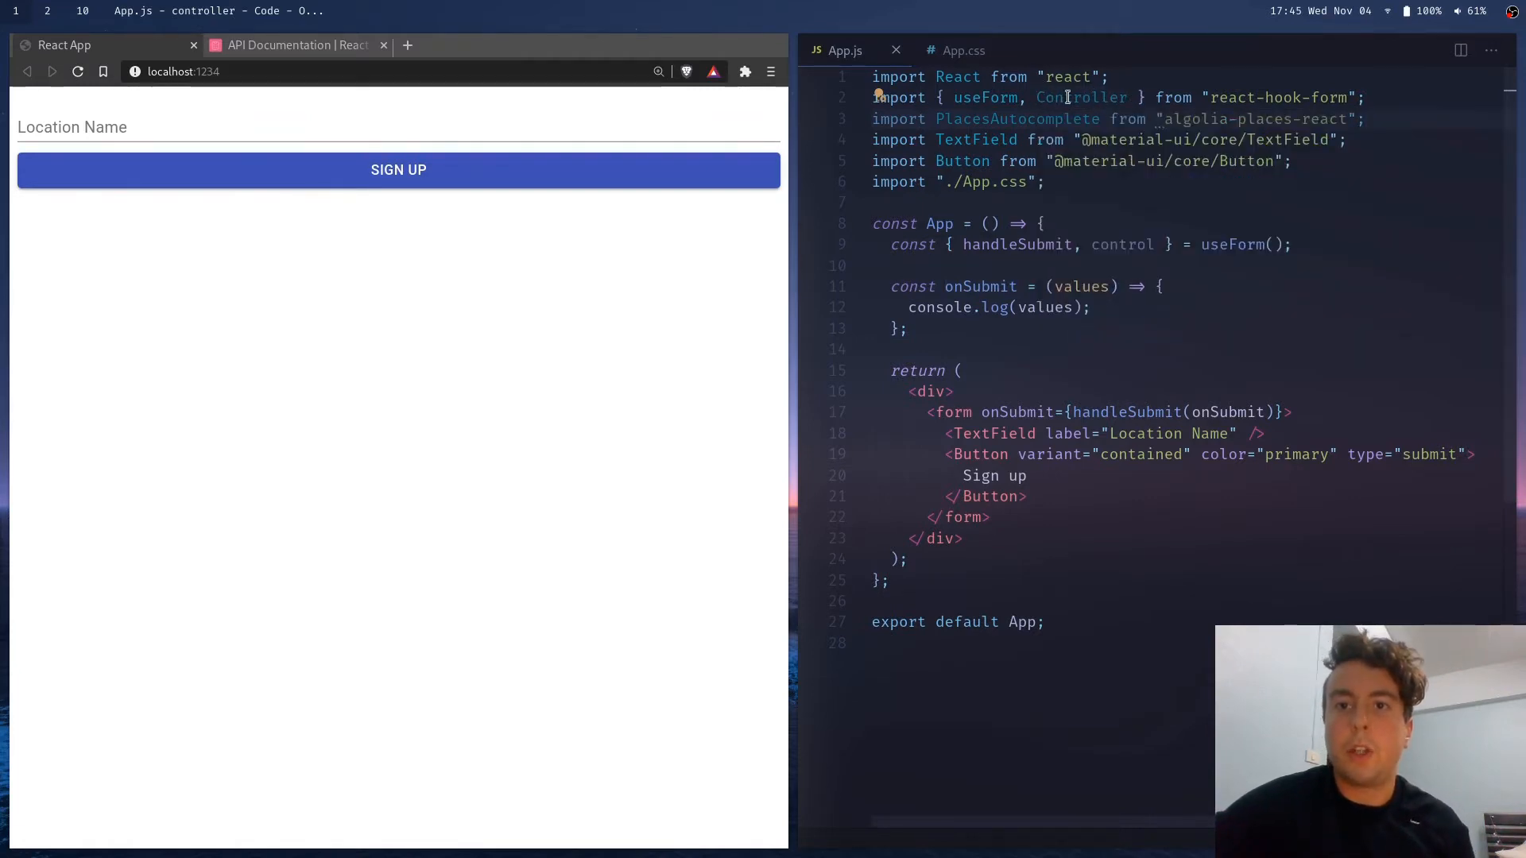
mouse_move(1080, 97)
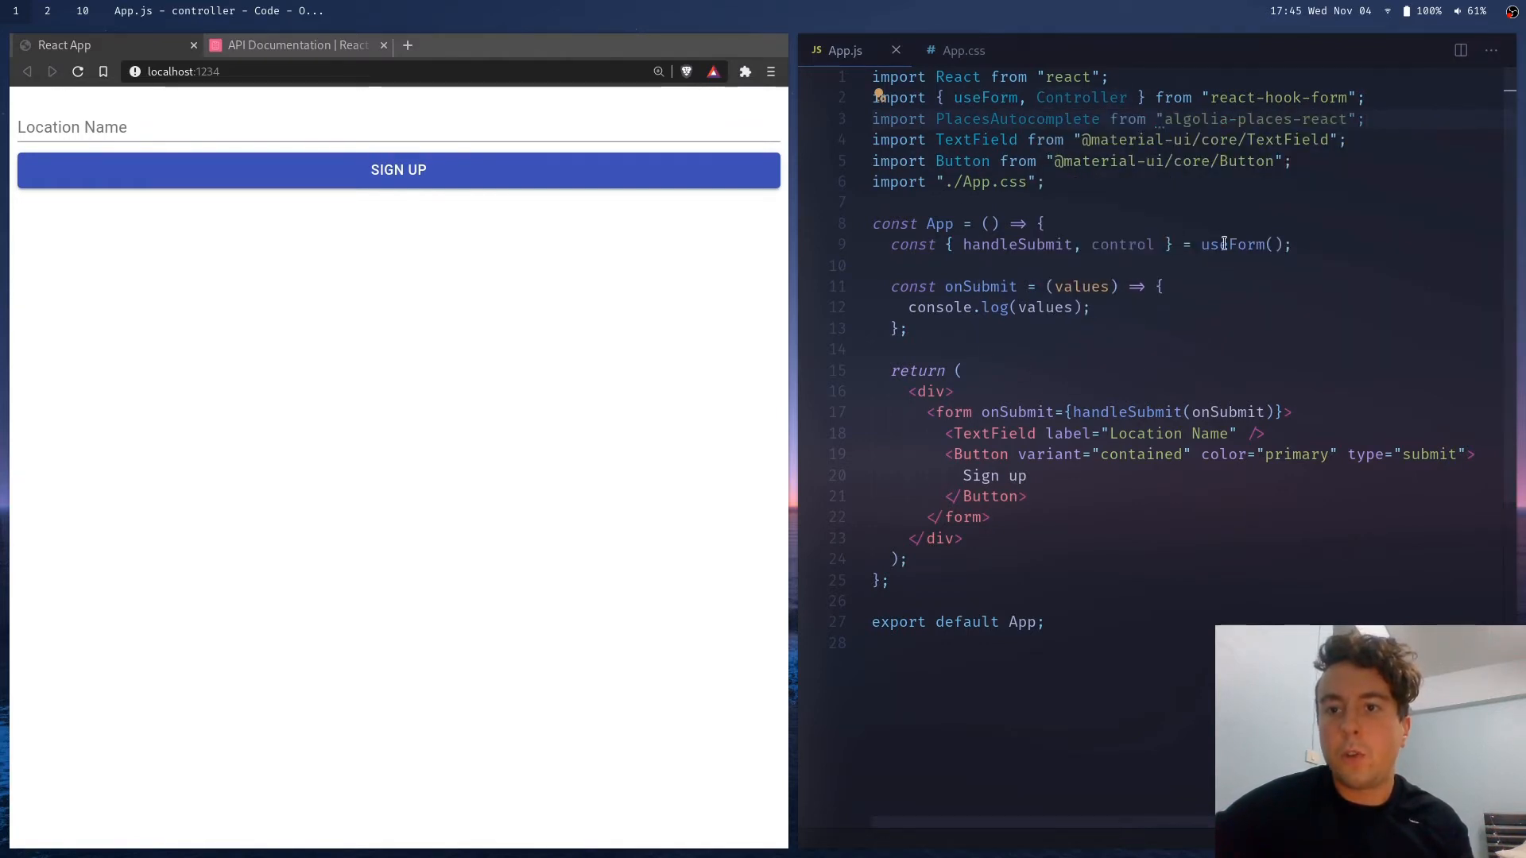
mouse_move(1128, 244)
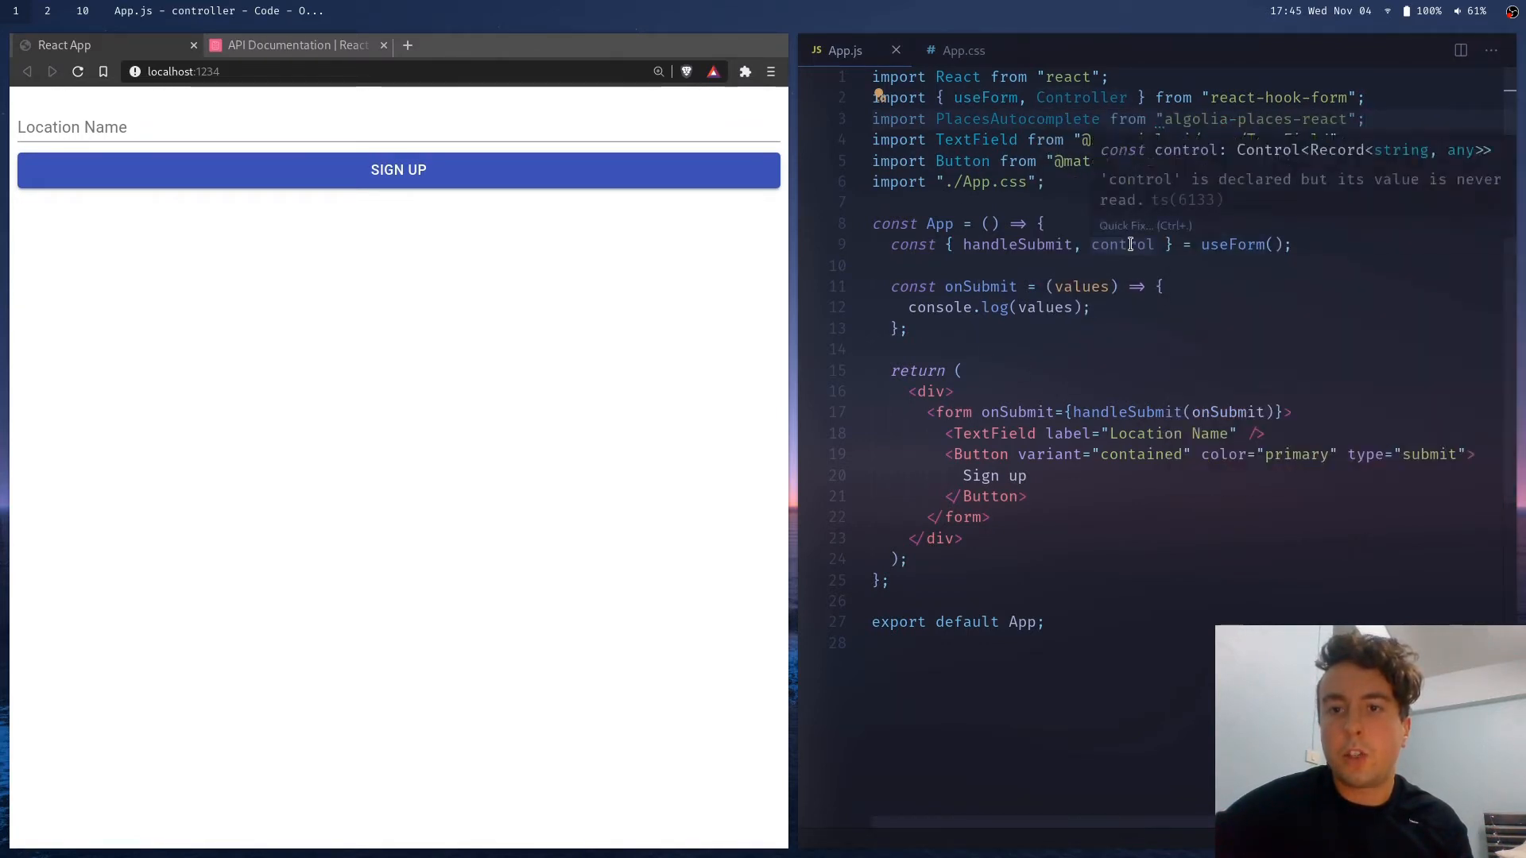
left_click(1308, 245)
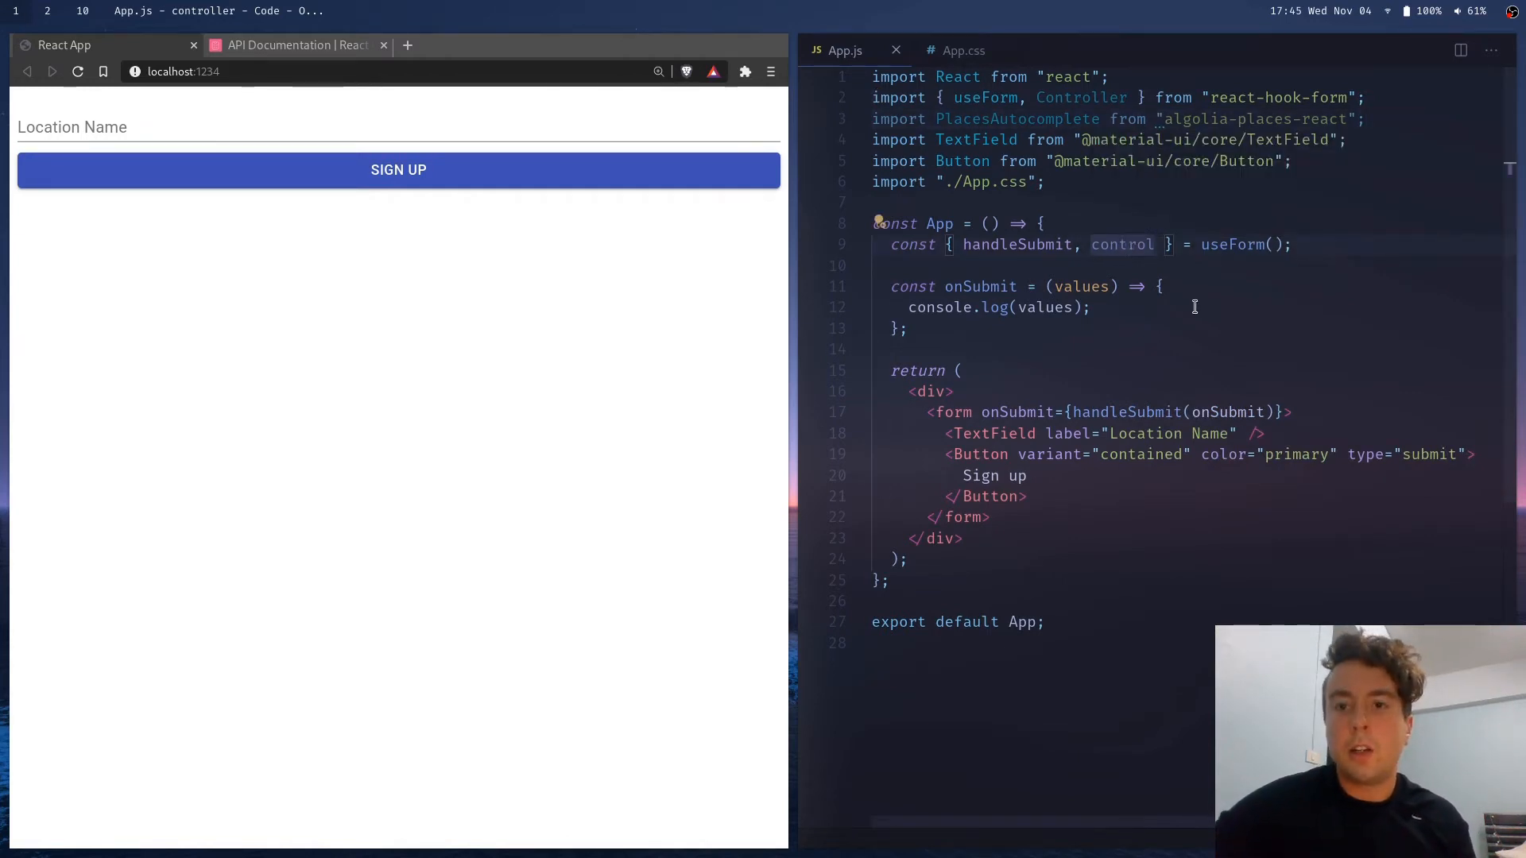
mouse_move(1021, 442)
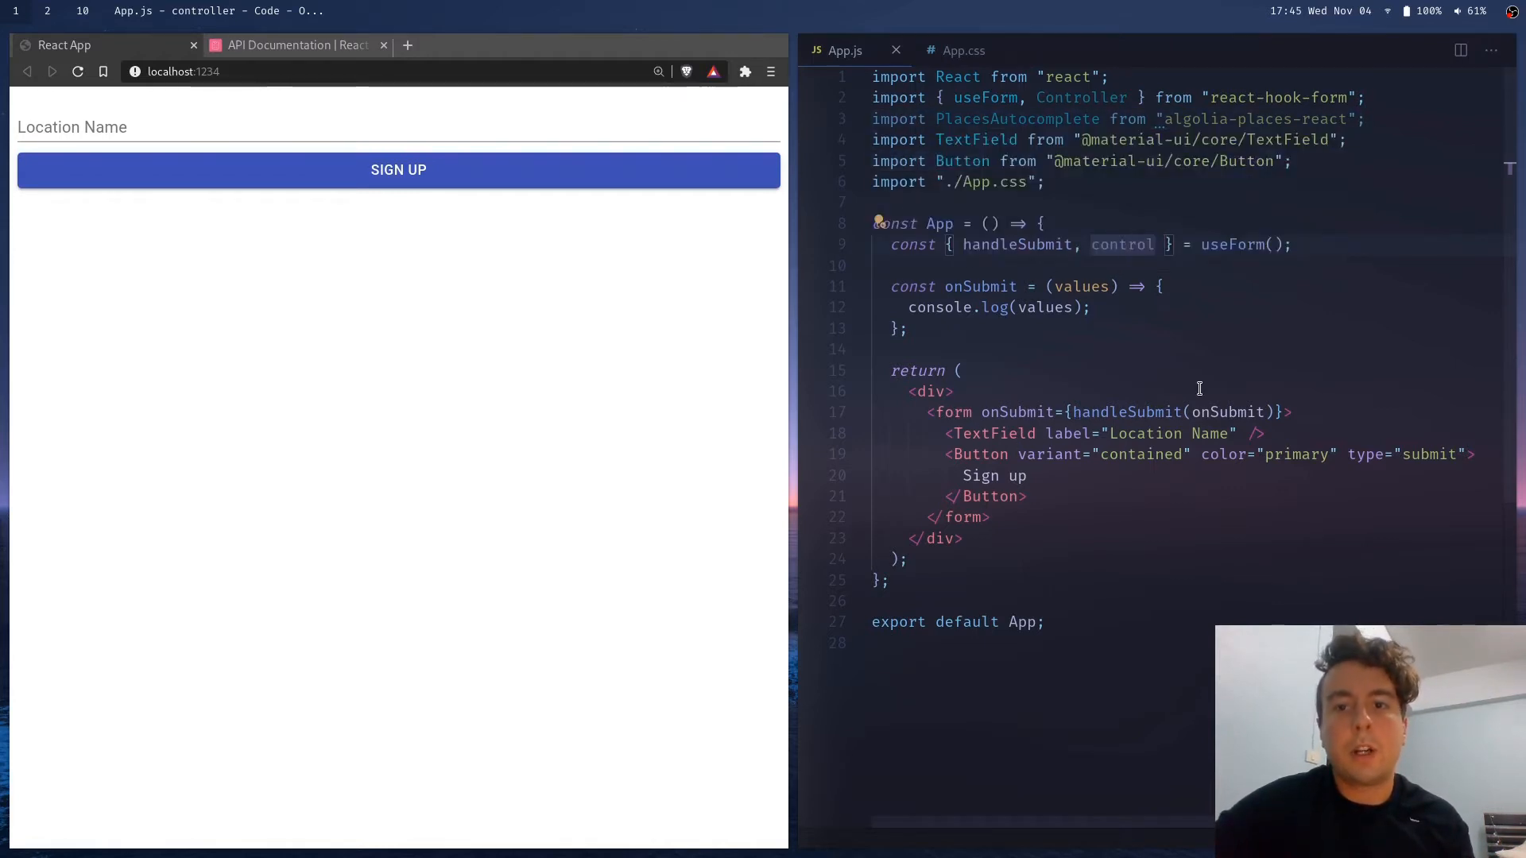
With the DevTools console showing, enter 'Thing' as the location and submit the form
key("F12")
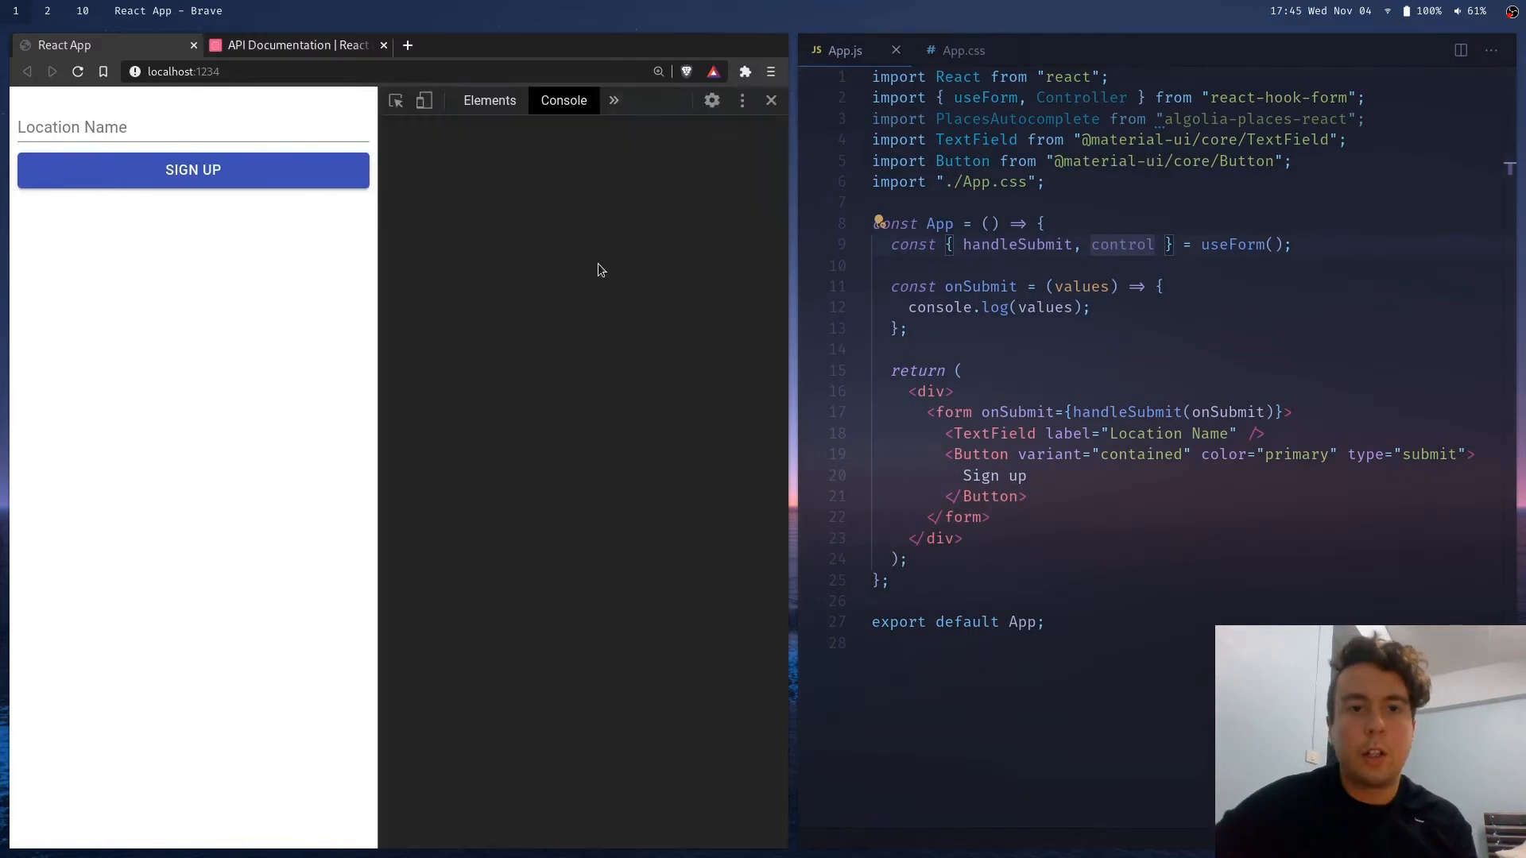
type("Thing")
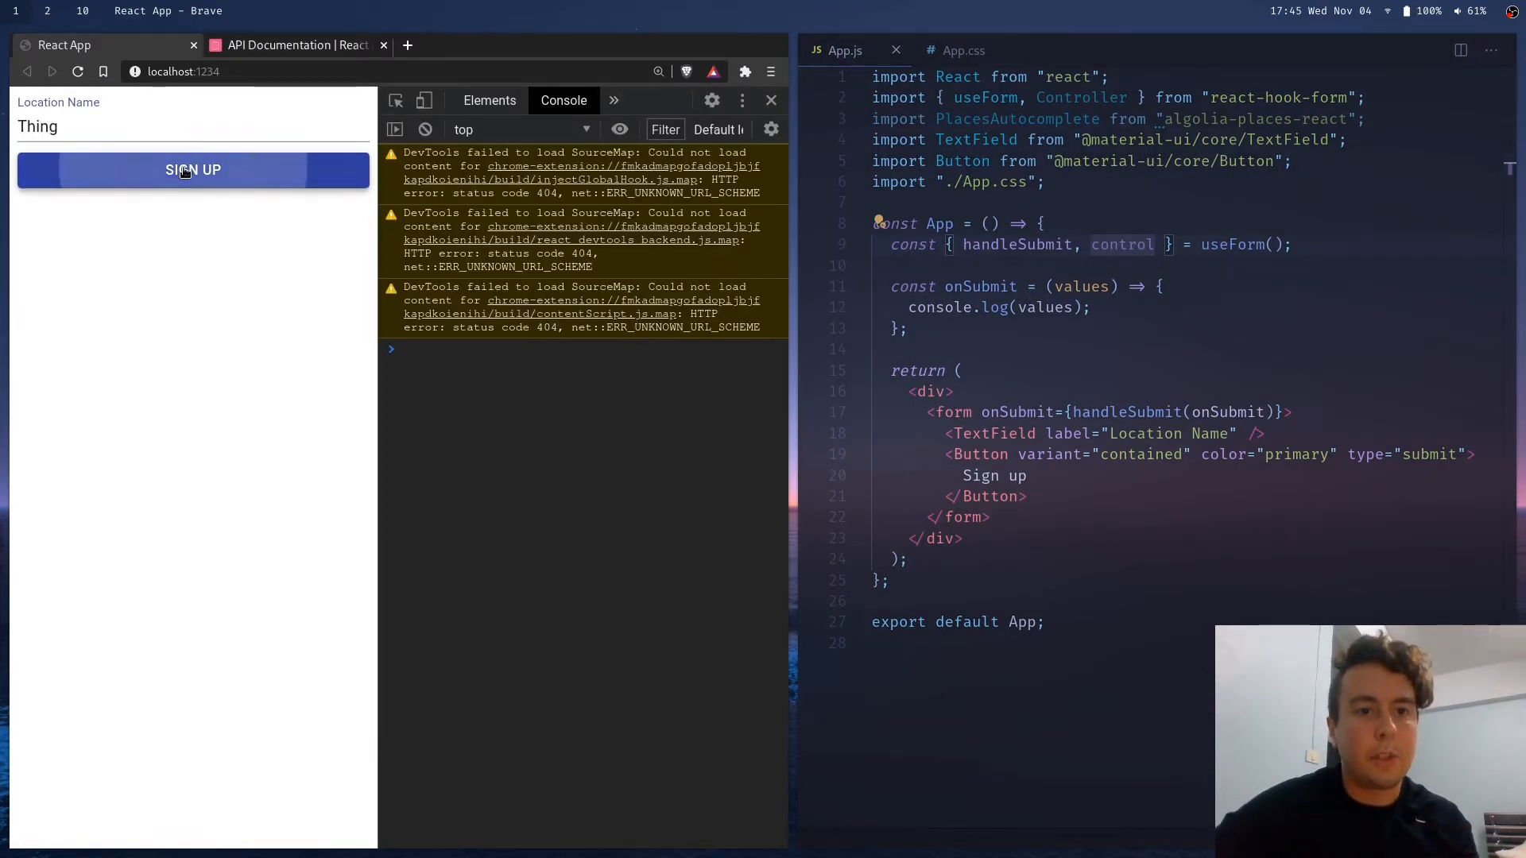
left_click(192, 169)
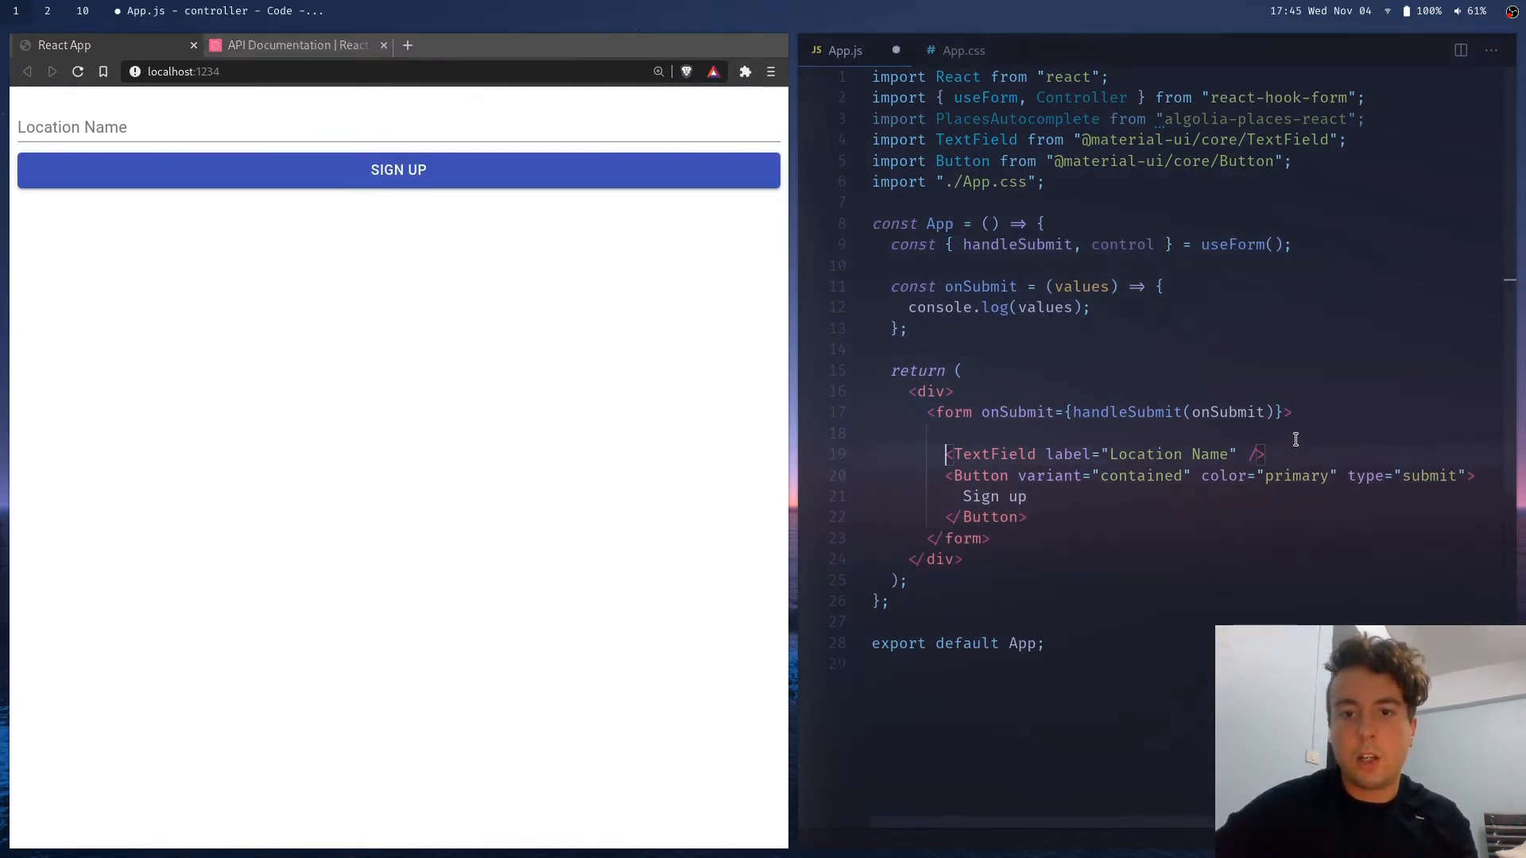
Add <Controller as={TextField} name="location" label="Location Name" control={control} /> inside the form
type("<Contr")
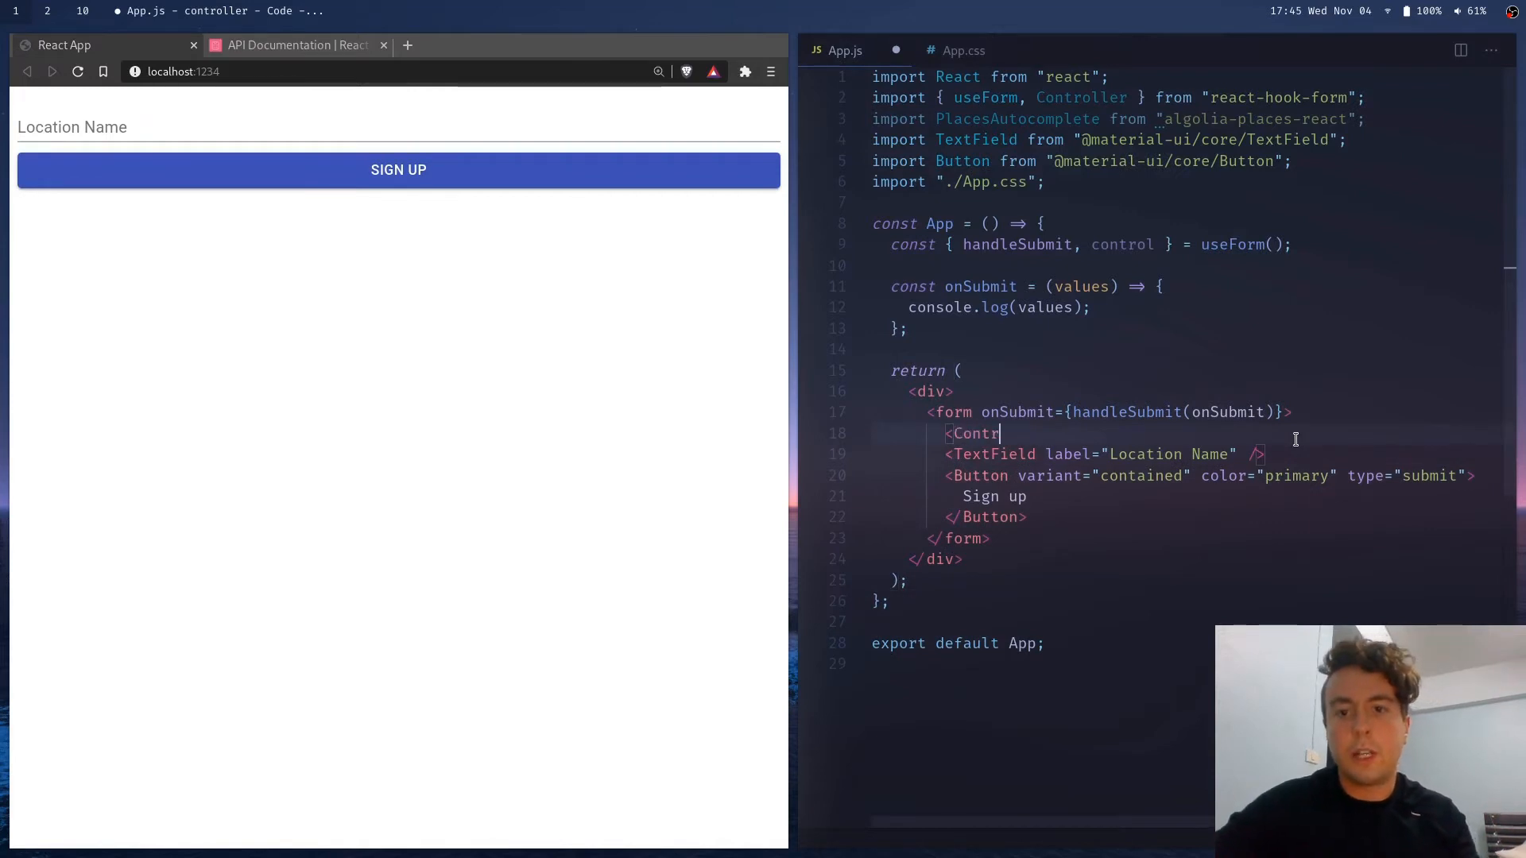
type("oller")
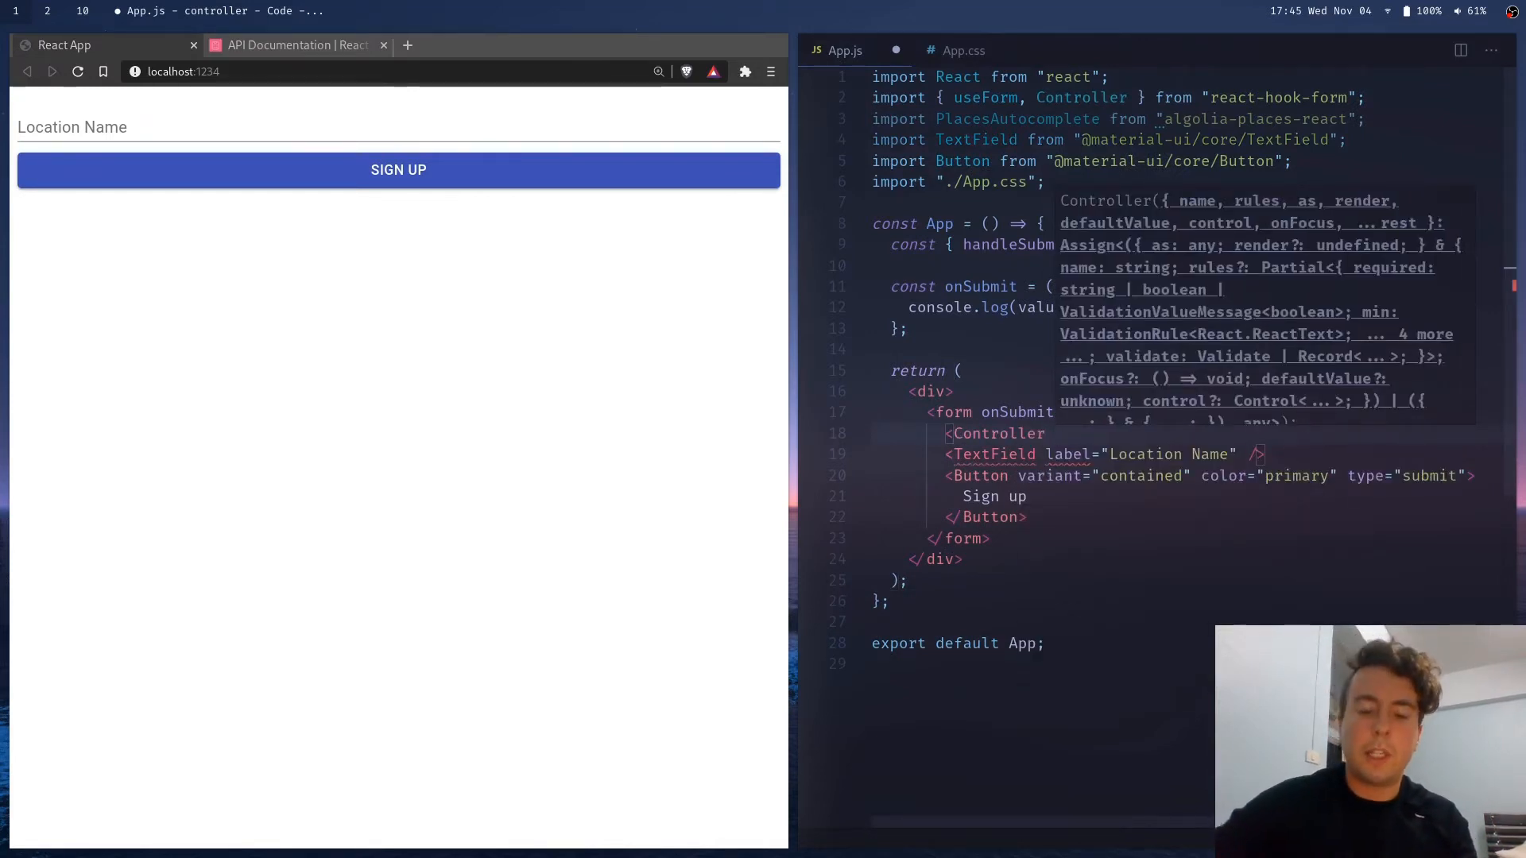
type("as={}")
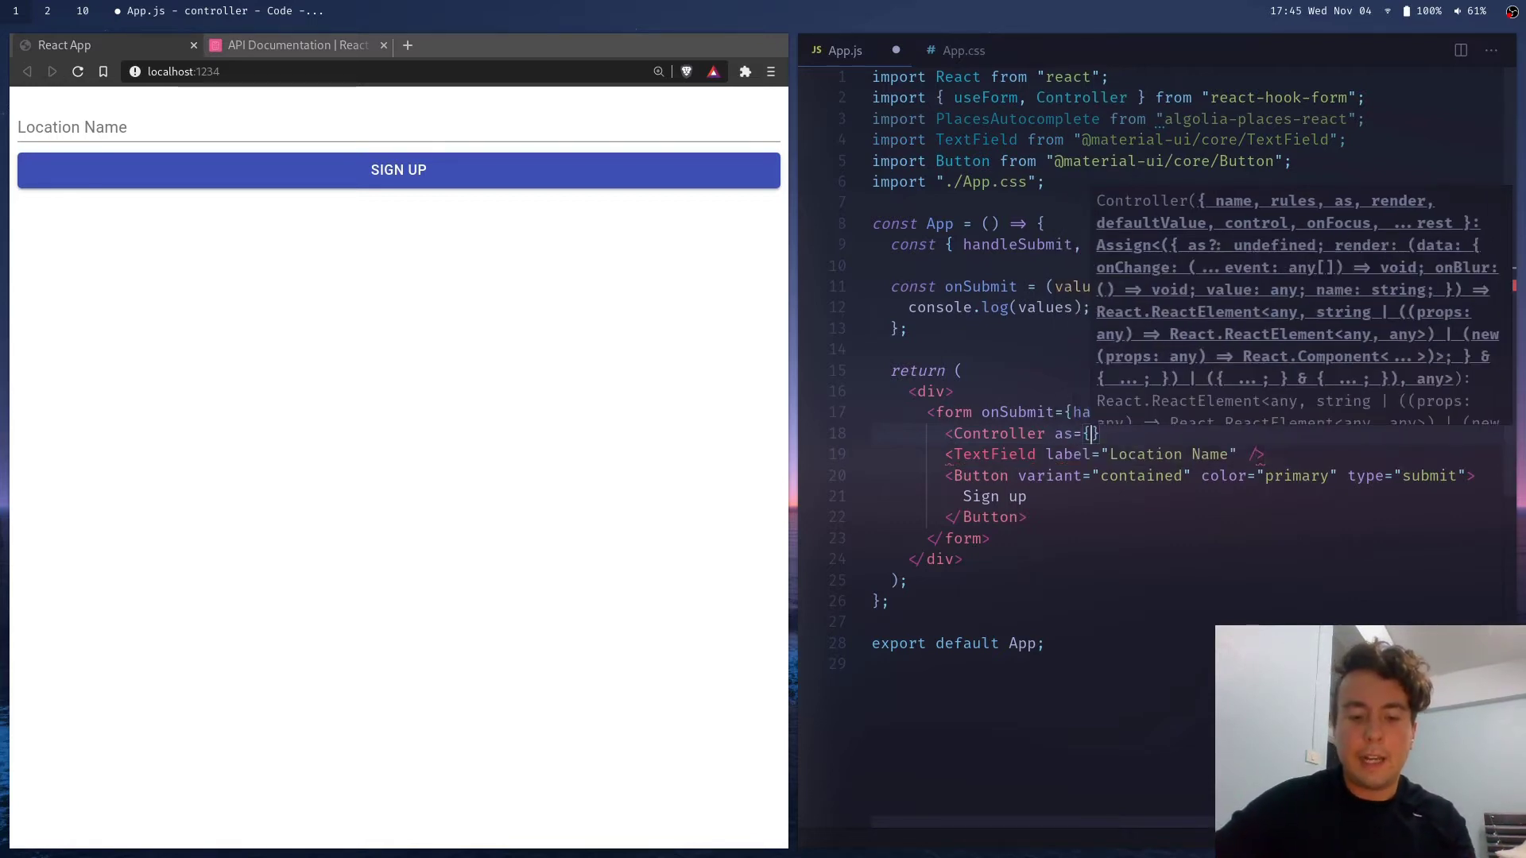
type("TextField")
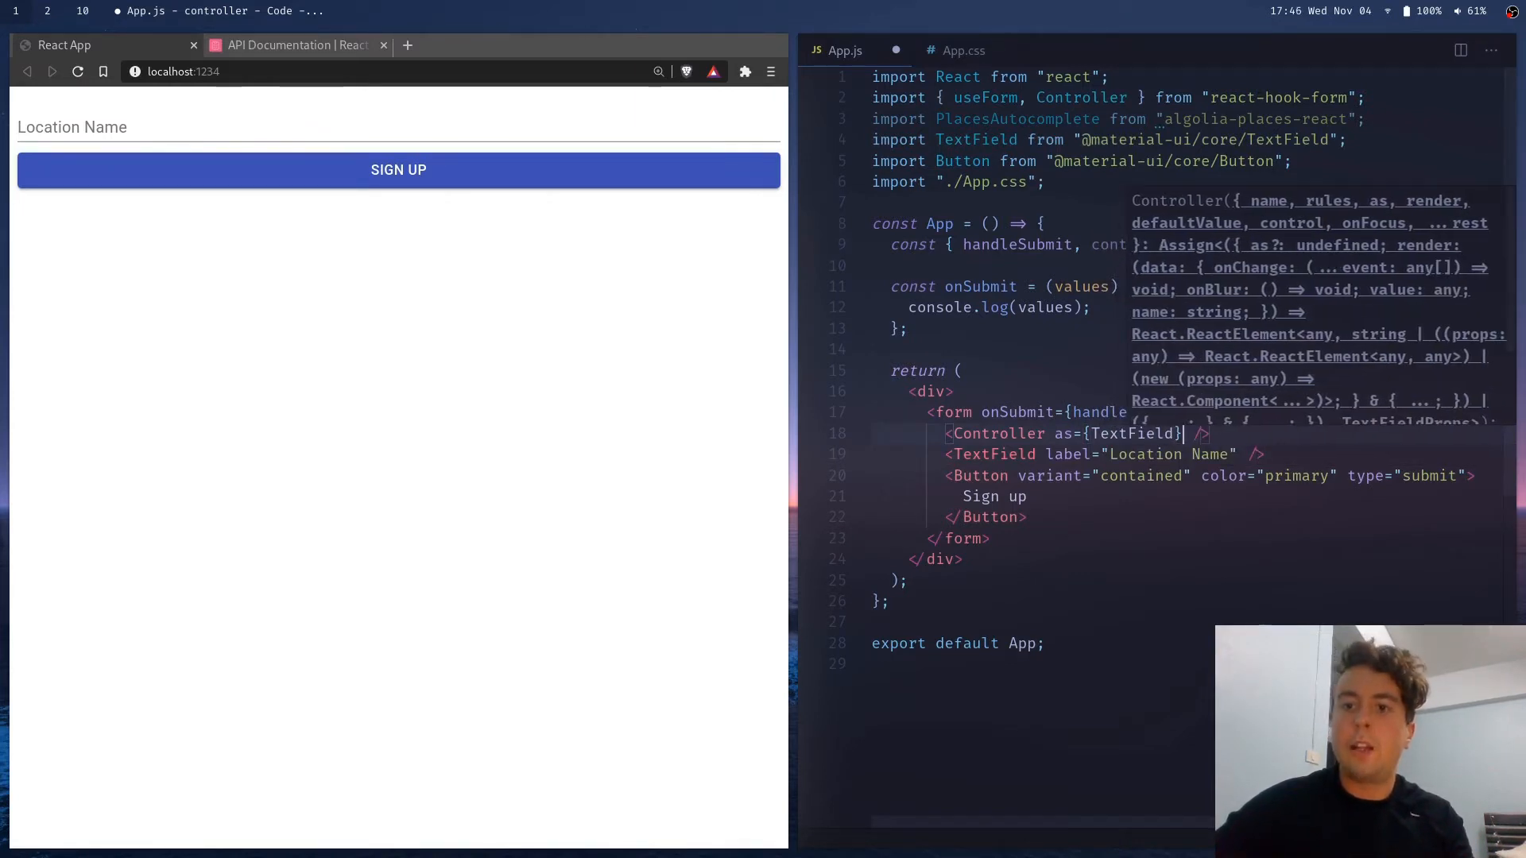
type("\" \"")
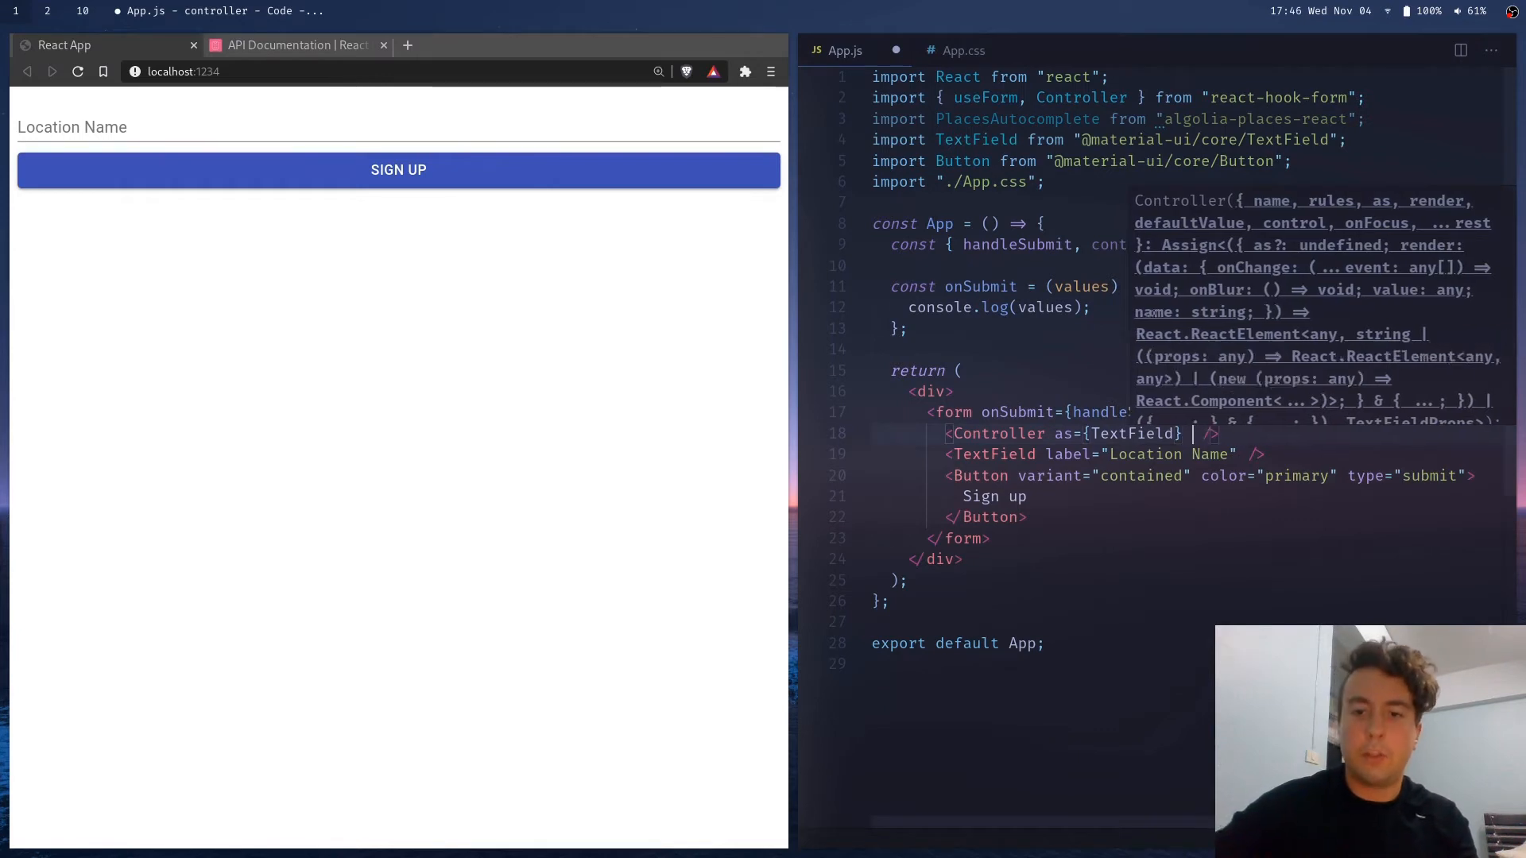
type("name=\"")
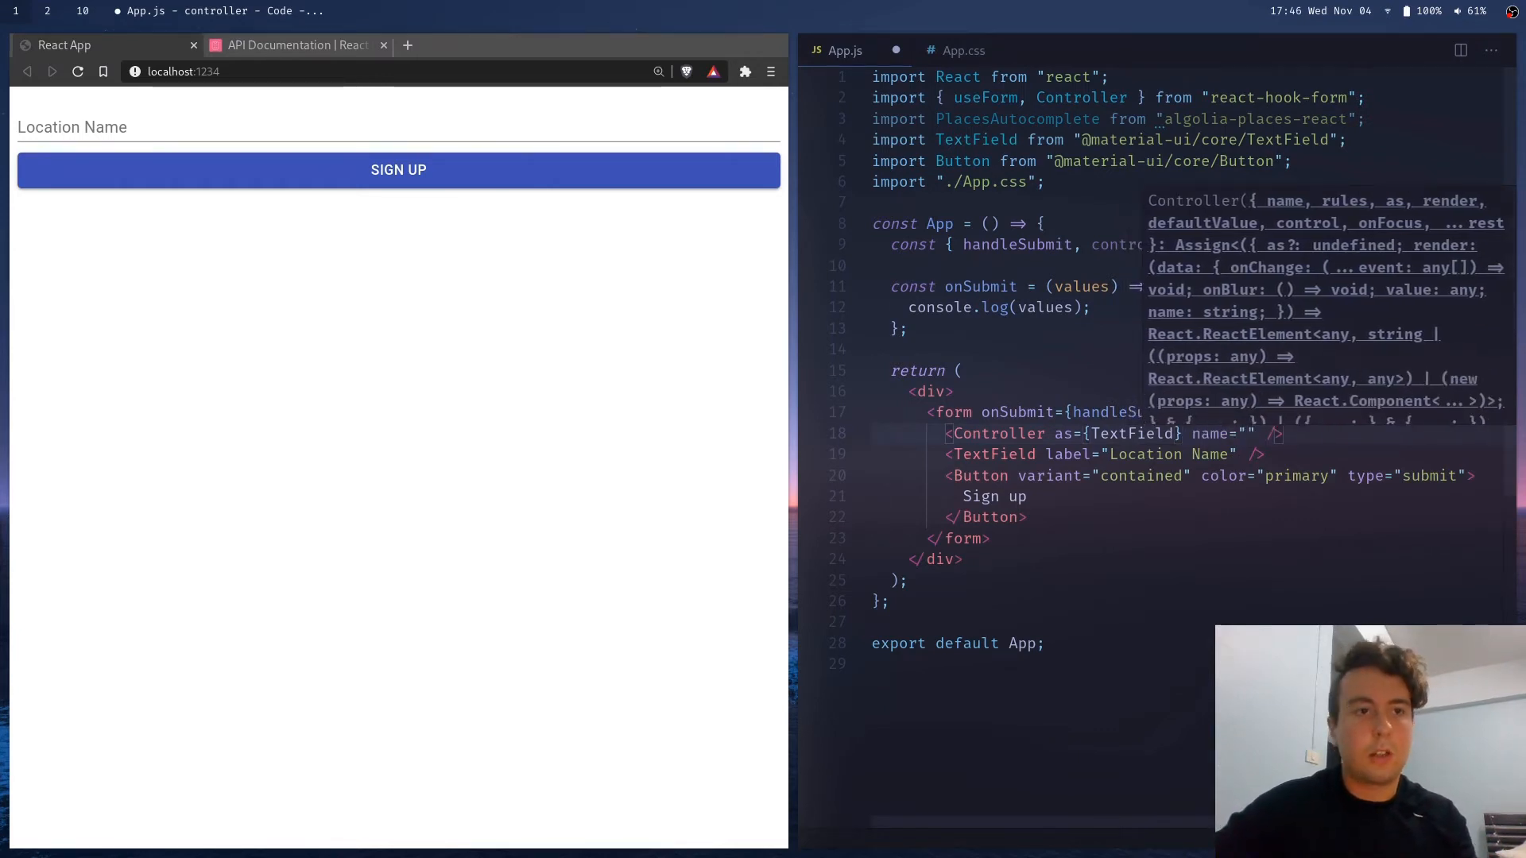
type("location\" label=\"Location Name")
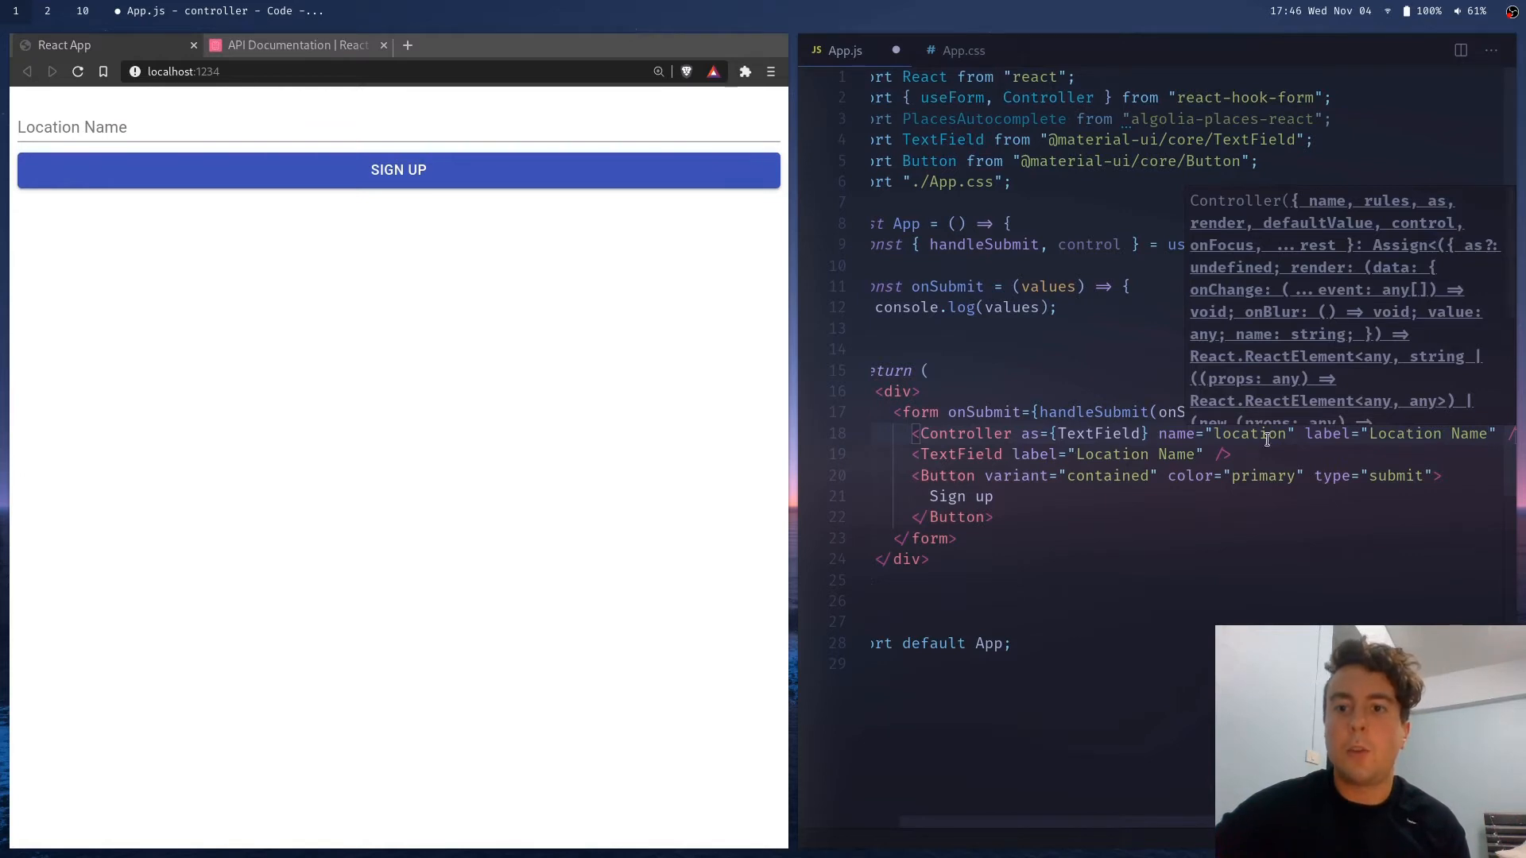
mouse_move(1043, 455)
type("control= ")
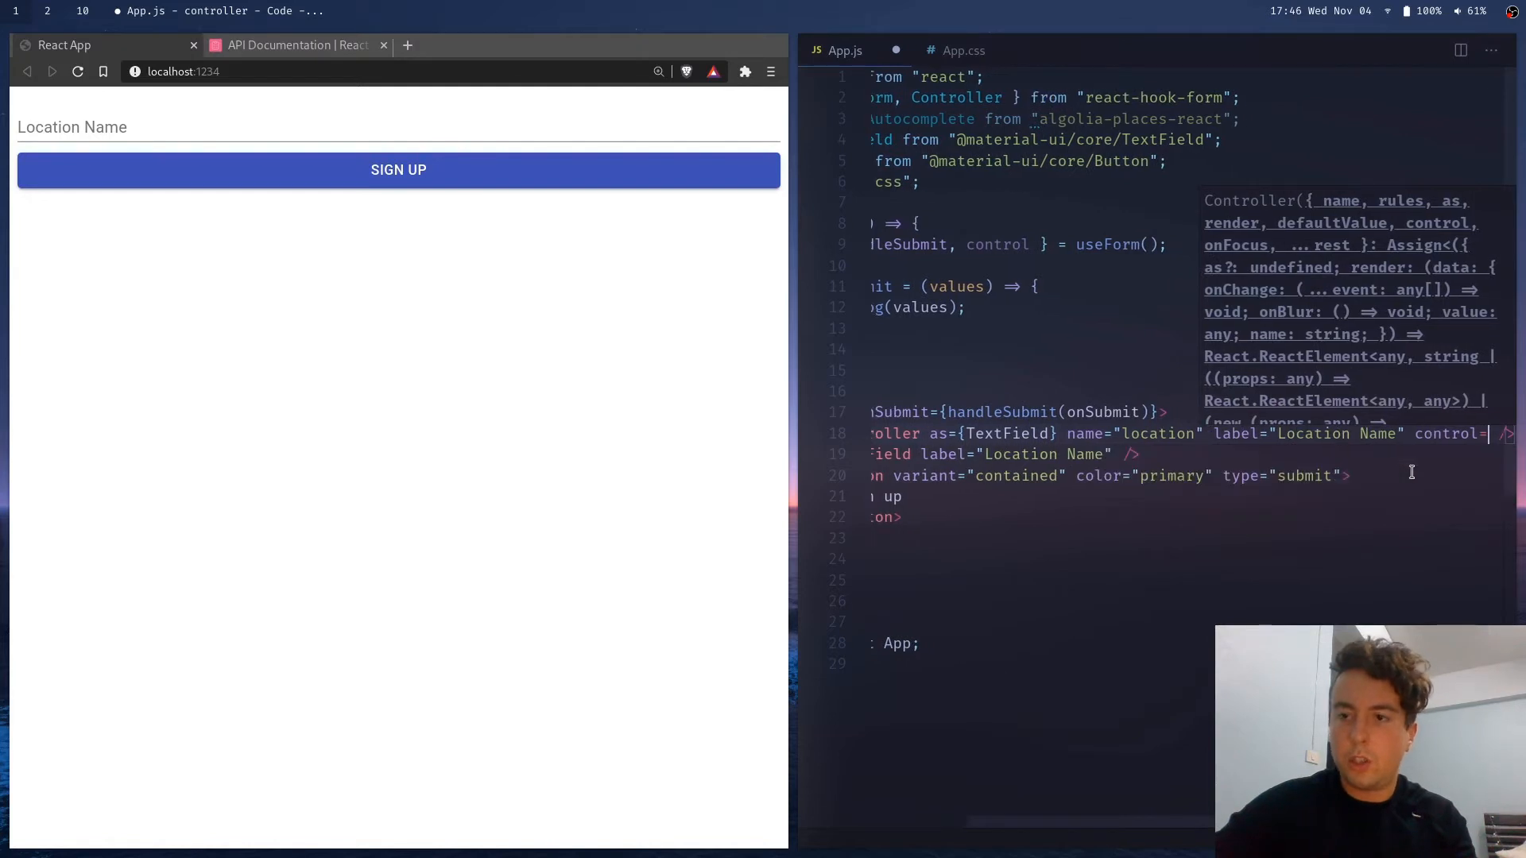
type("col")
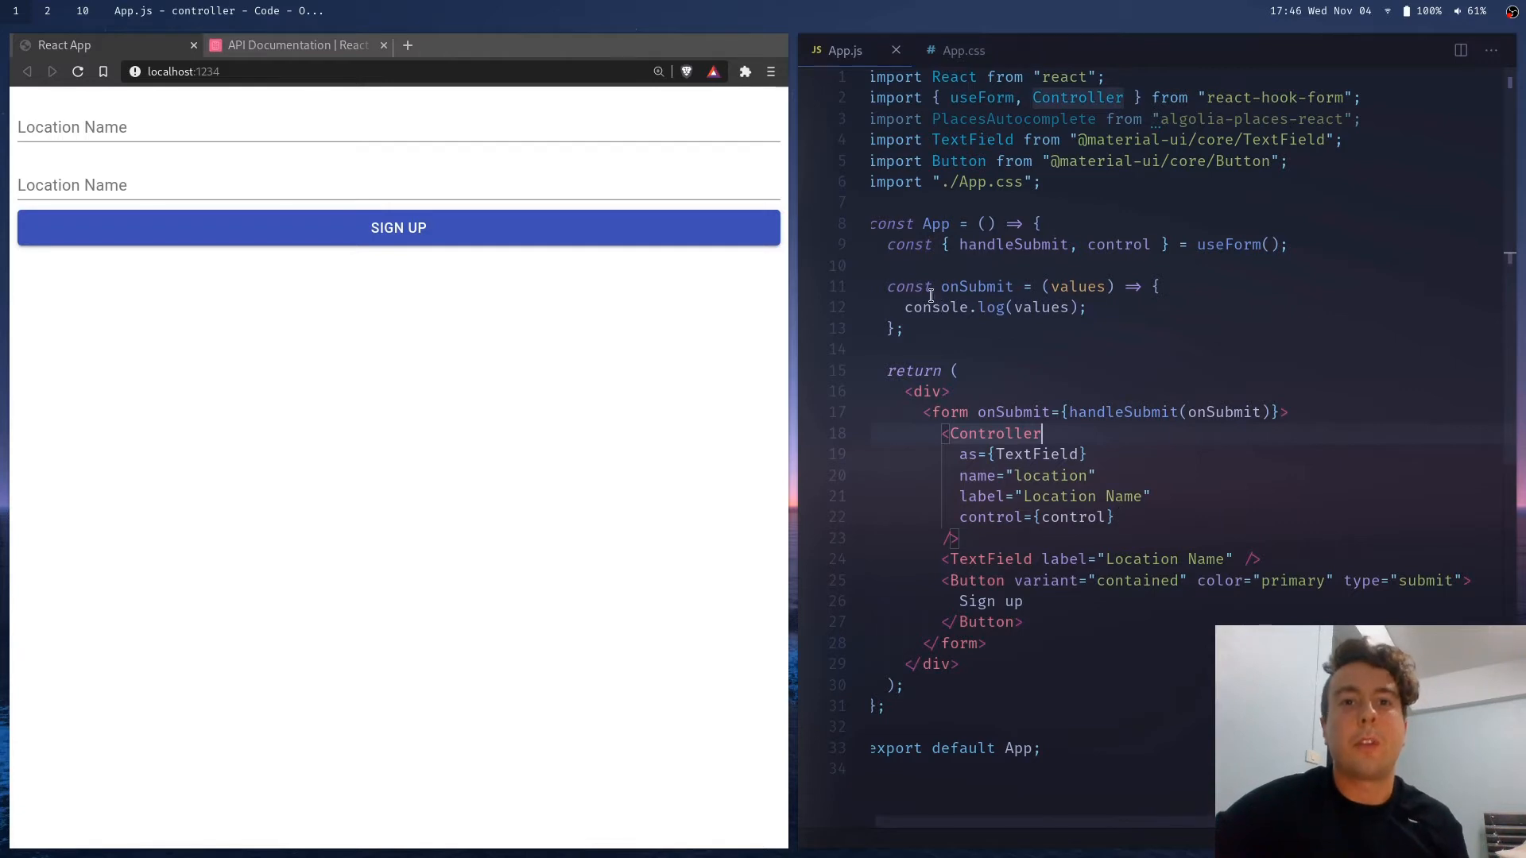
mouse_move(251, 299)
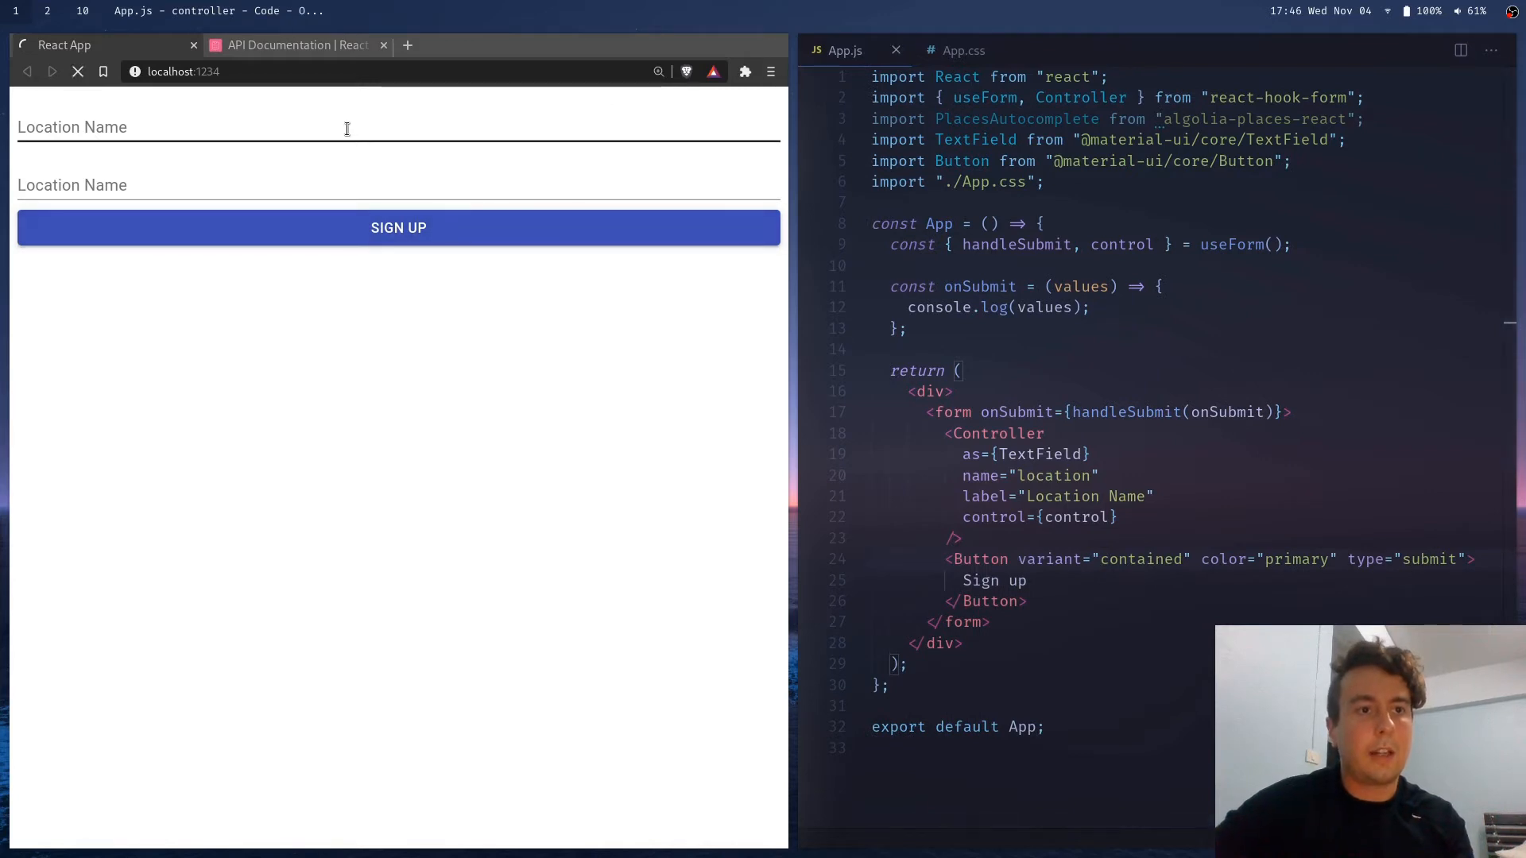
Submit 'Something' so the console logs {location: "Something"} with a controlled-input warning
type("Something")
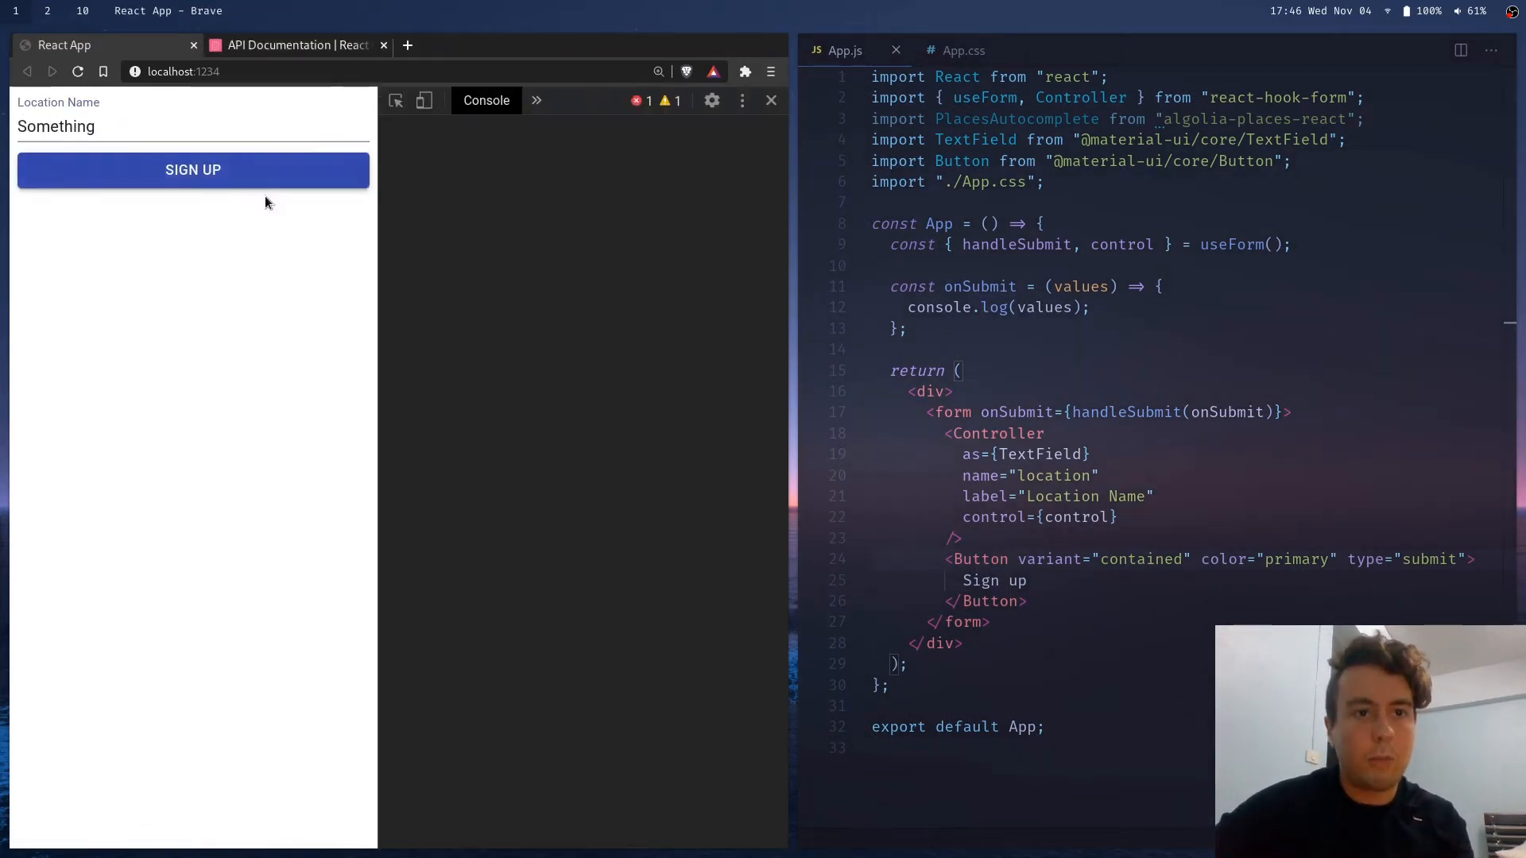
left_click(194, 170)
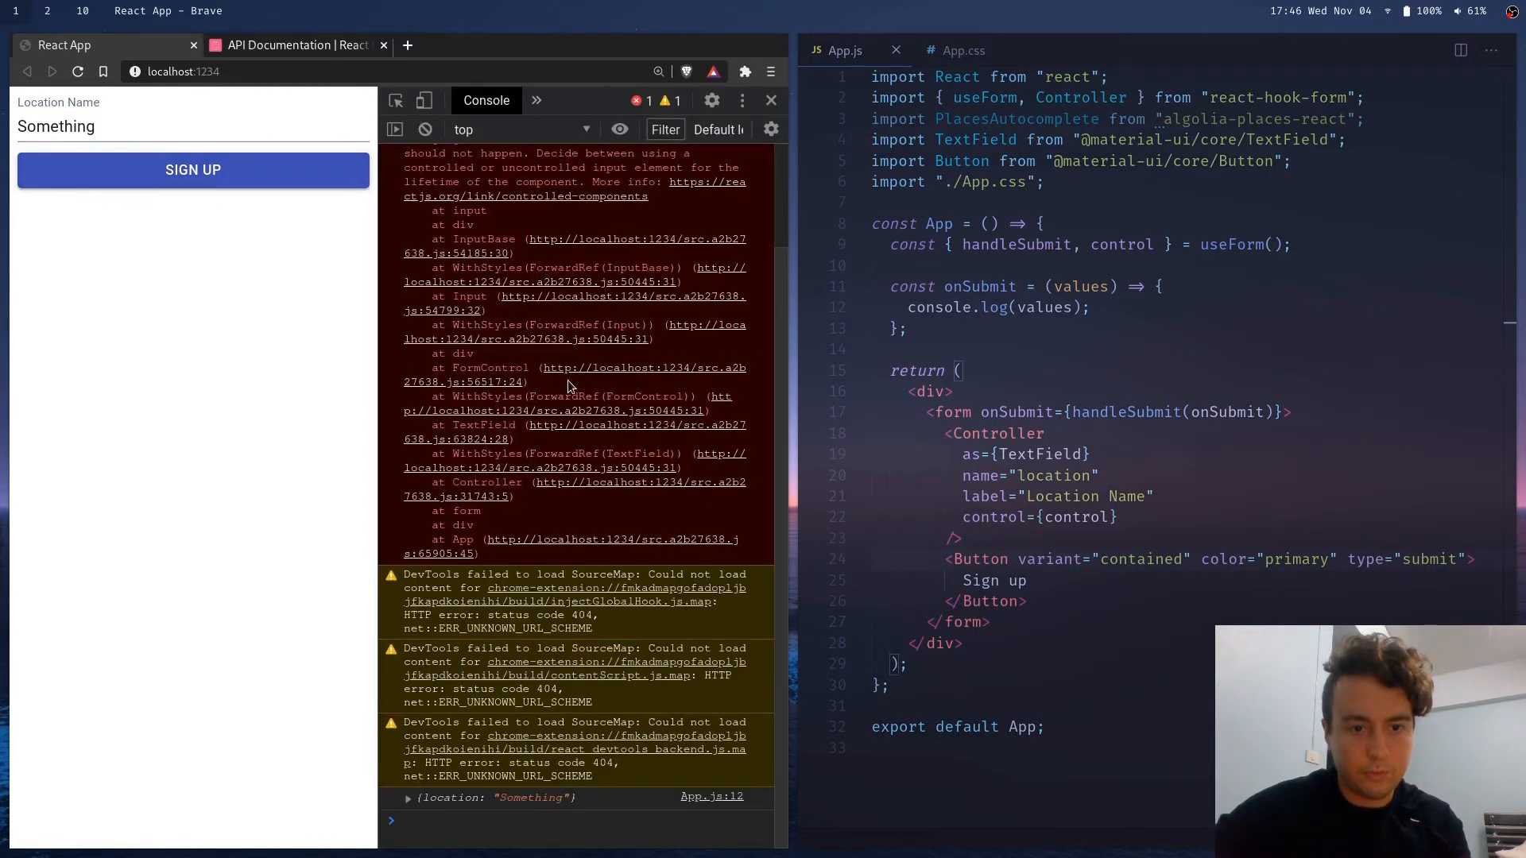
left_click(409, 798)
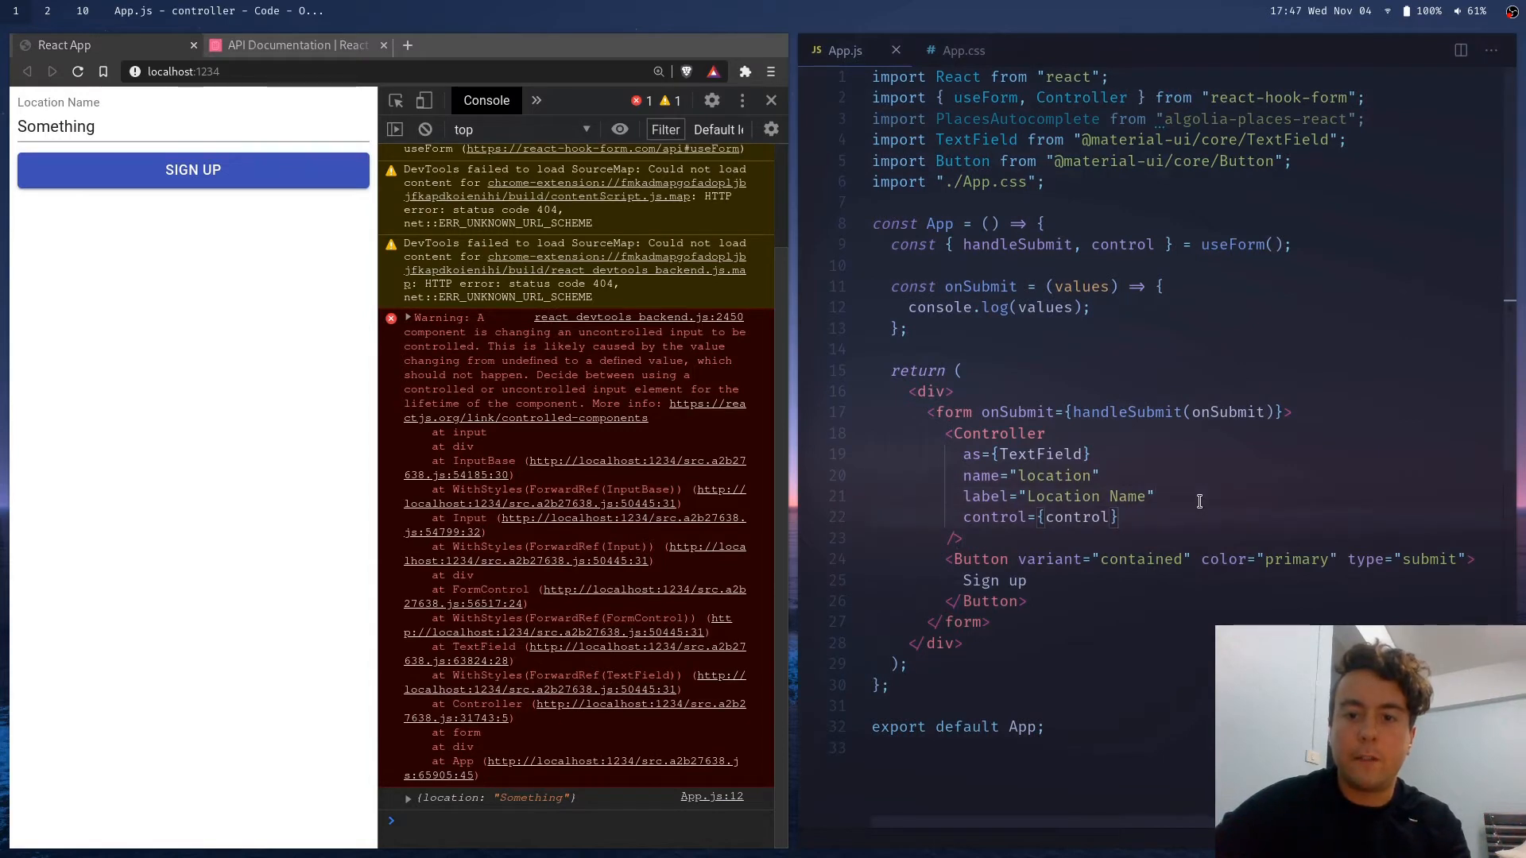
Add defaultValue="" to the location Controller and save
type("default")
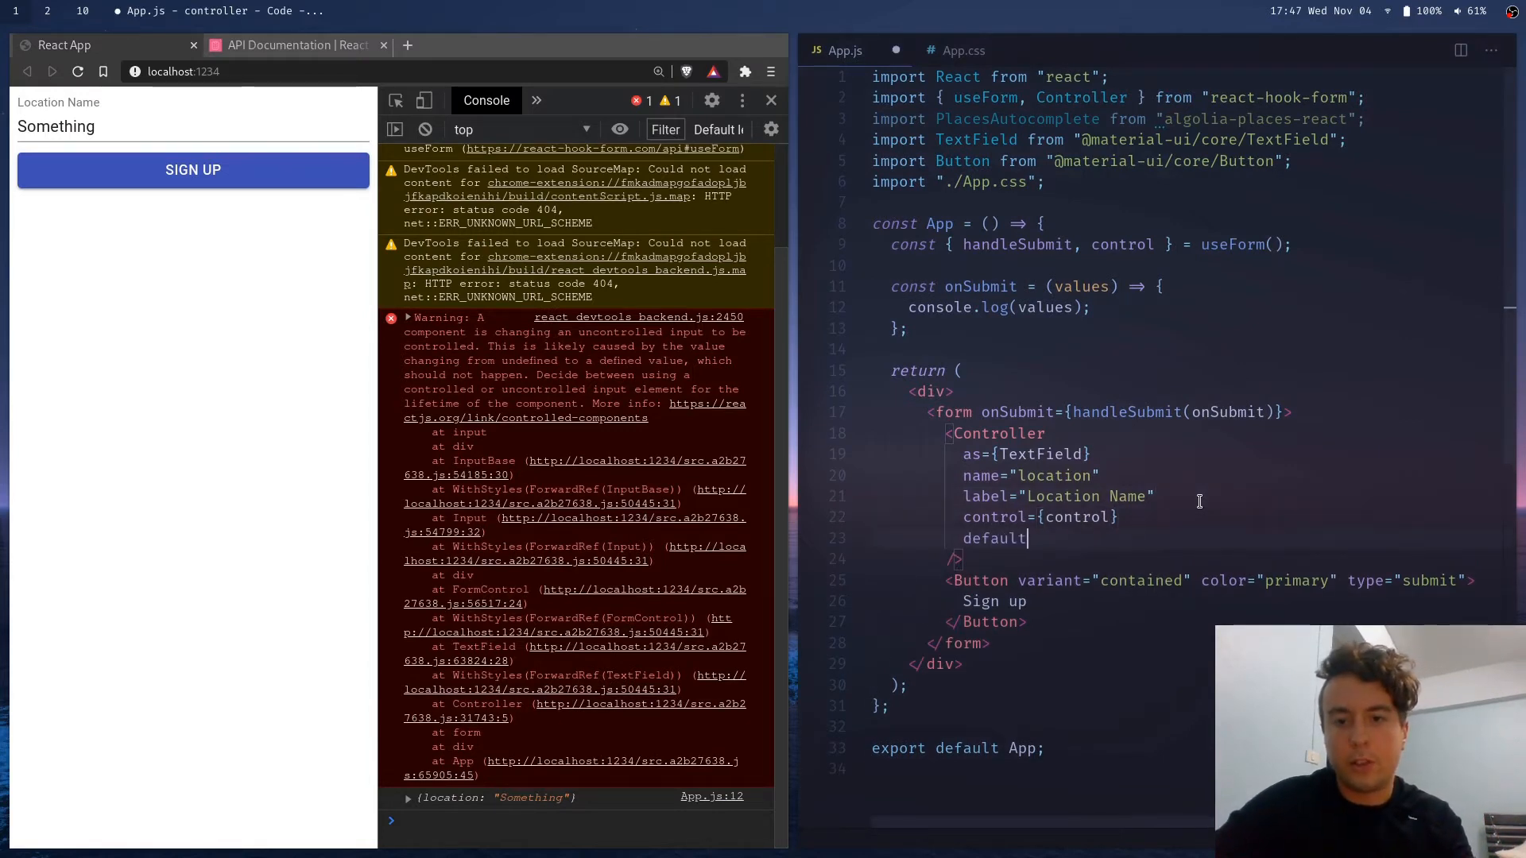
type("Value={}")
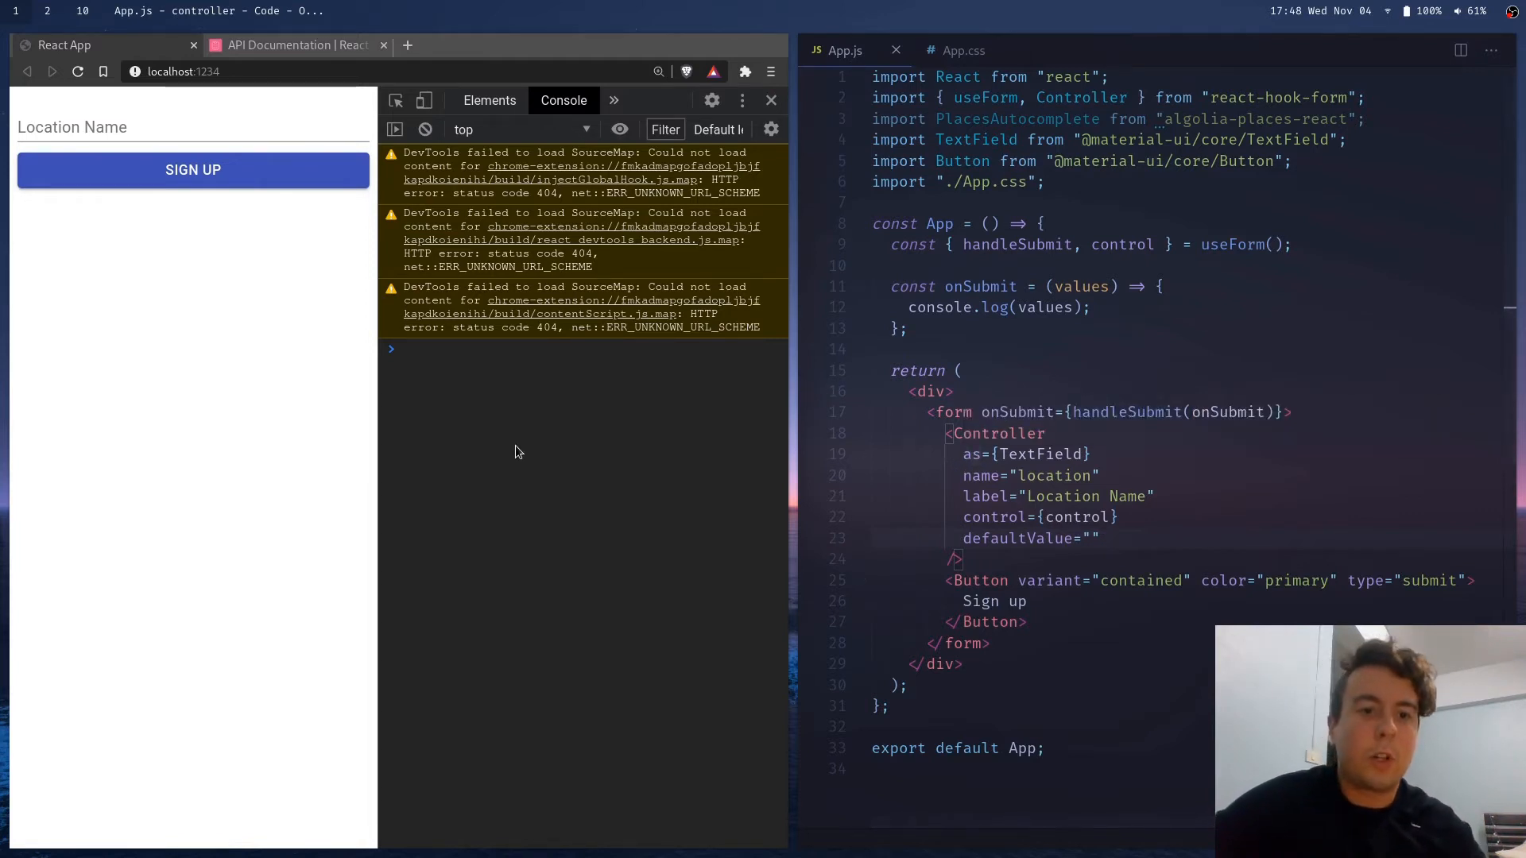
mouse_move(520, 503)
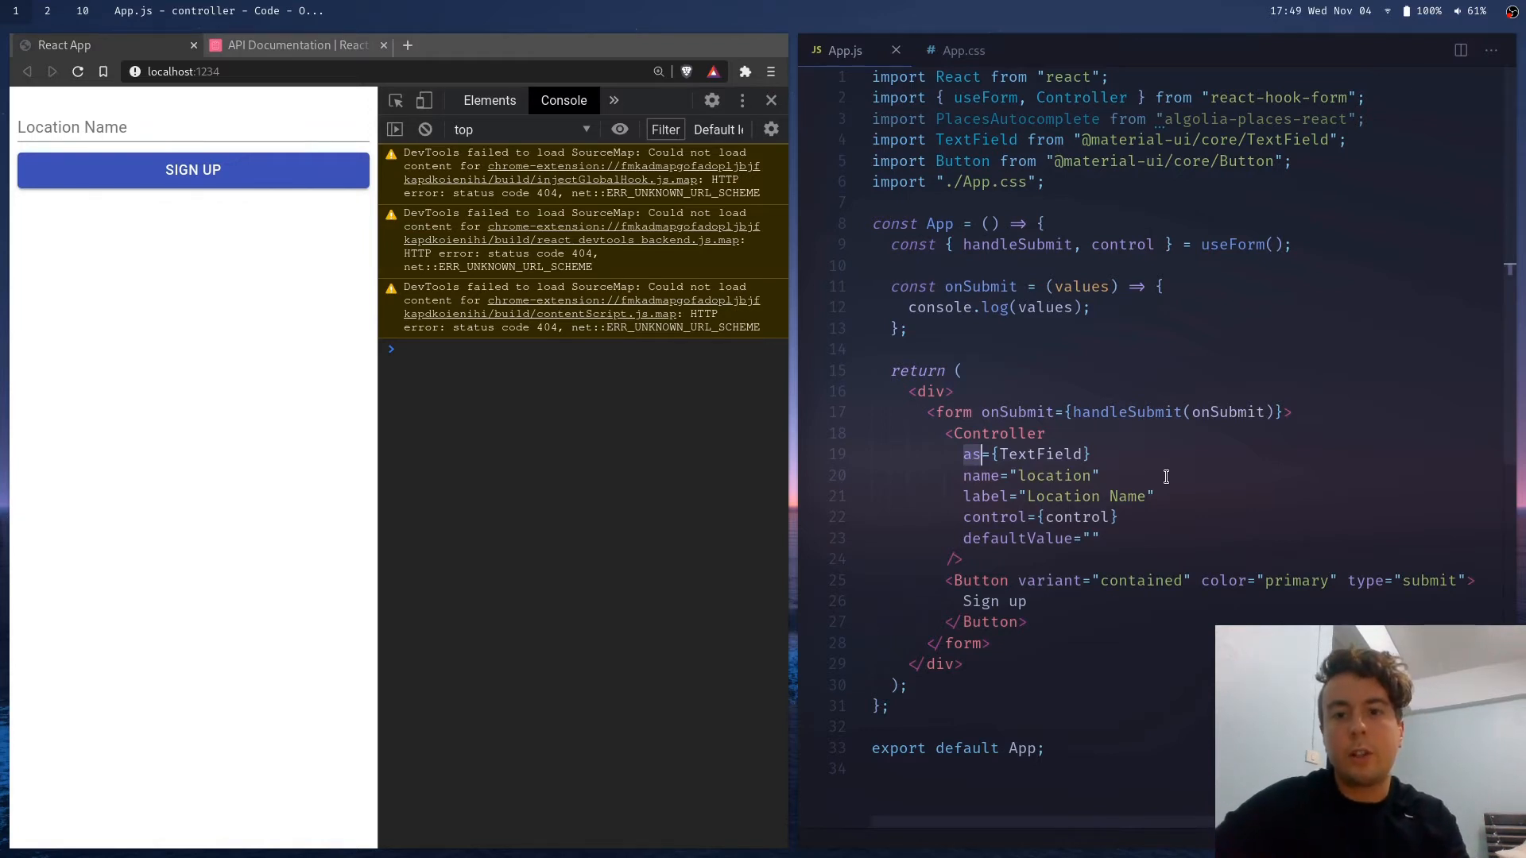
Replace as={TextField} with a render function receiving name and onChange that returns a TextField
type("render={() ⇒ <")
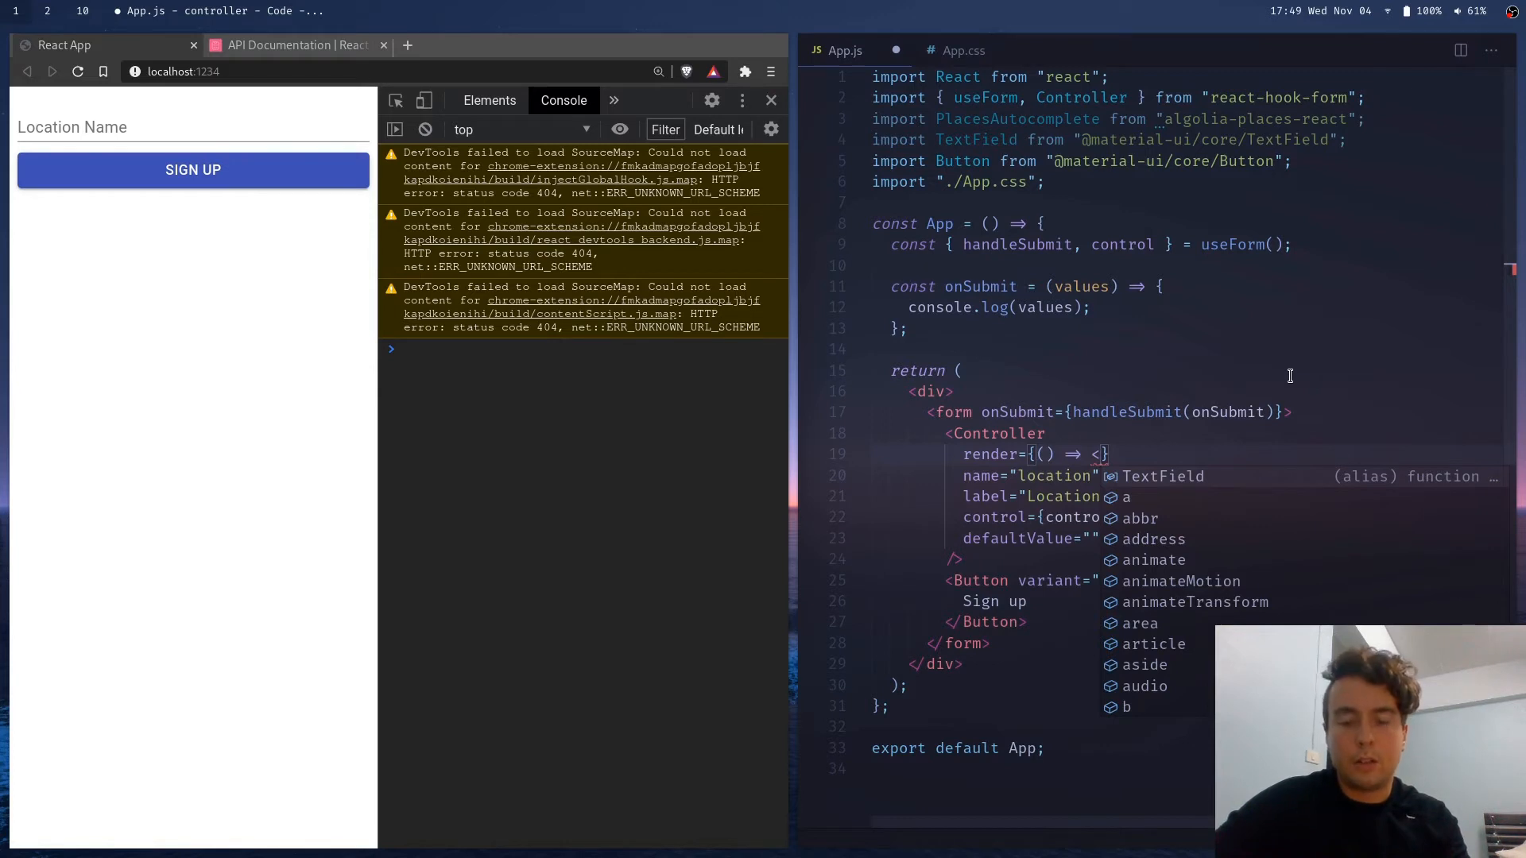
type("TextField")
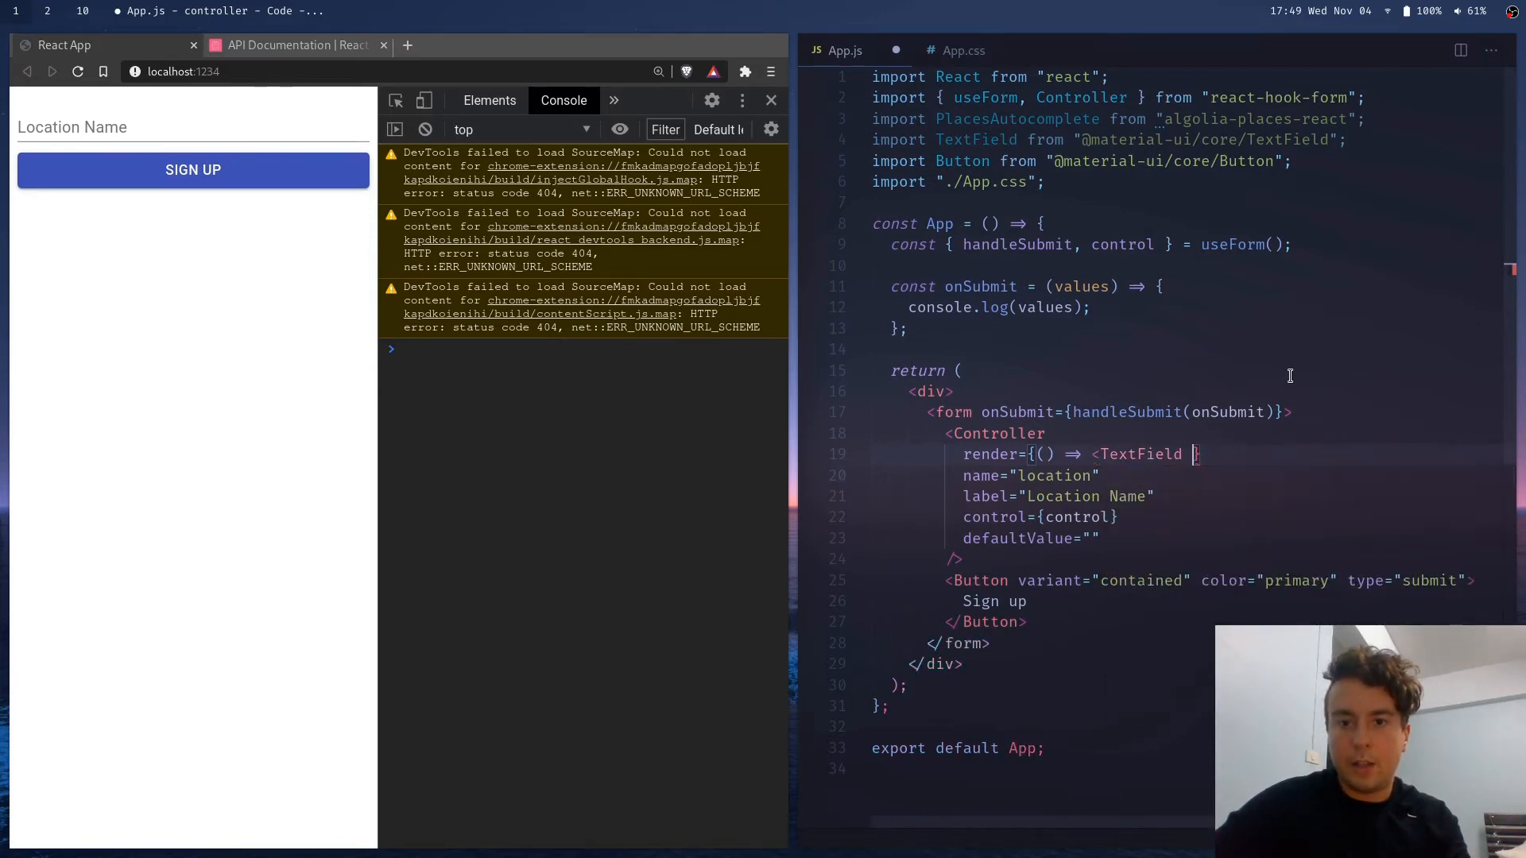
type("/>")
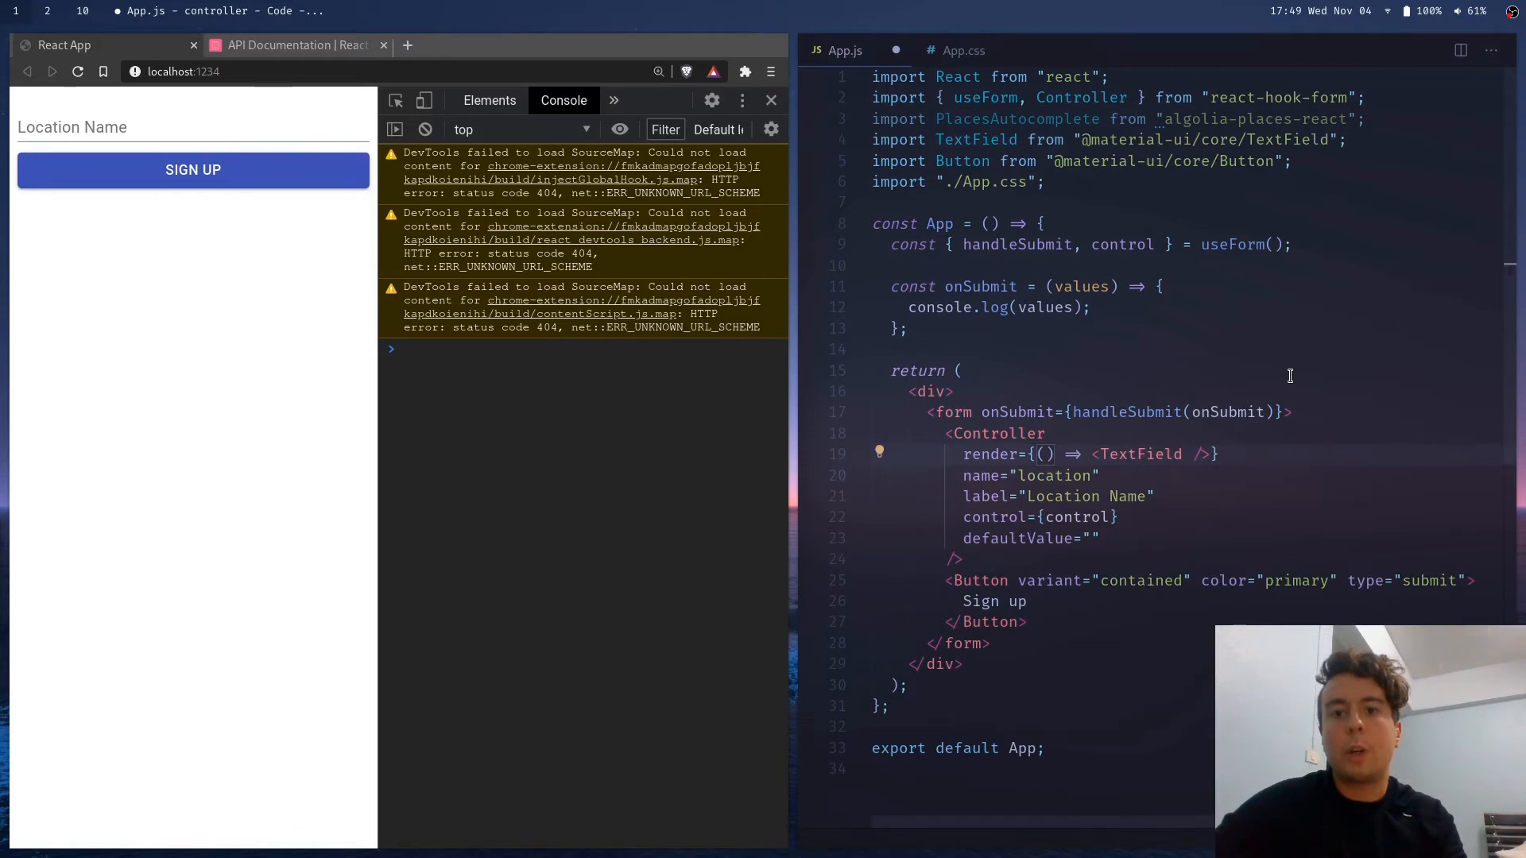
mouse_move(1306, 548)
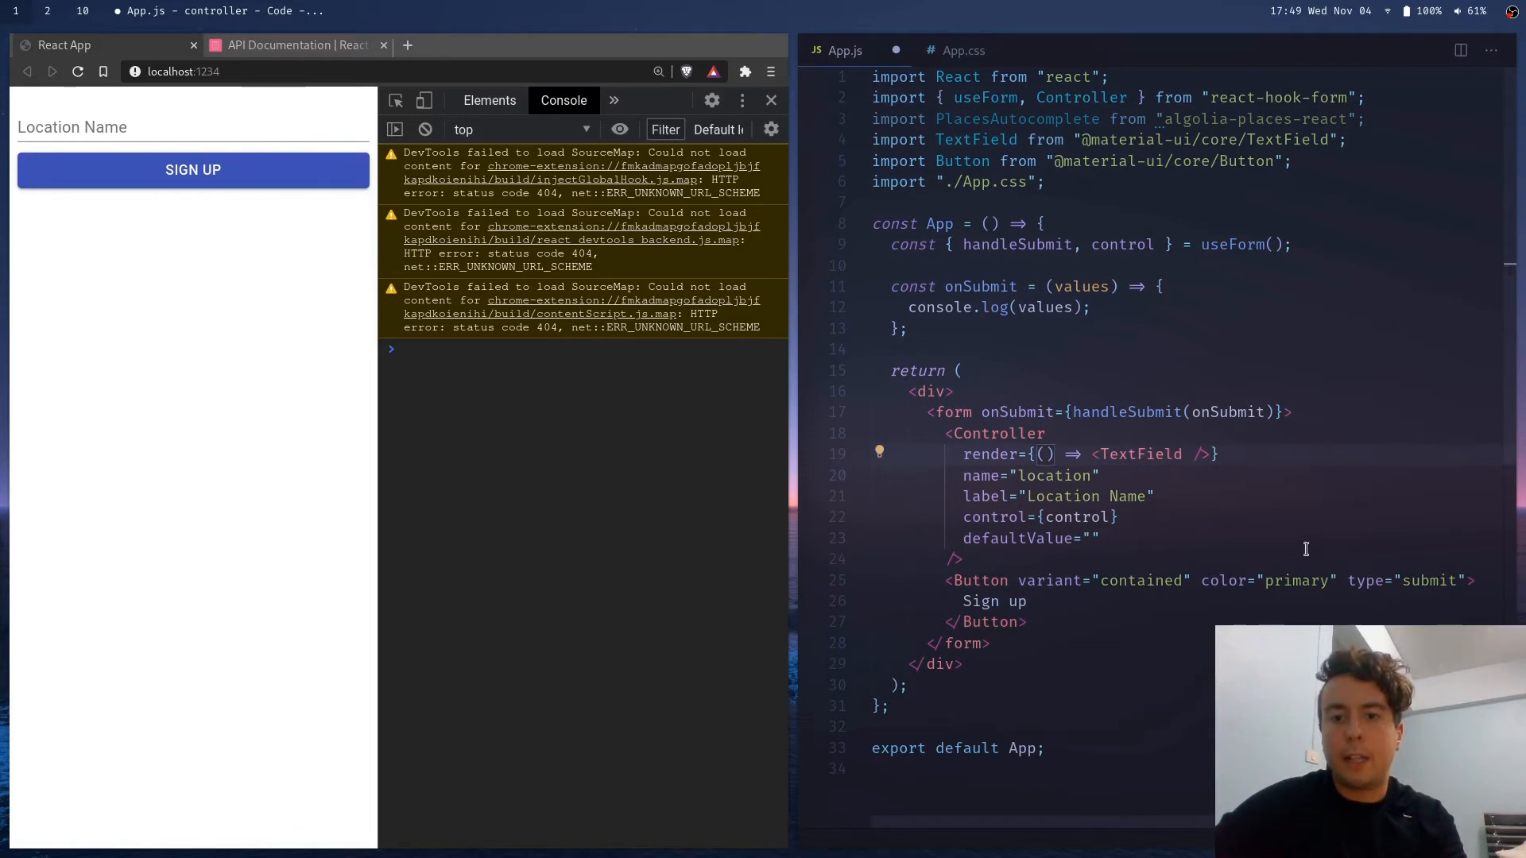
type("{name}")
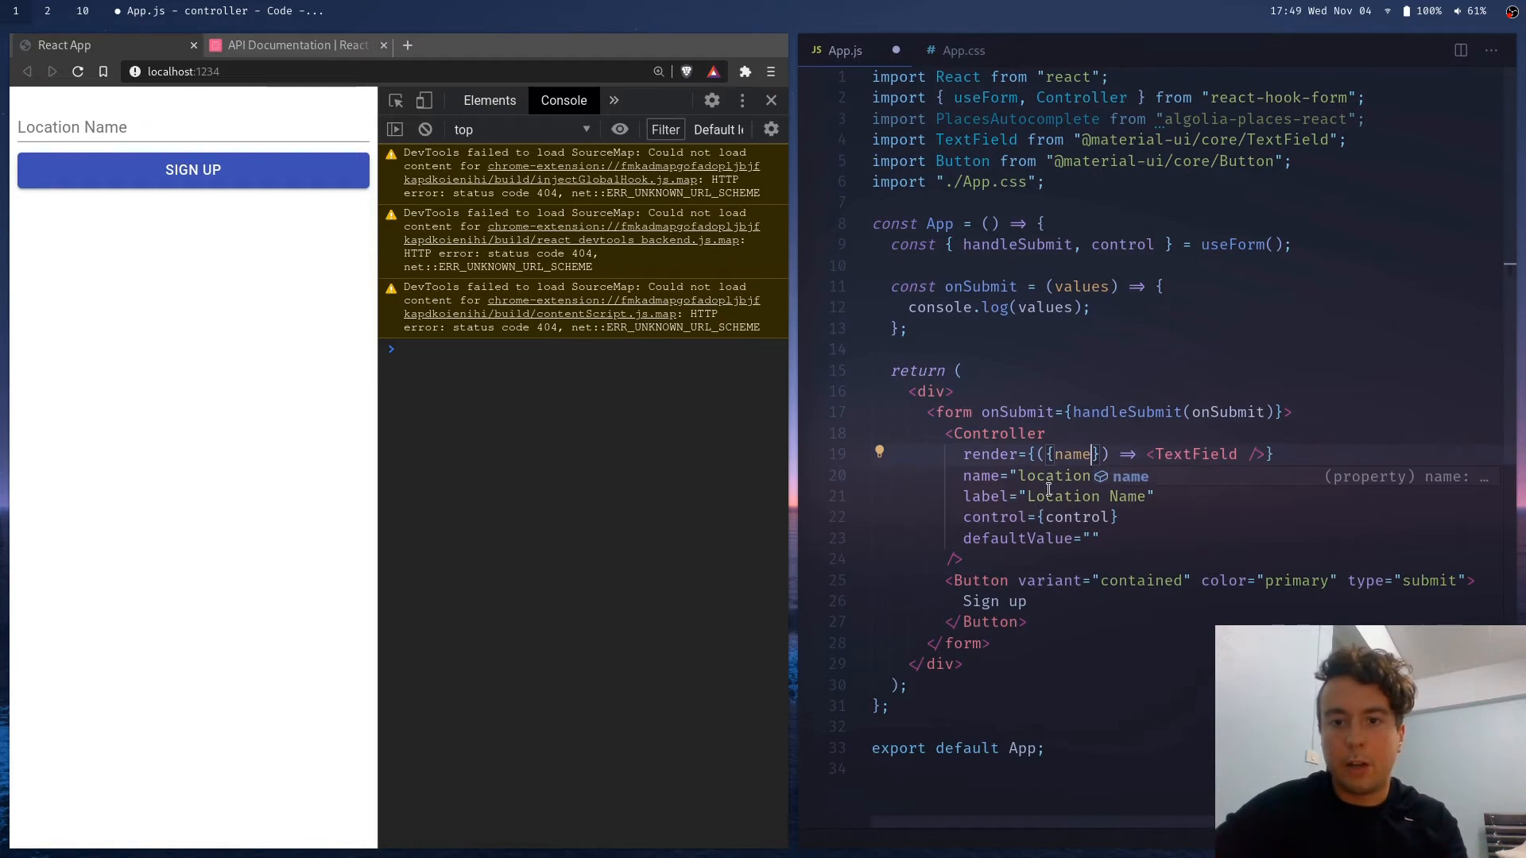
type(", label,")
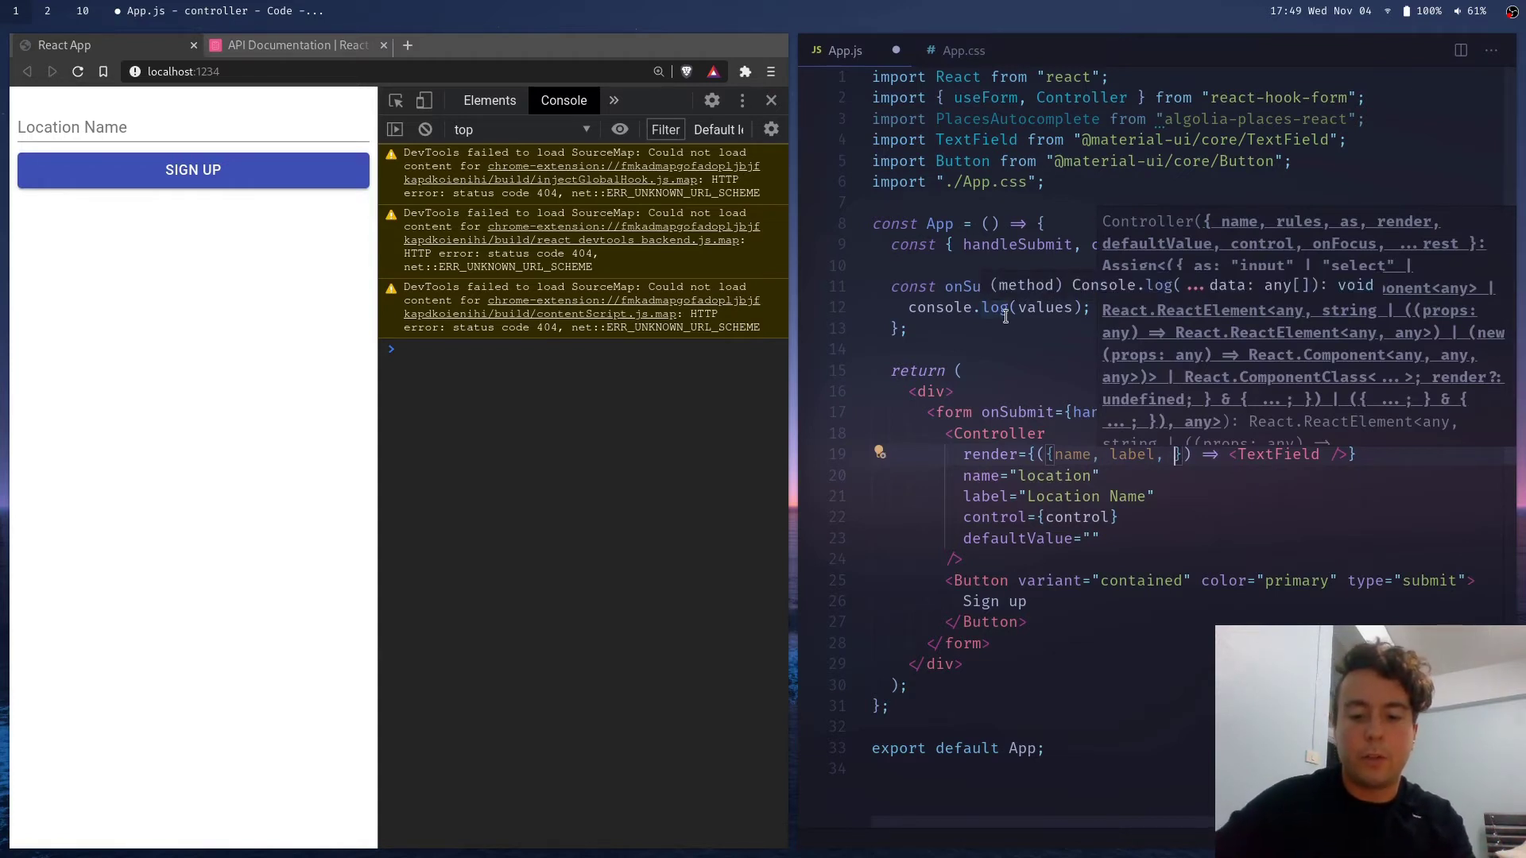
type("onChange")
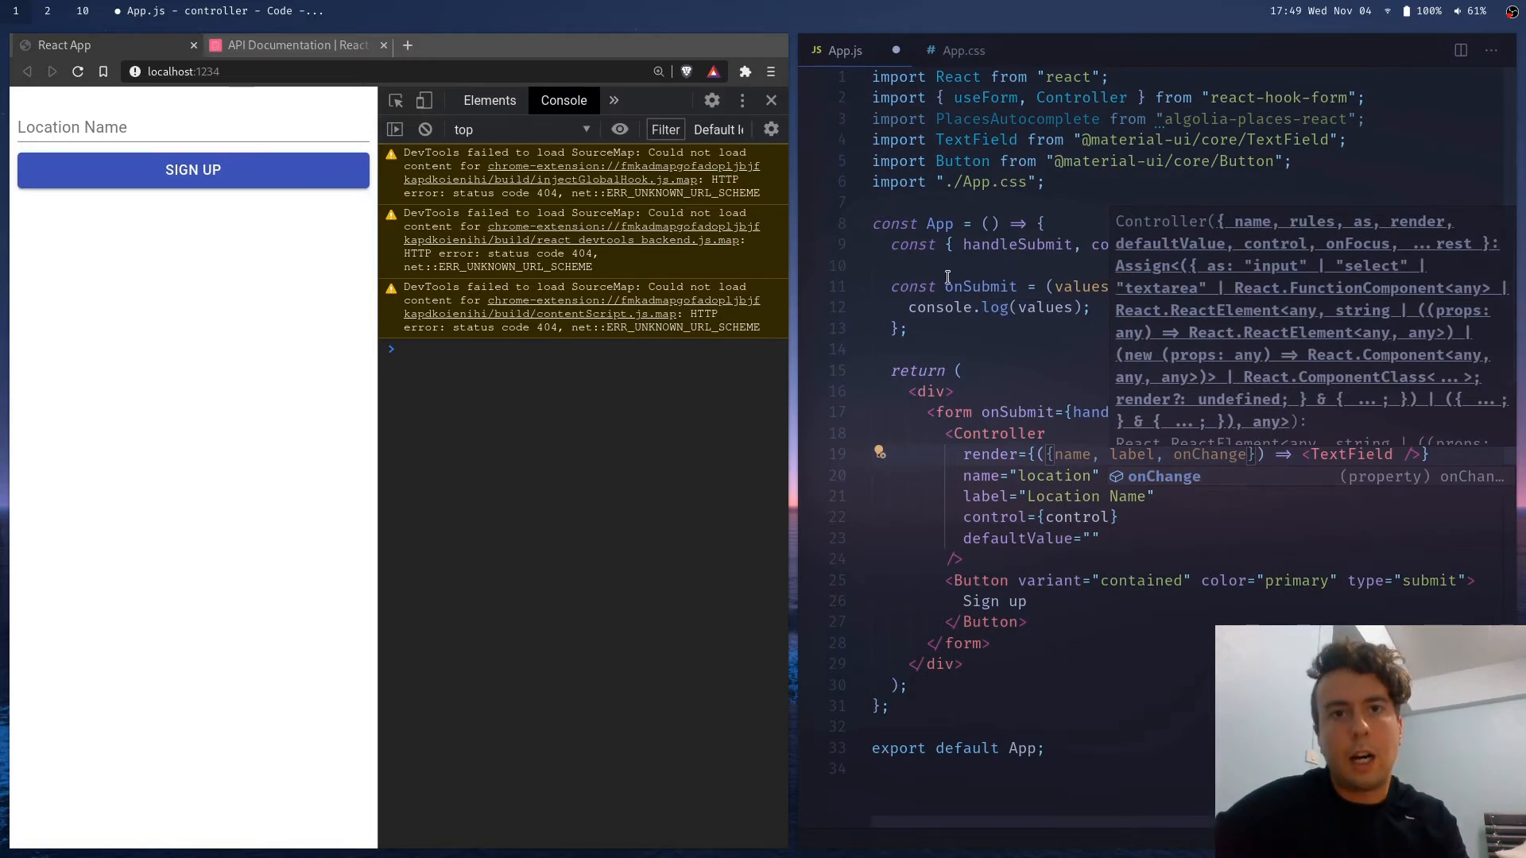
mouse_move(1120, 381)
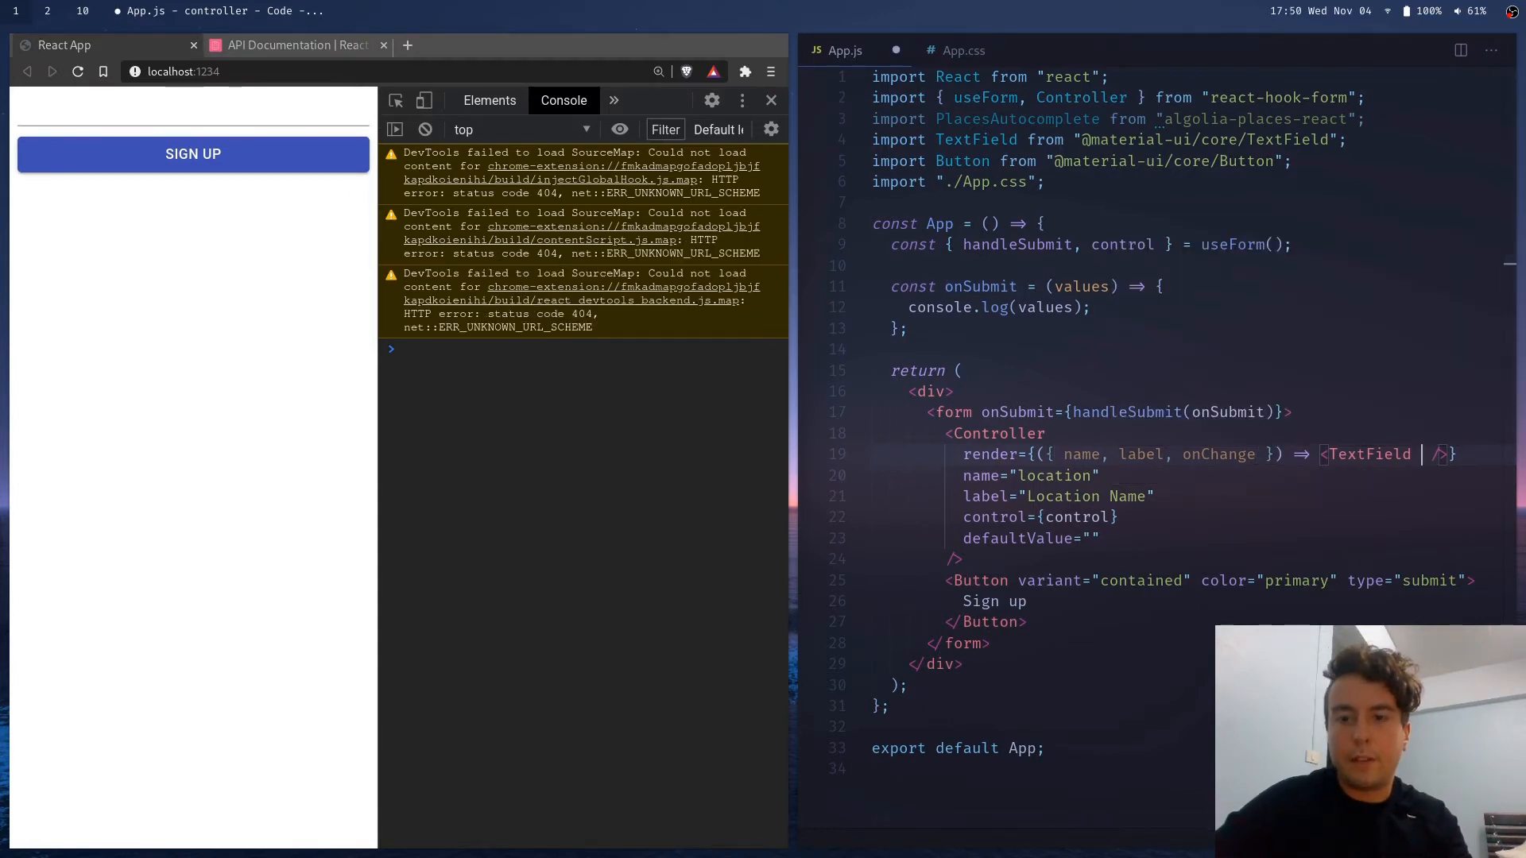
Pass name={name} and label="Location Name" into the rendered TextField
type("name={n")
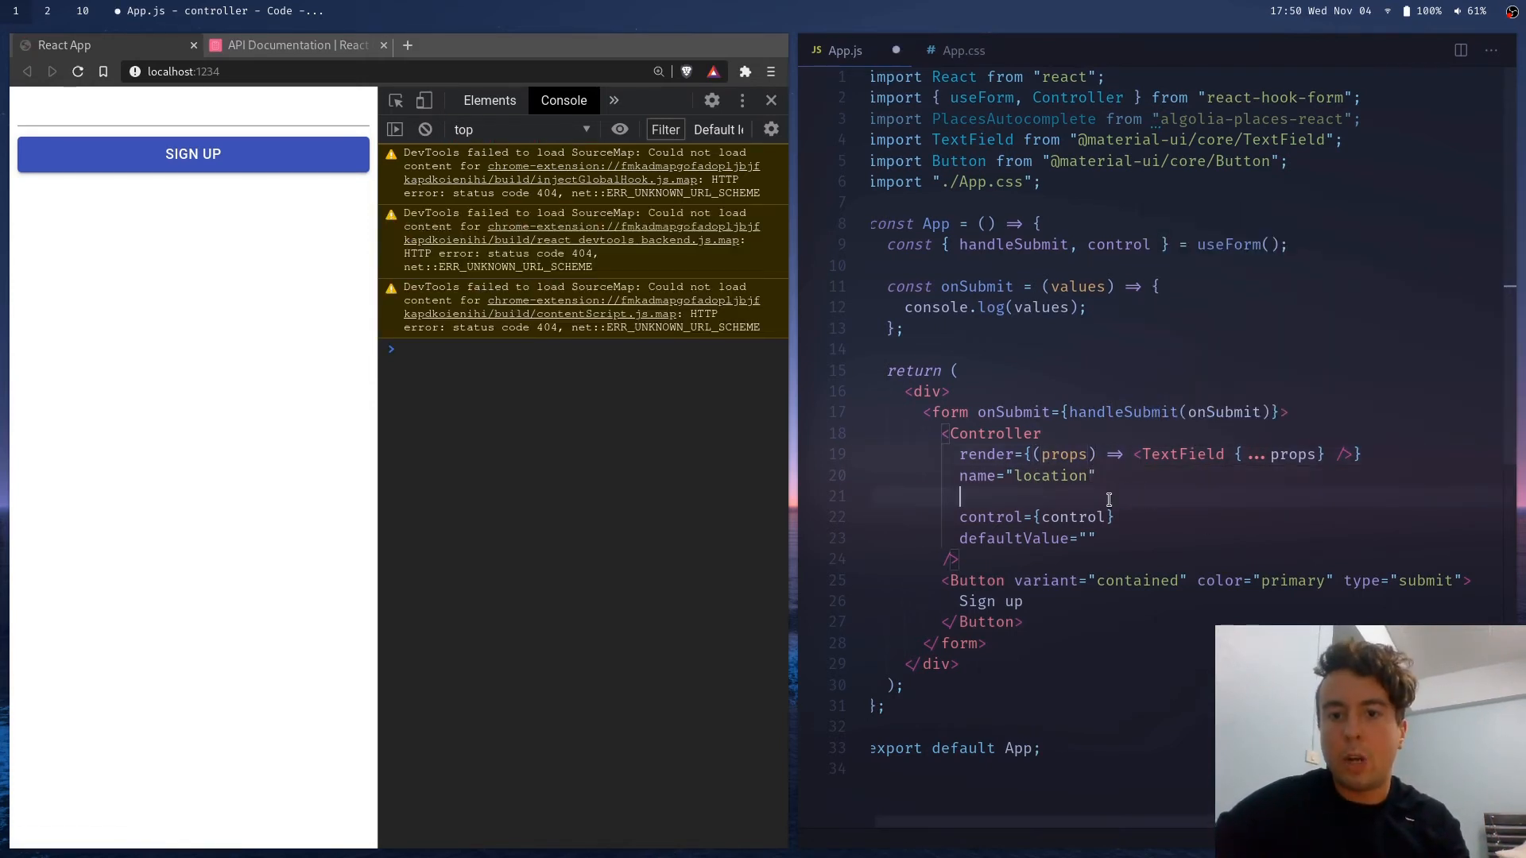
type("label=\"Location Name\"")
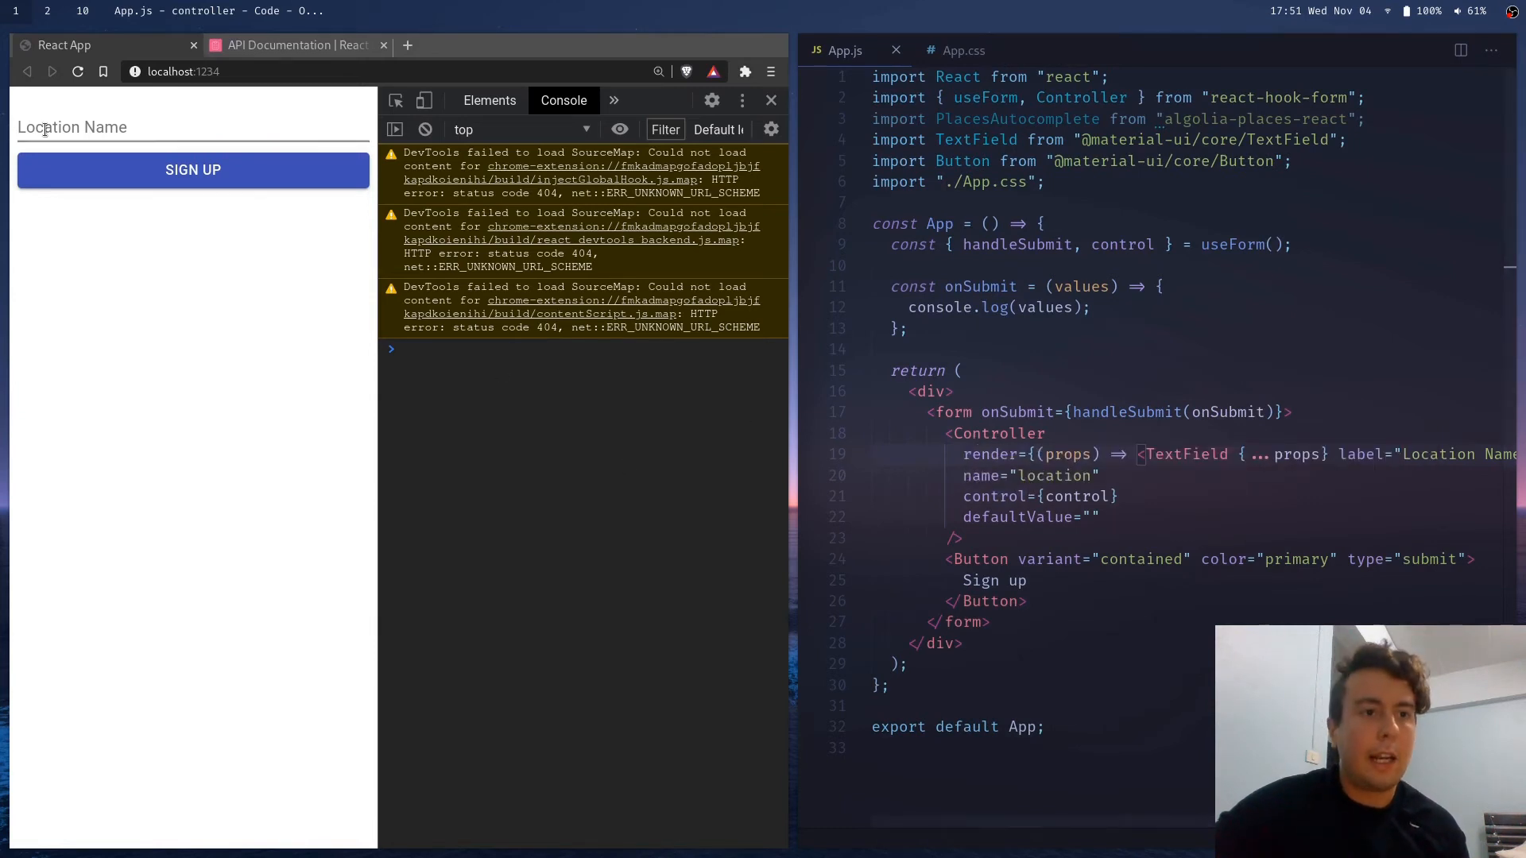
Submit 'Something' and confirm the console logs {location: "Something"} without the warning
left_click(194, 127)
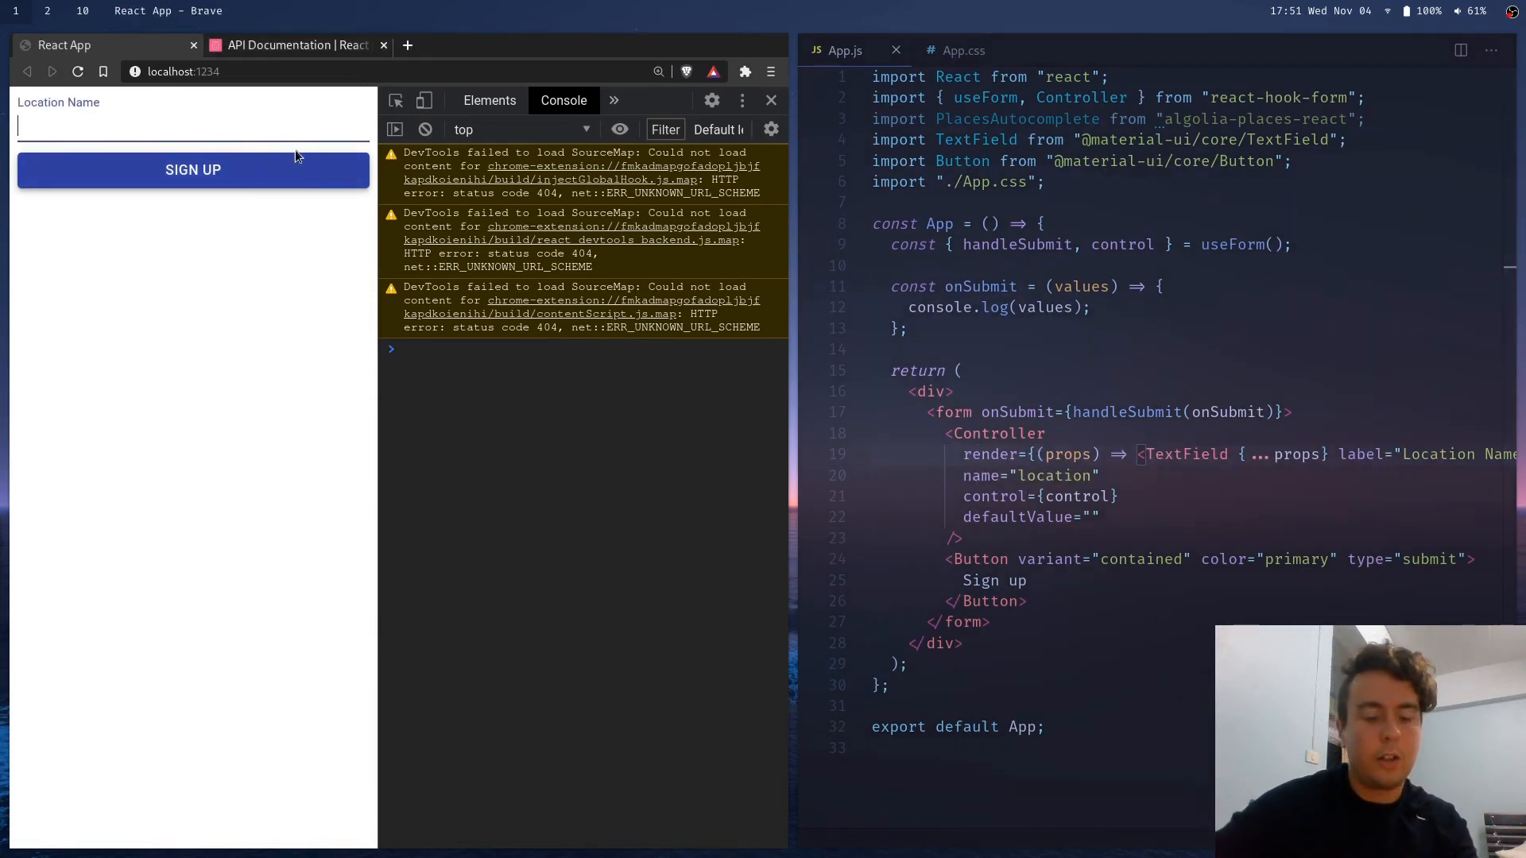
type("Something")
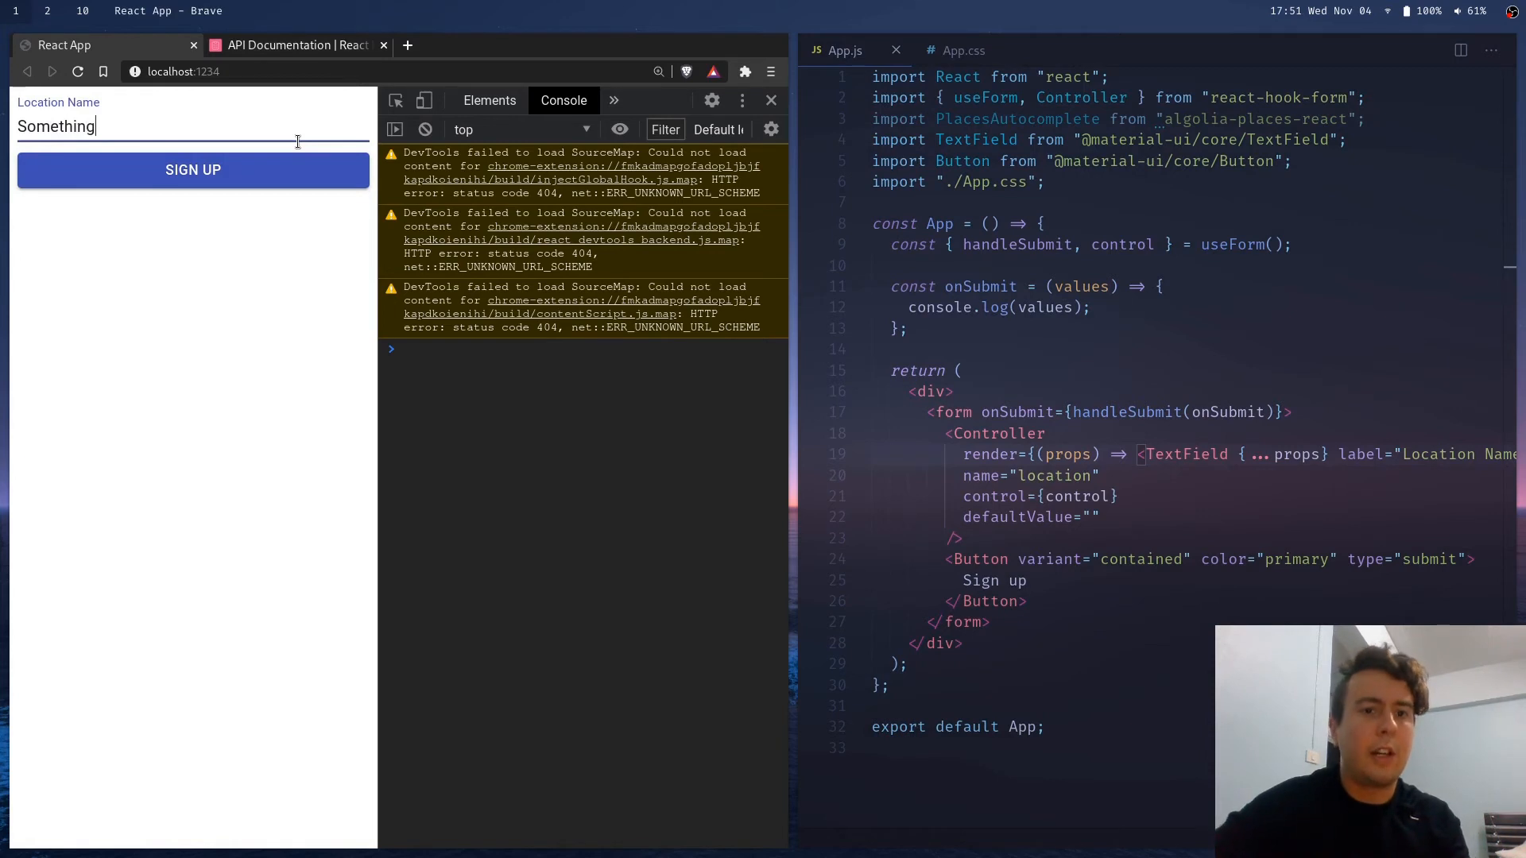
left_click(193, 170)
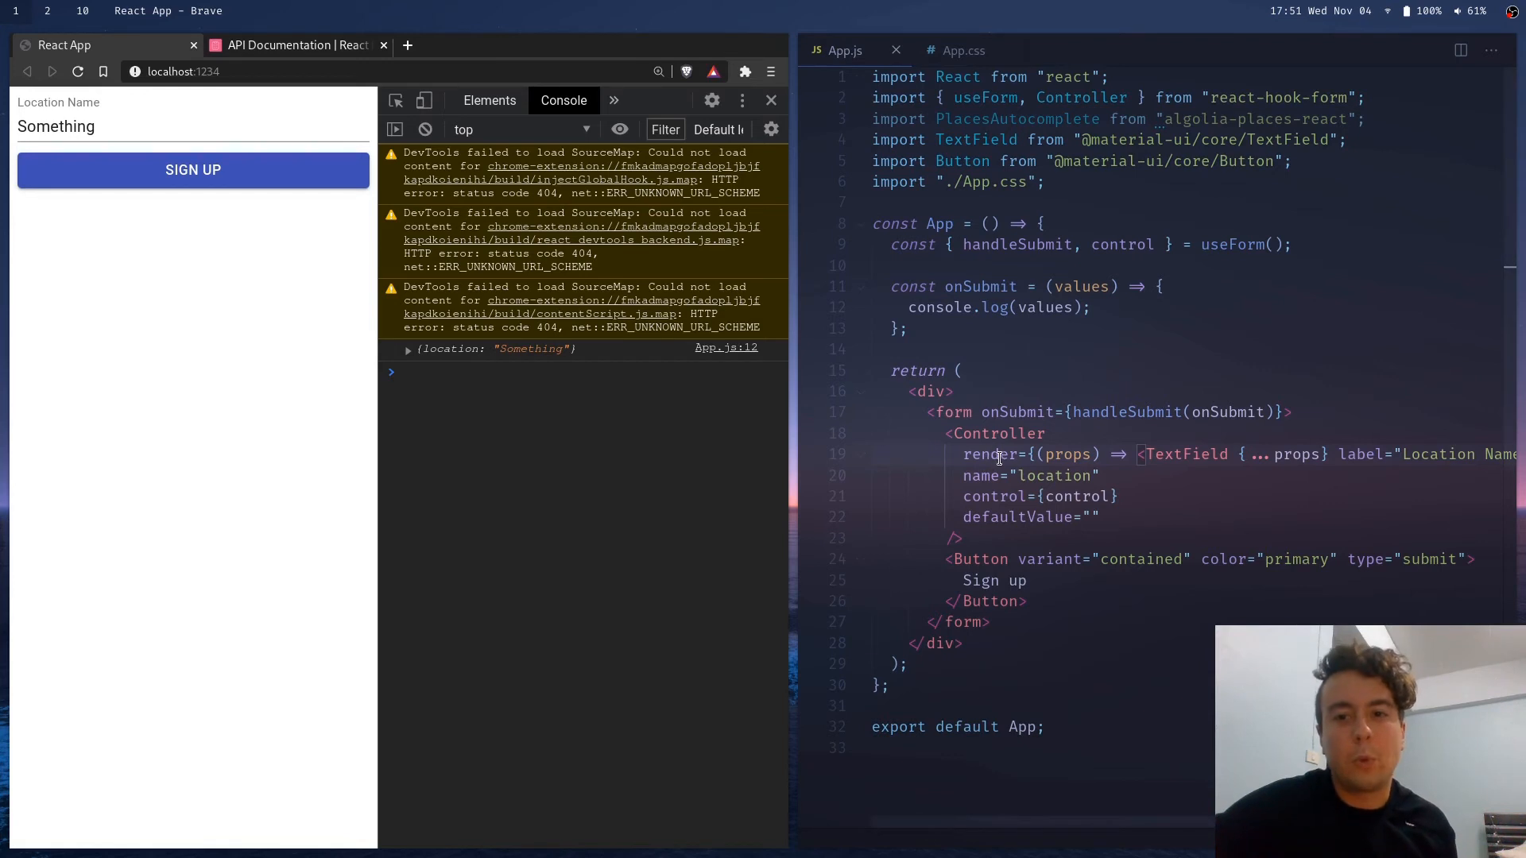
mouse_move(1000, 455)
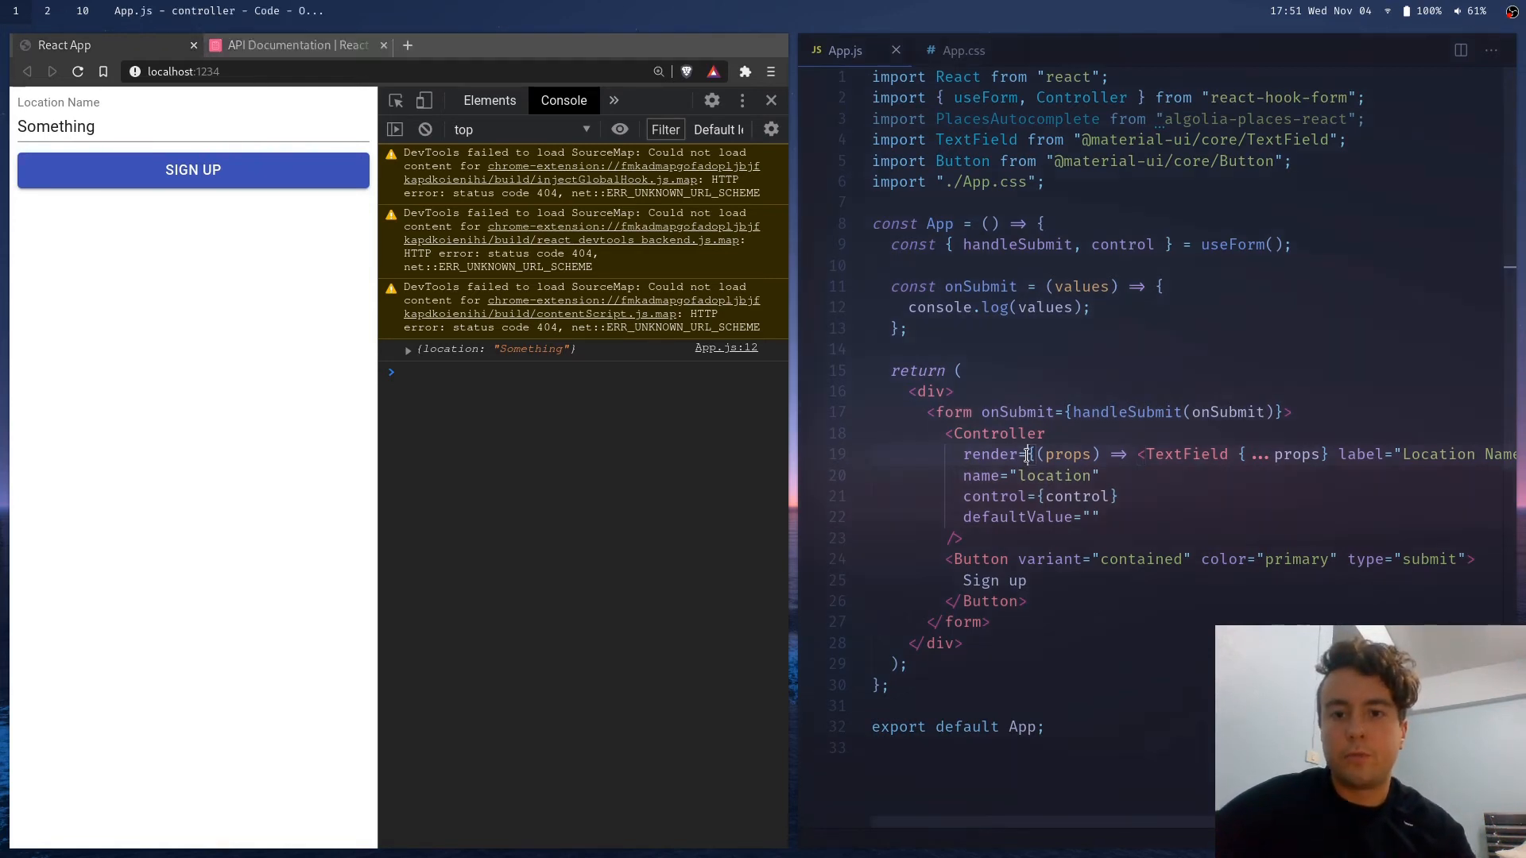
mouse_move(1132, 374)
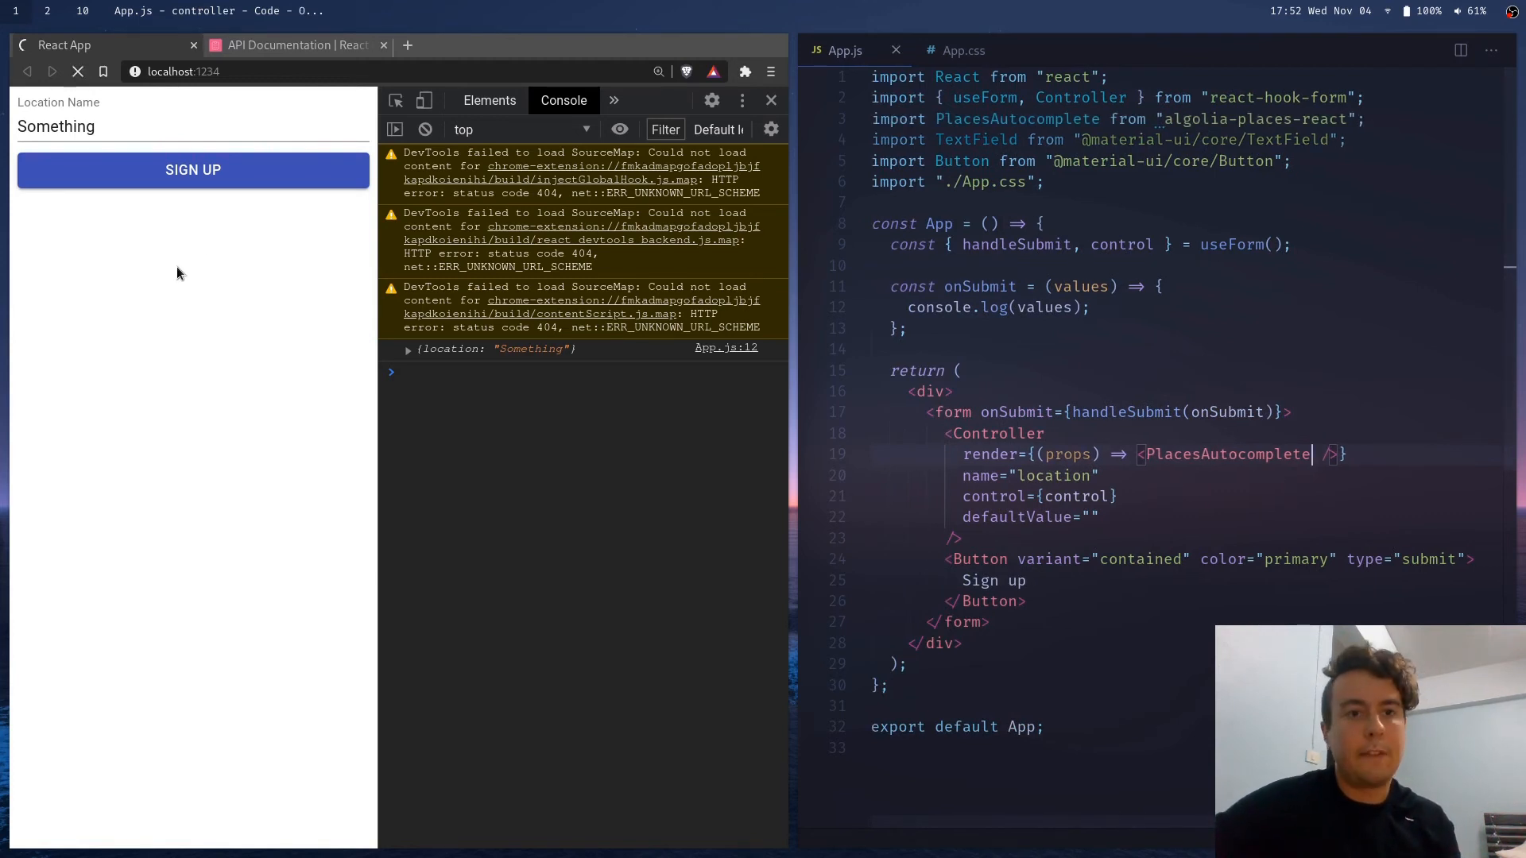
Search 'test', choose Test Valley, submit and see the console log {location: ""}
left_click(76, 71)
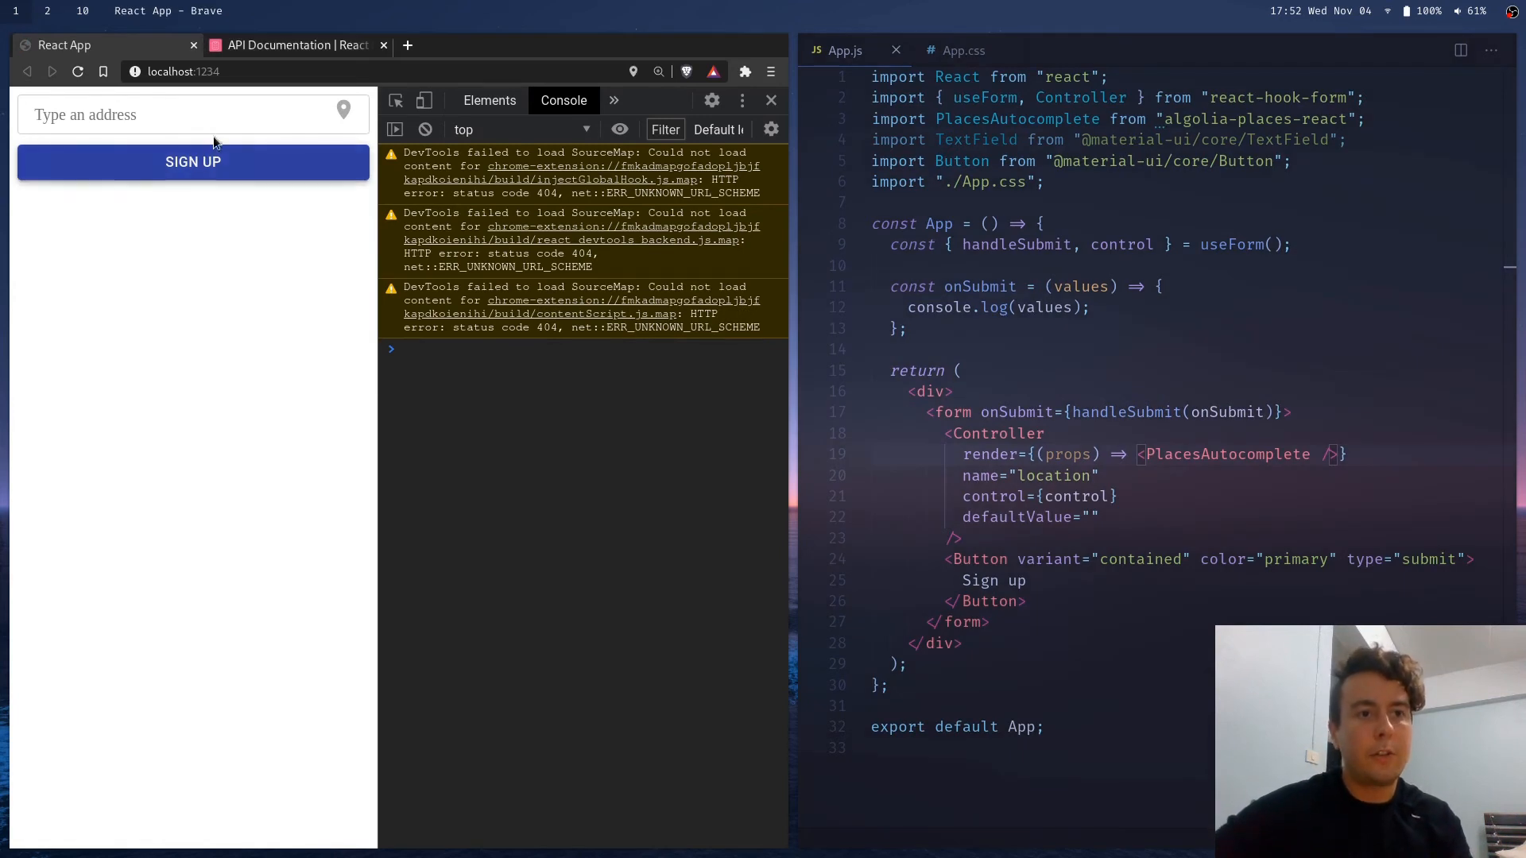
type("test")
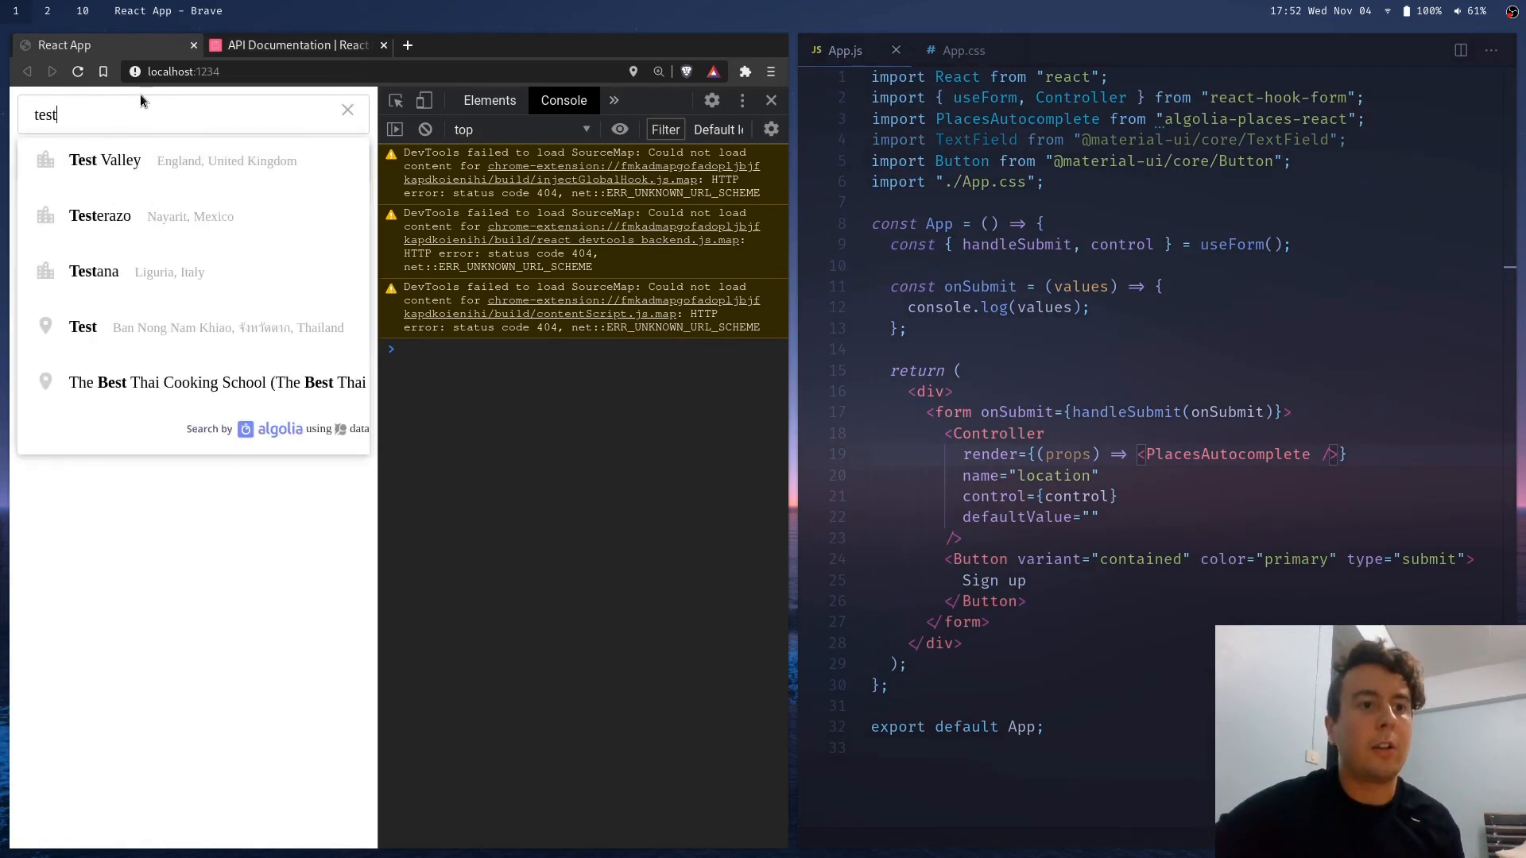
mouse_move(163, 177)
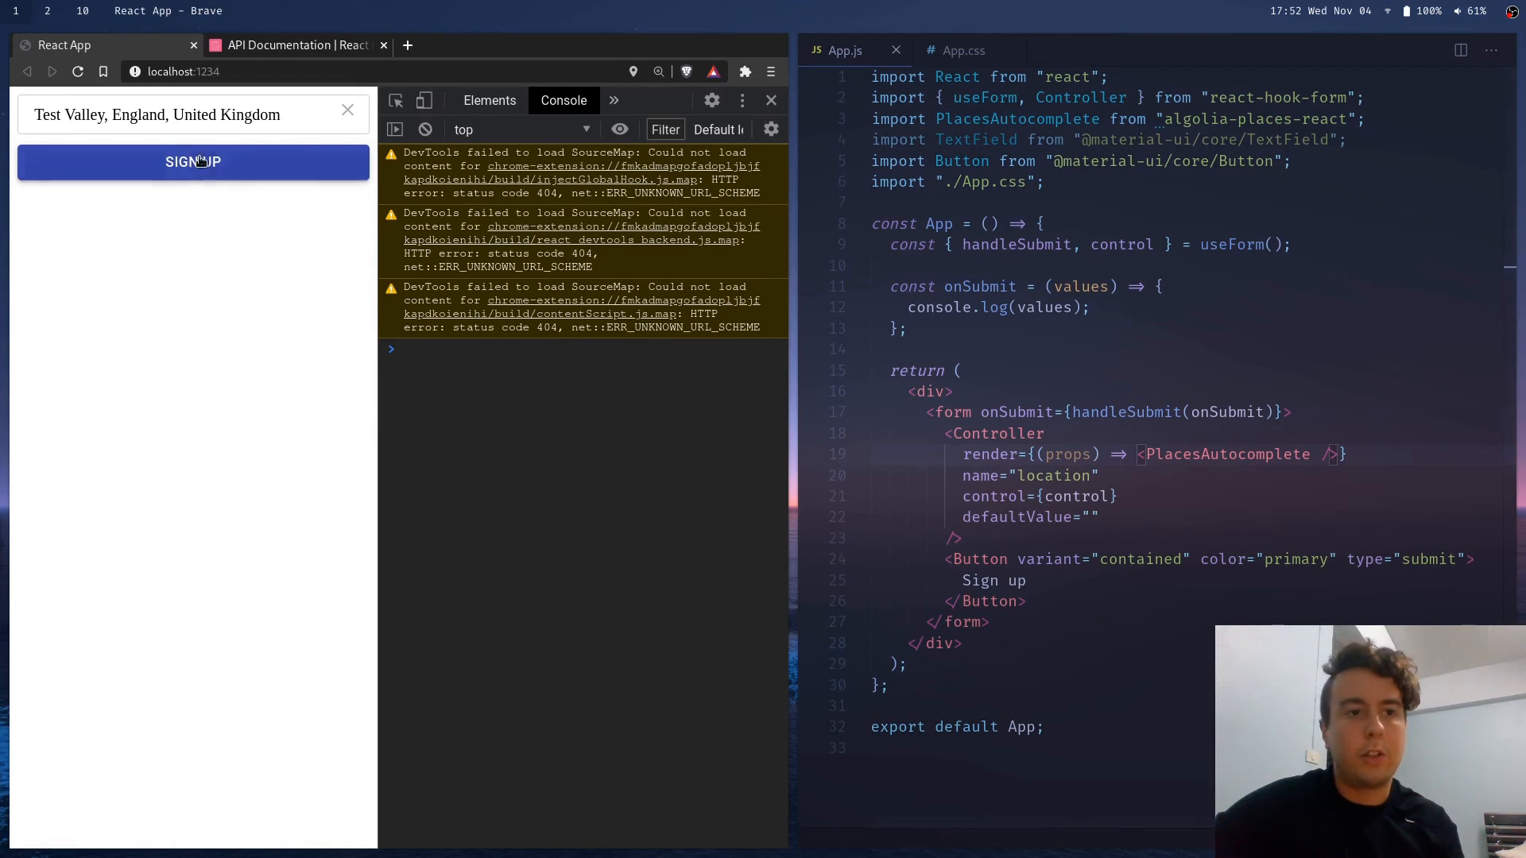
left_click(194, 162)
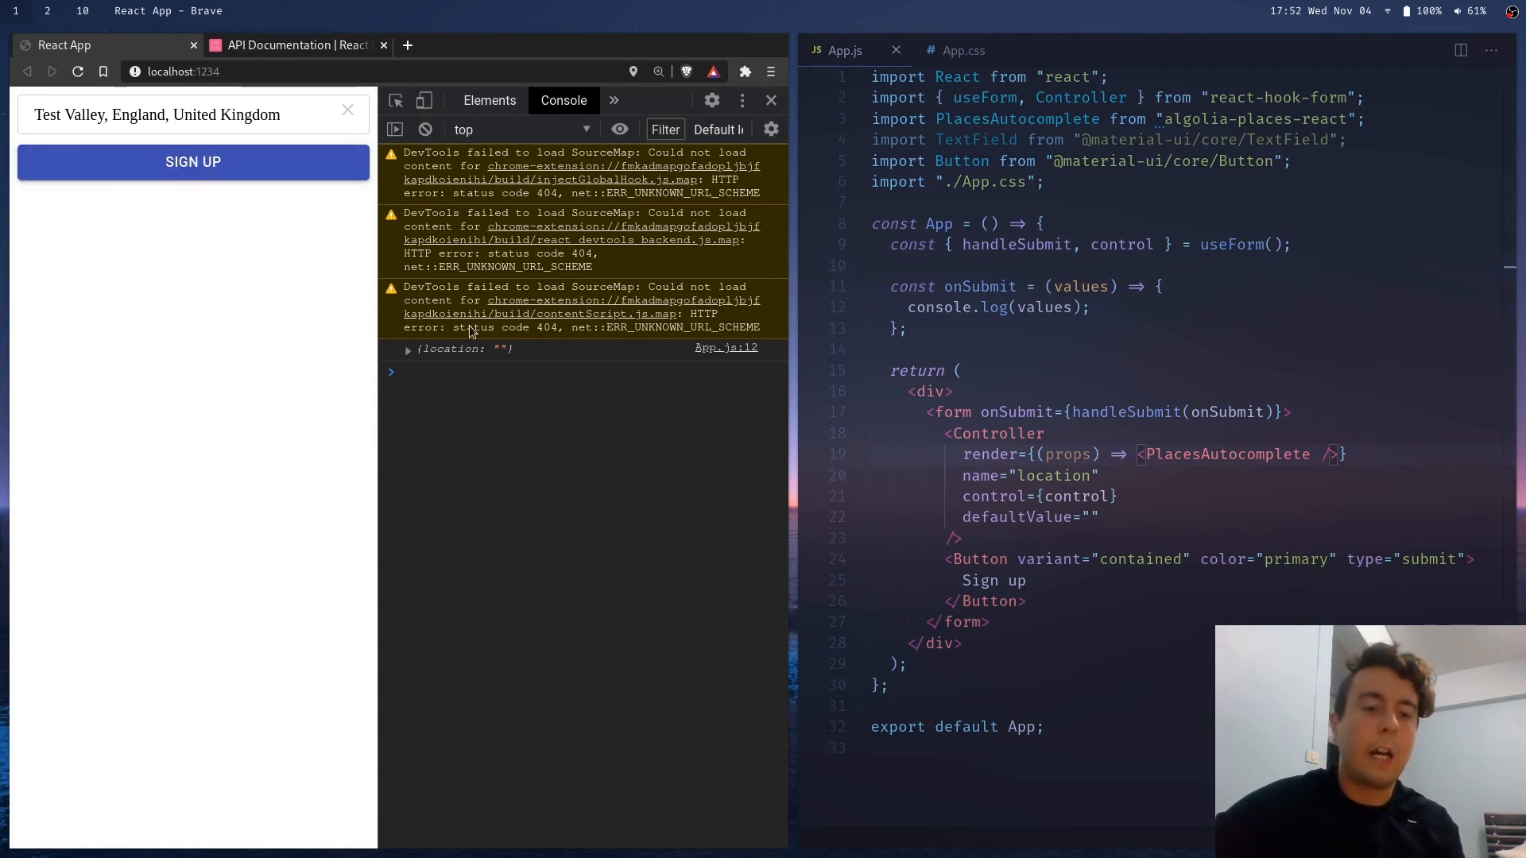
left_click(409, 348)
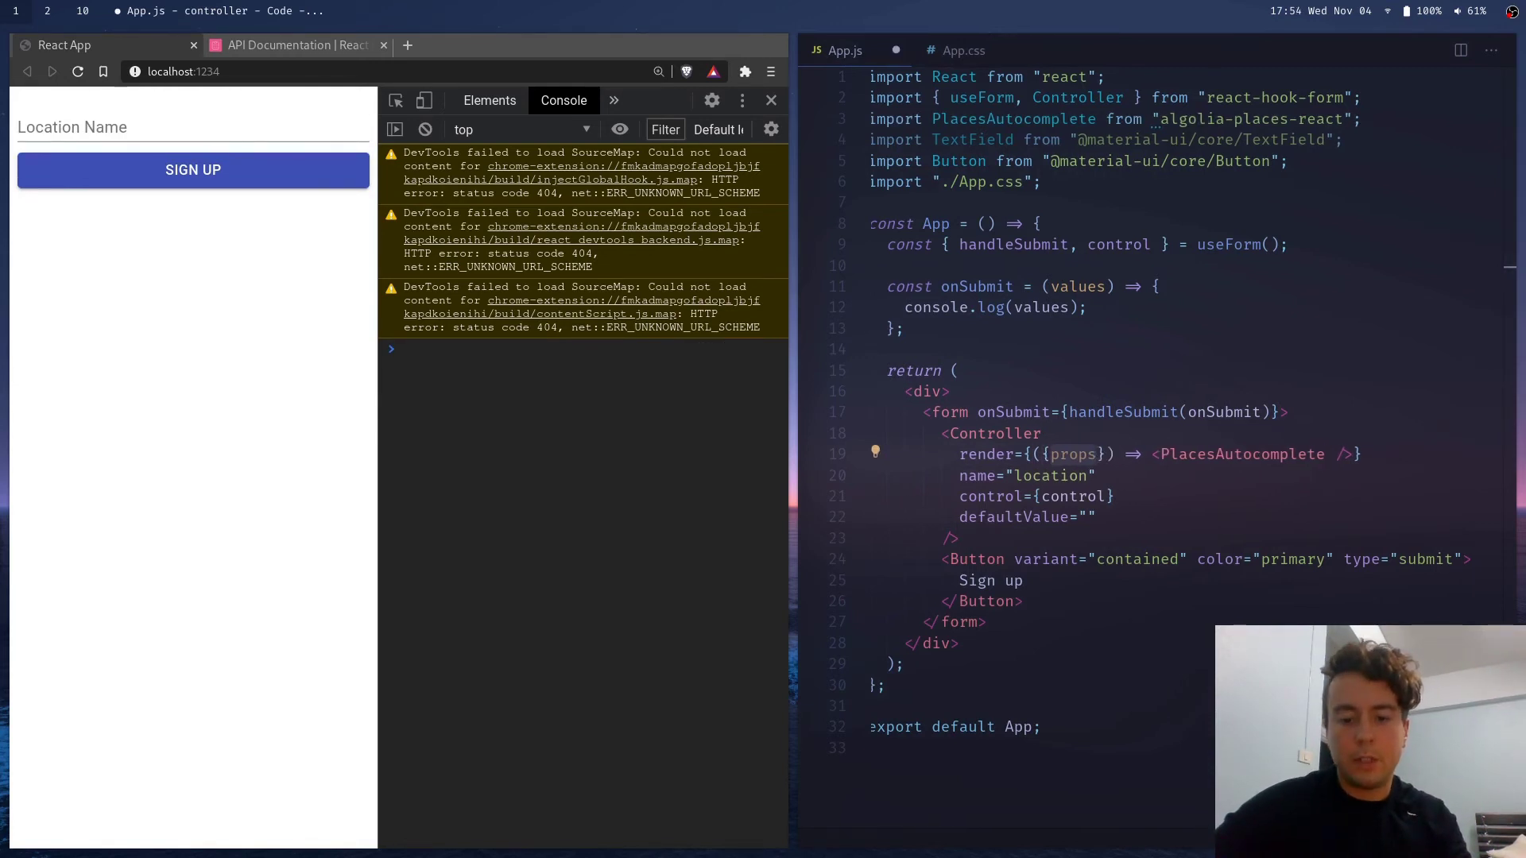
Destructure { name, onChange } in render and add name={name} to PlacesAutocomplete
type("name, onChange")
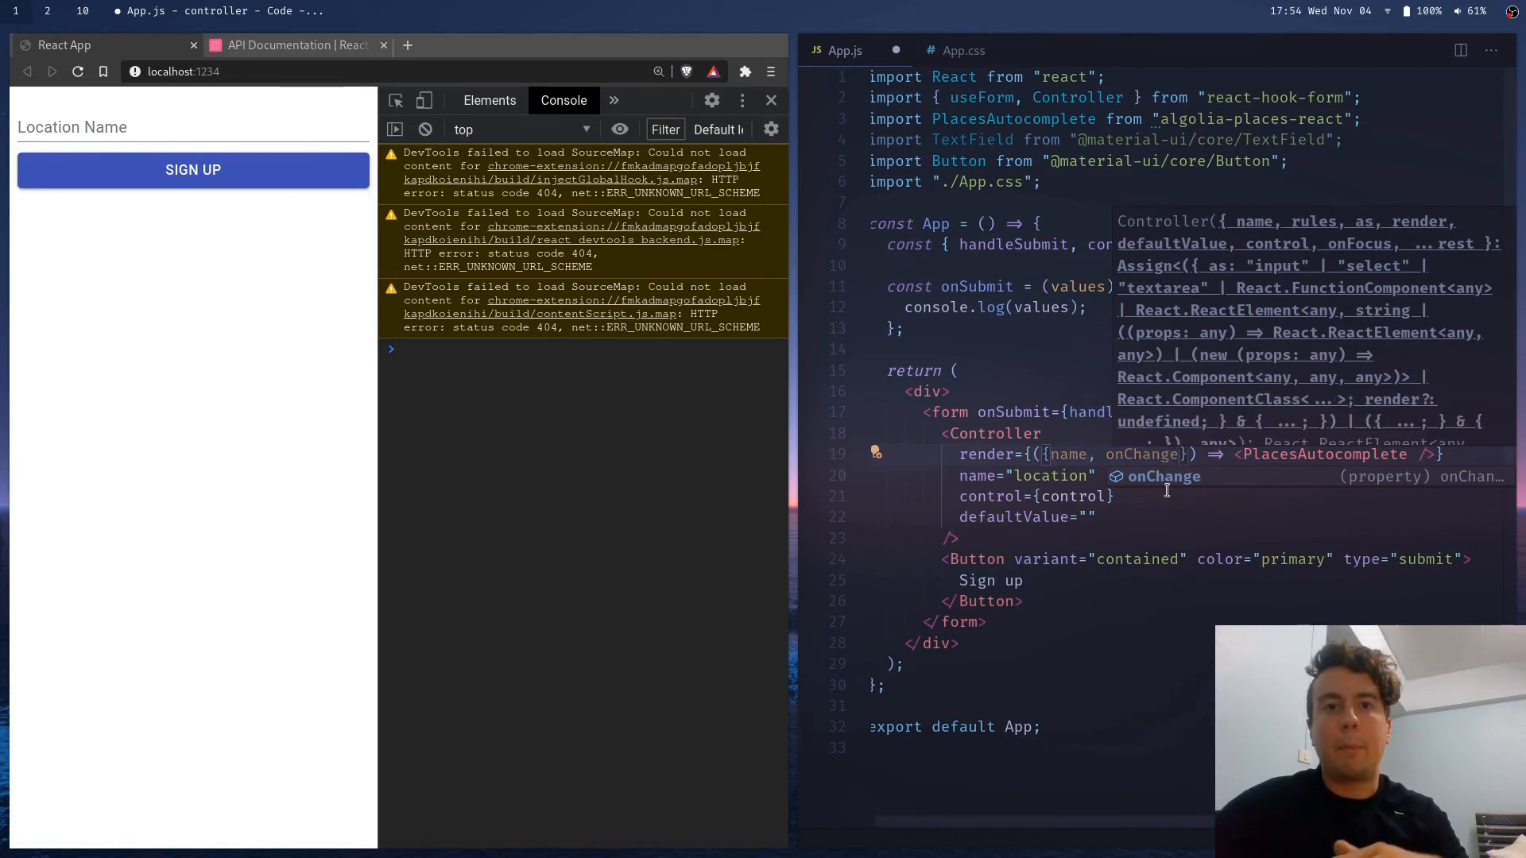
left_click(1243, 454)
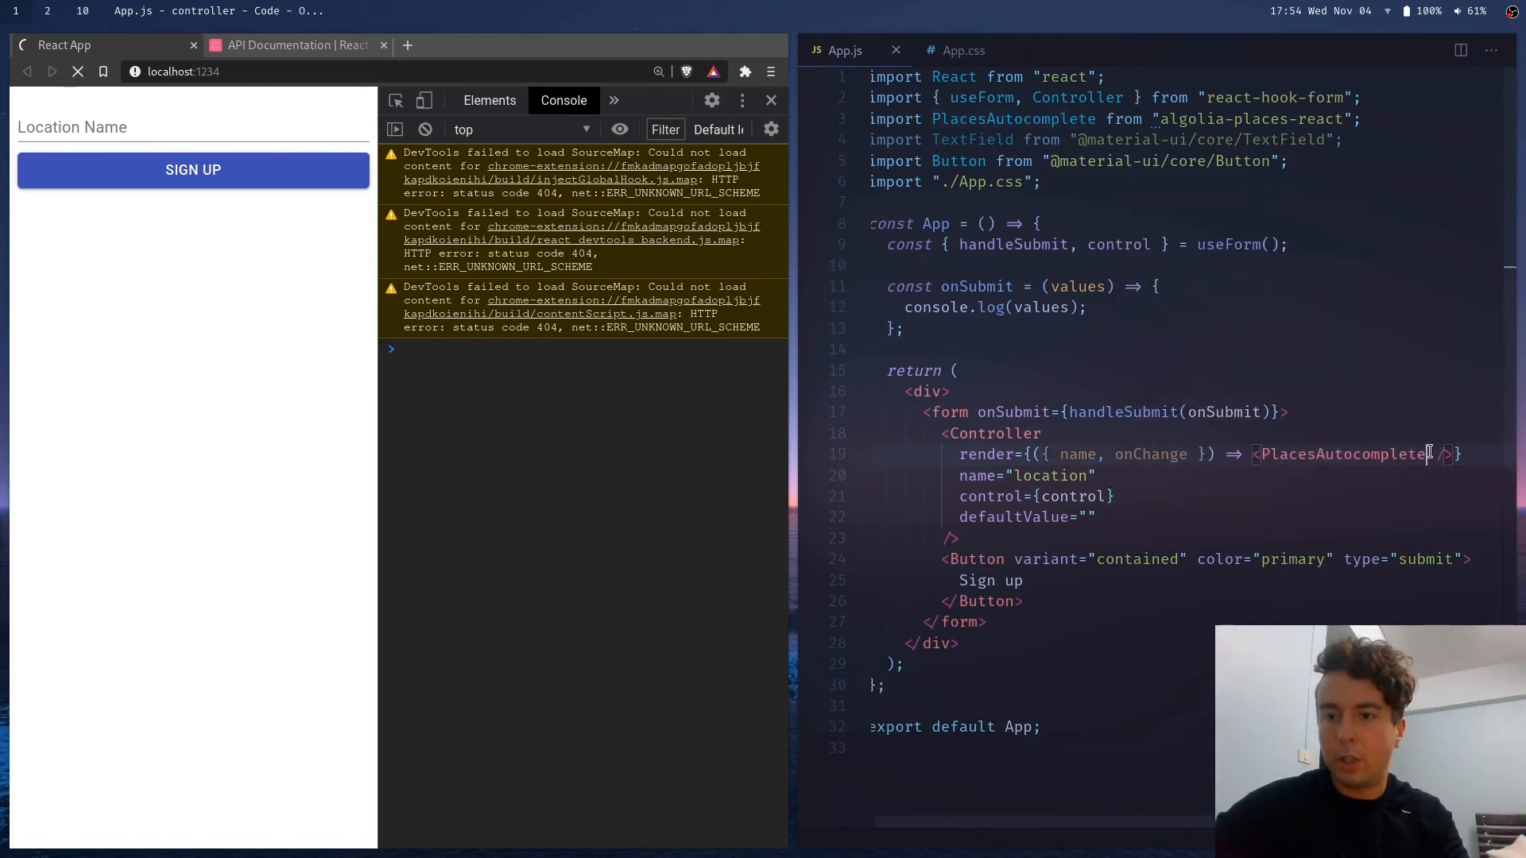
type("name={}")
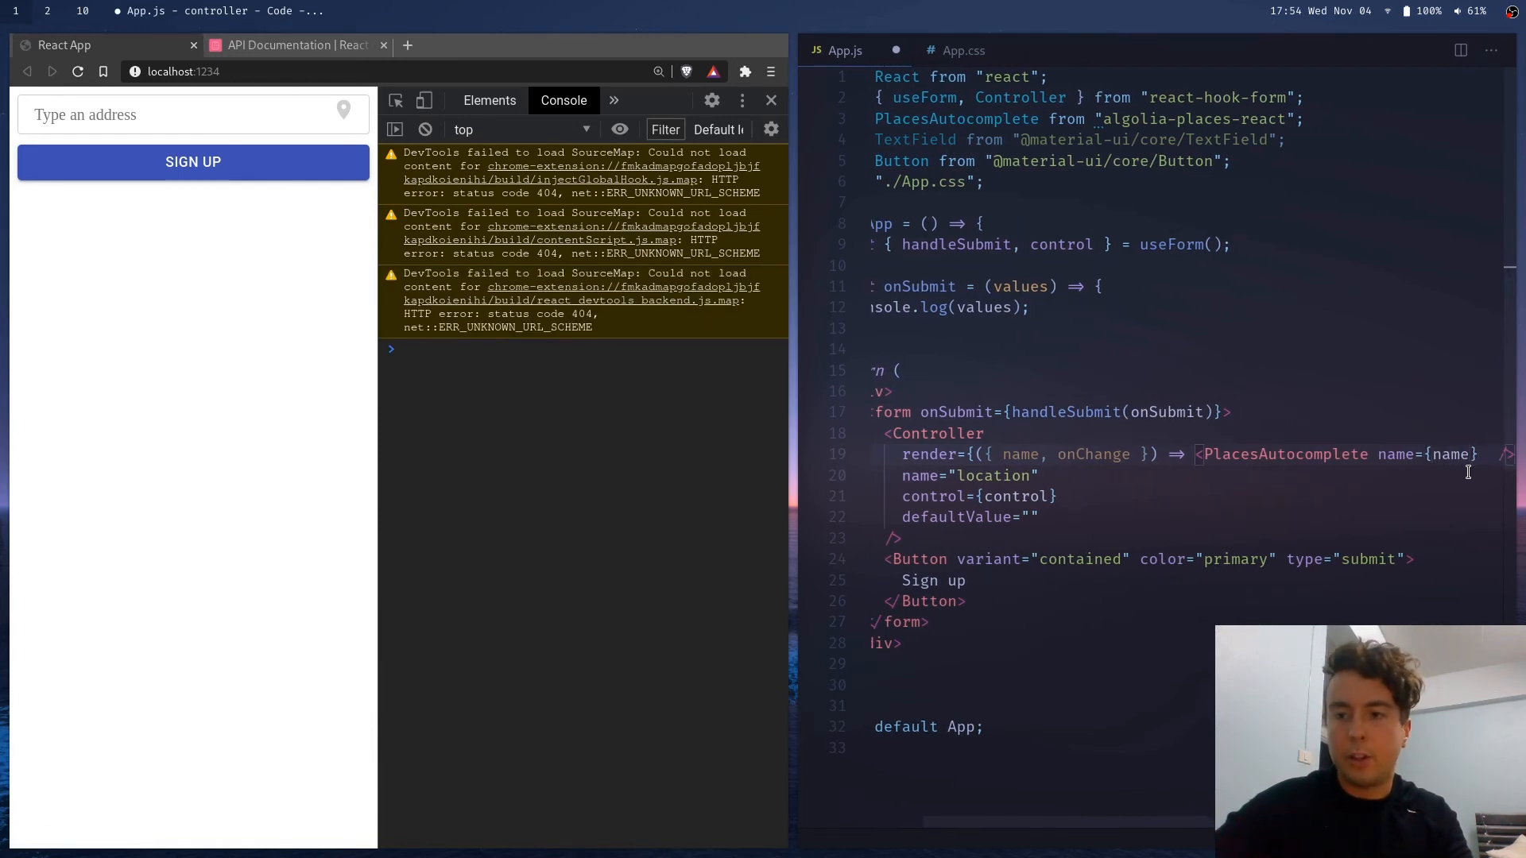
type("onChange={")
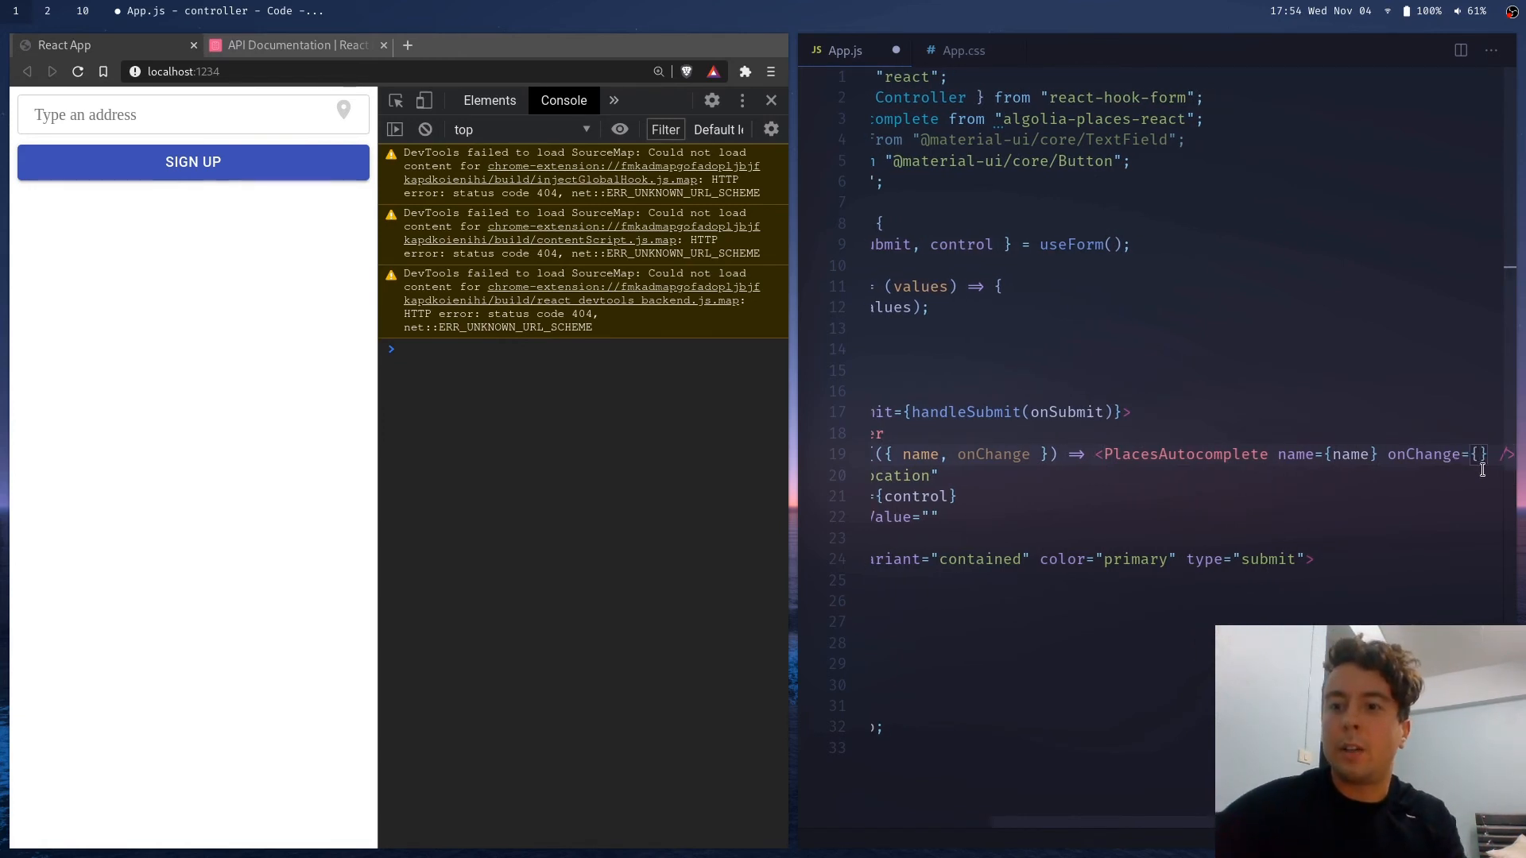
mouse_move(1415, 397)
type("(")
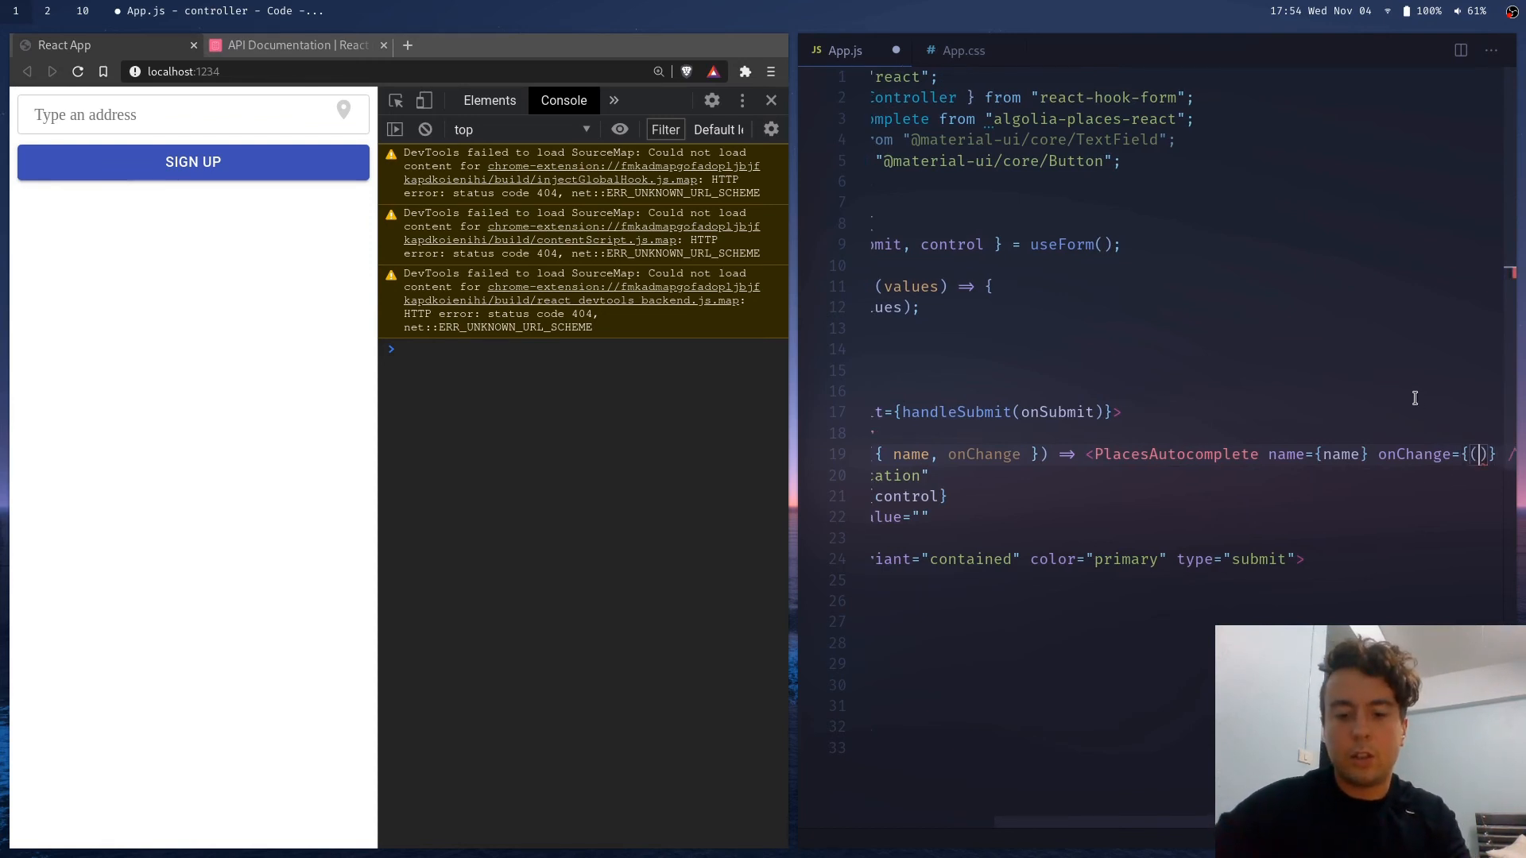
Add onChange={({ suggestion }) => onChange(suggestion.name)} to PlacesAutocomplete
type("{")
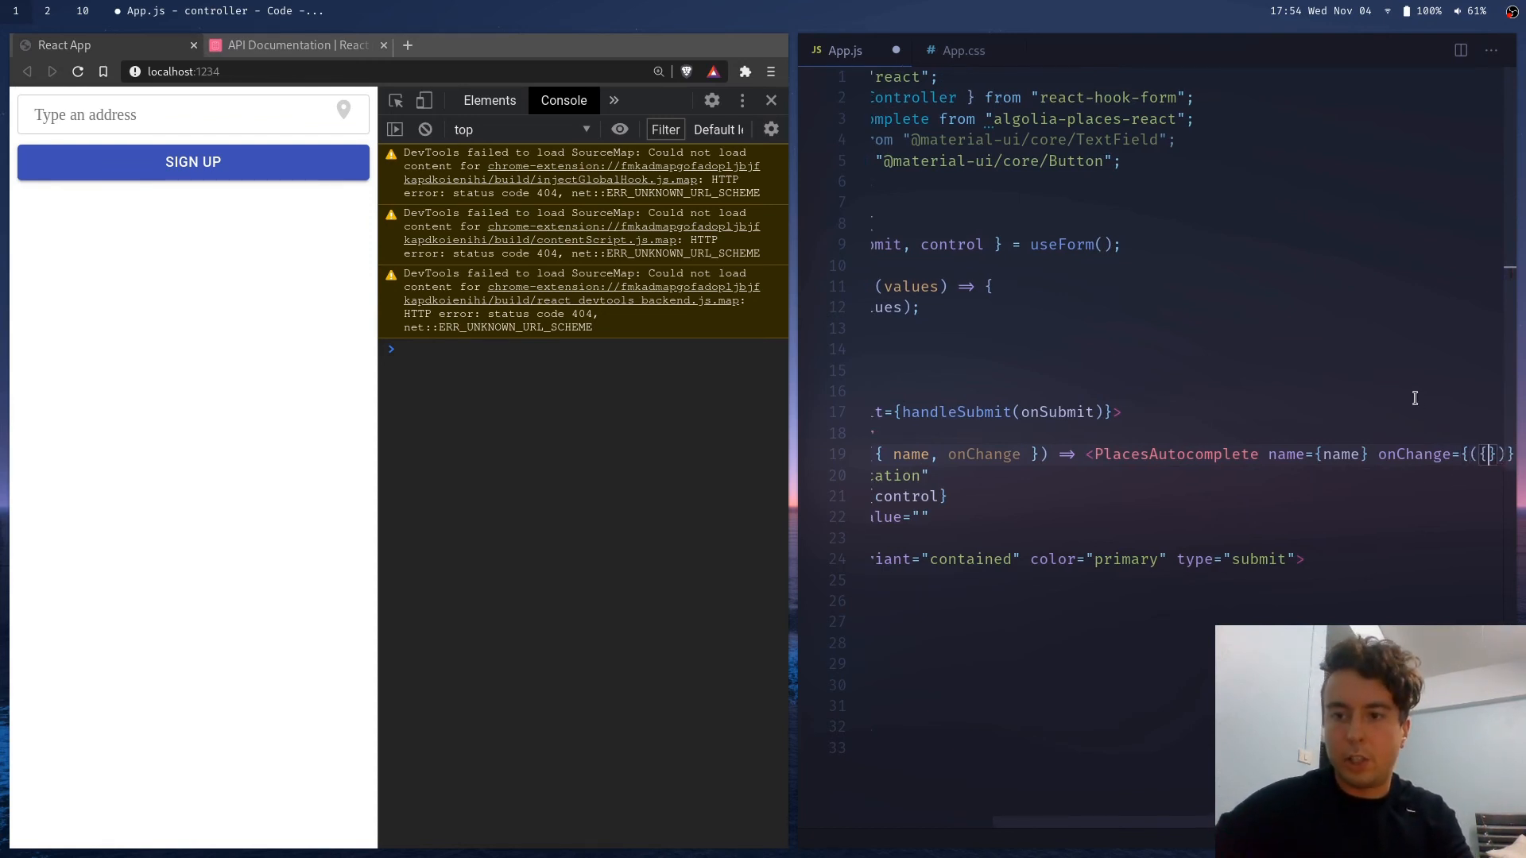
type("suggestion")
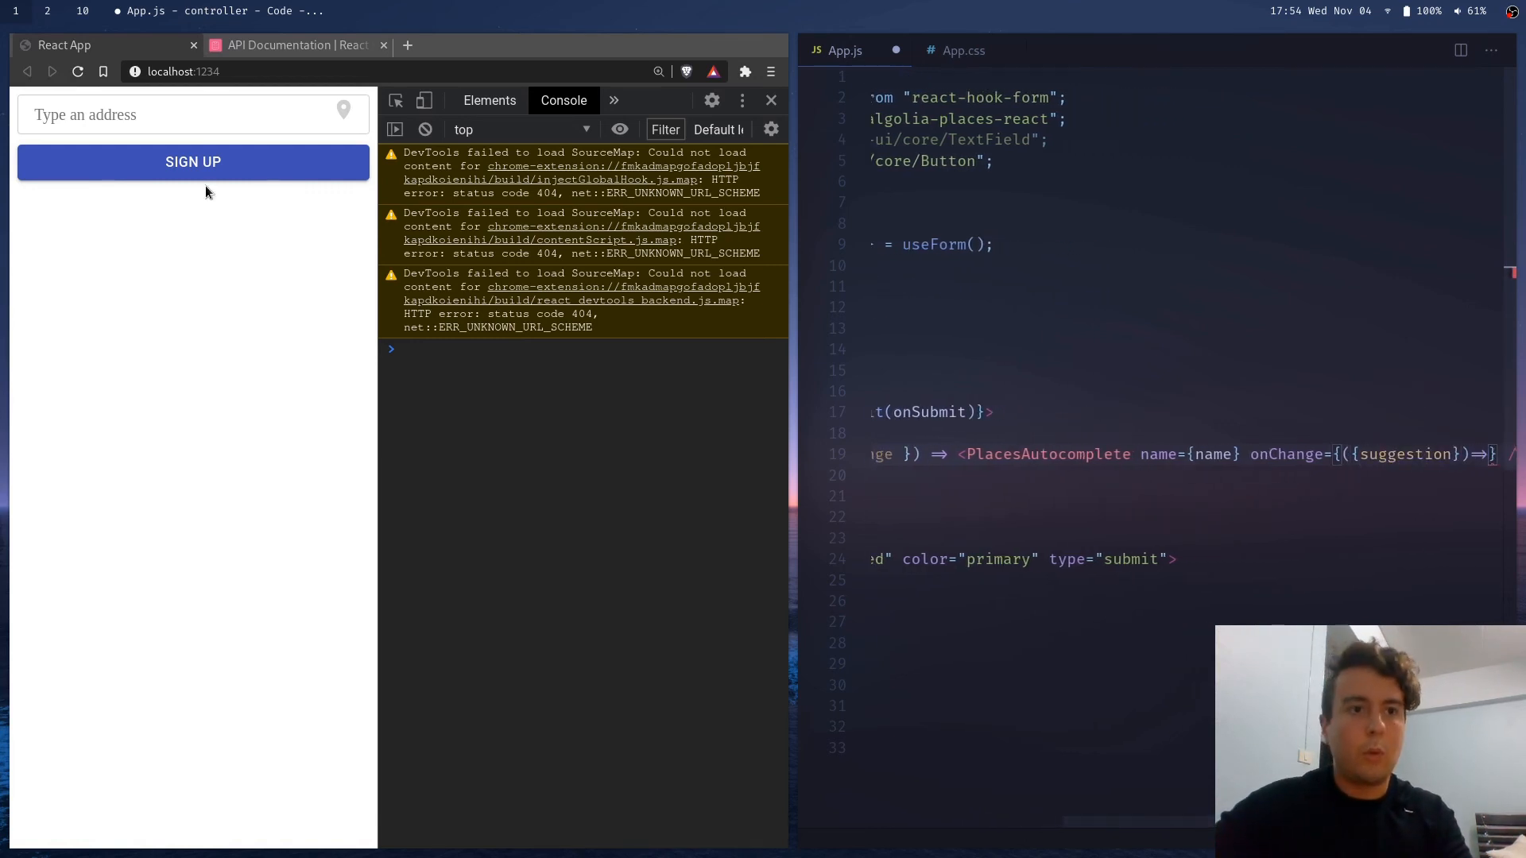
mouse_move(149, 162)
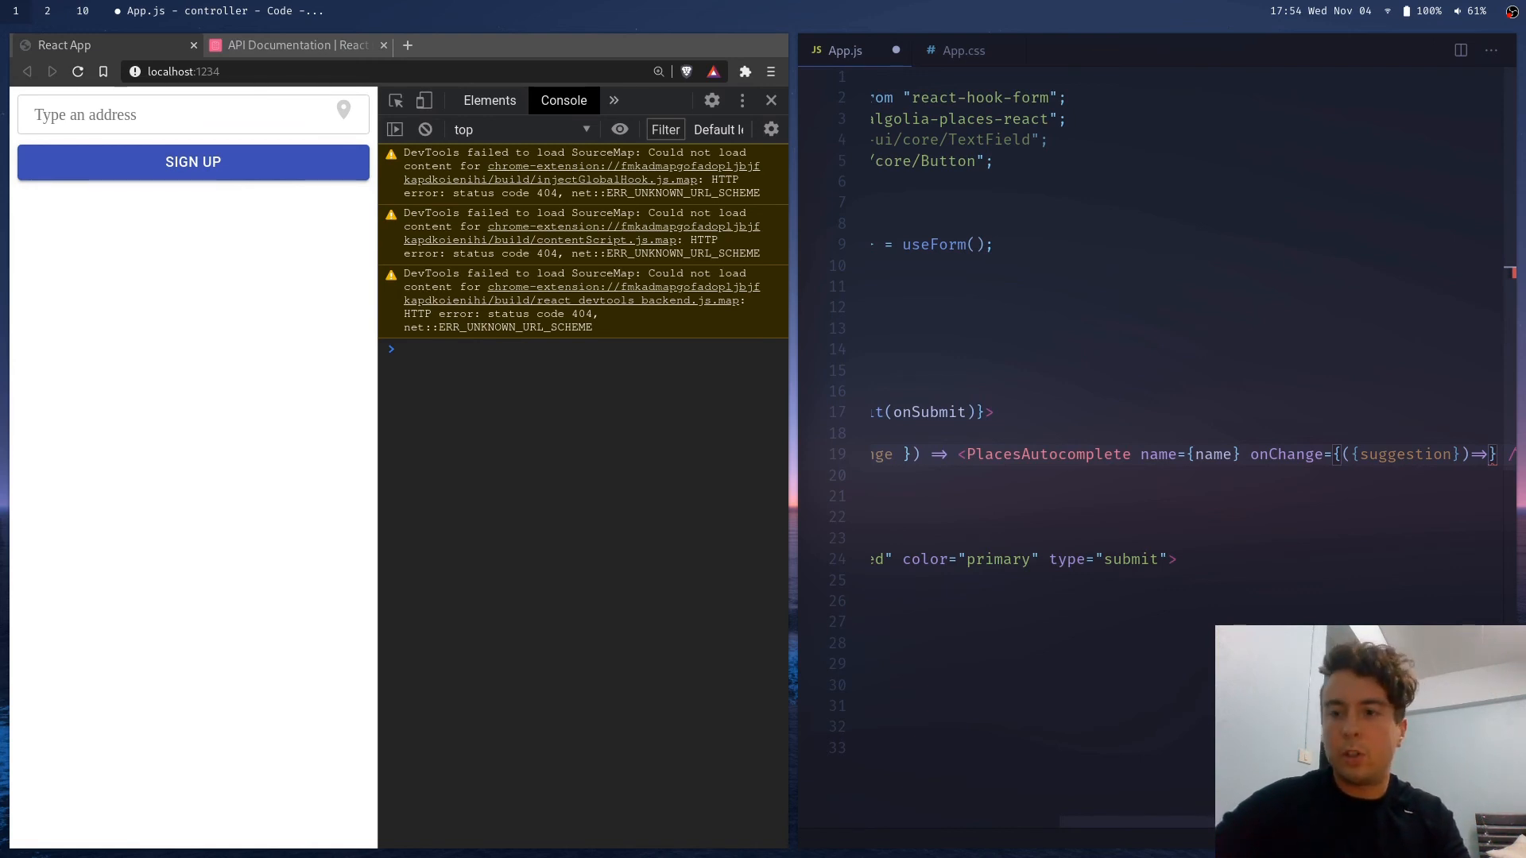
type("onChange(")
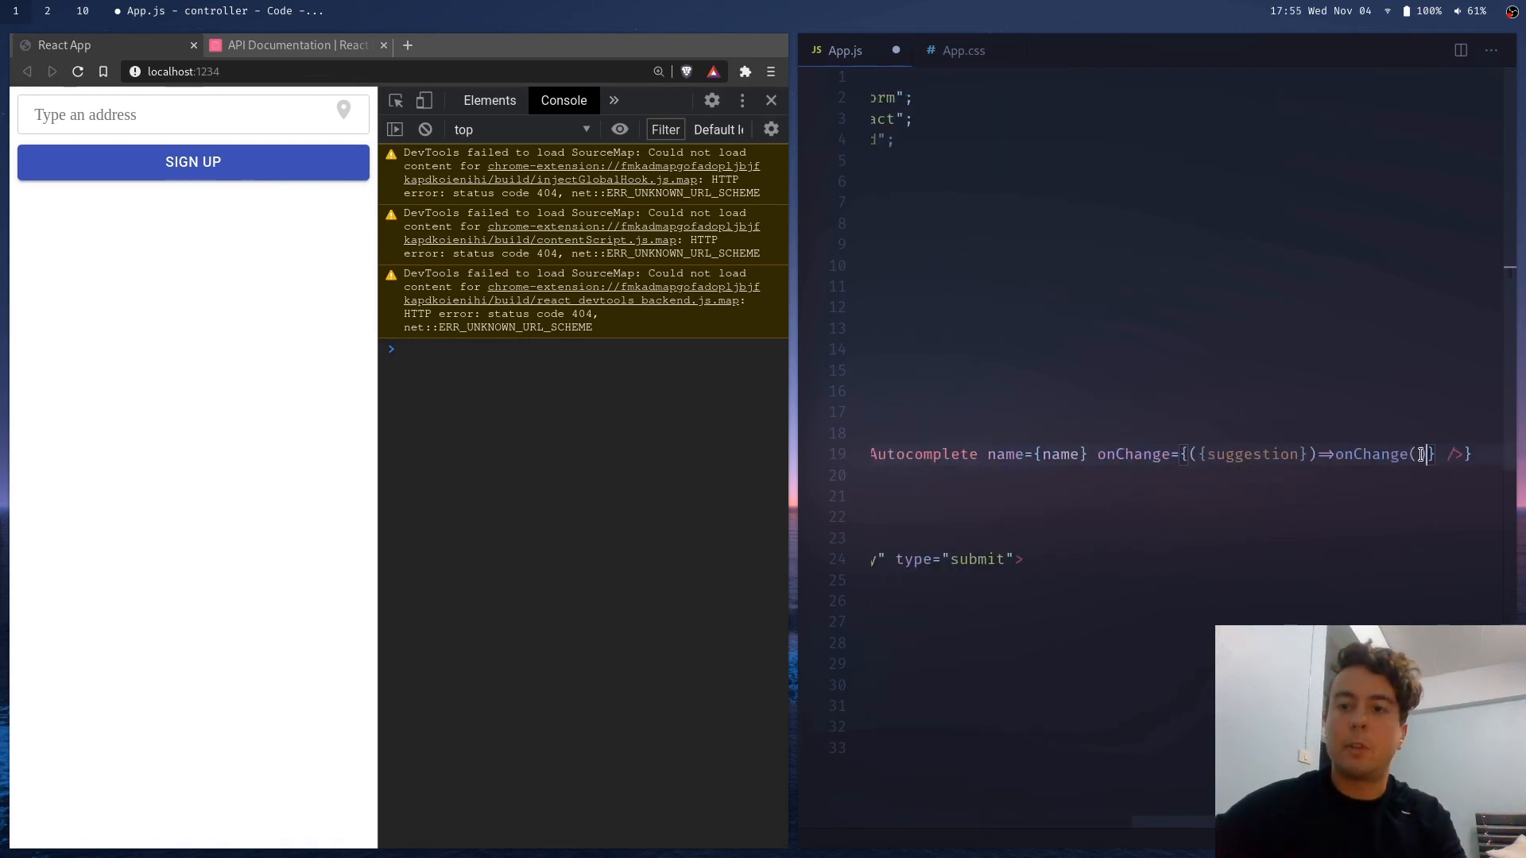
type("suggestion.name")
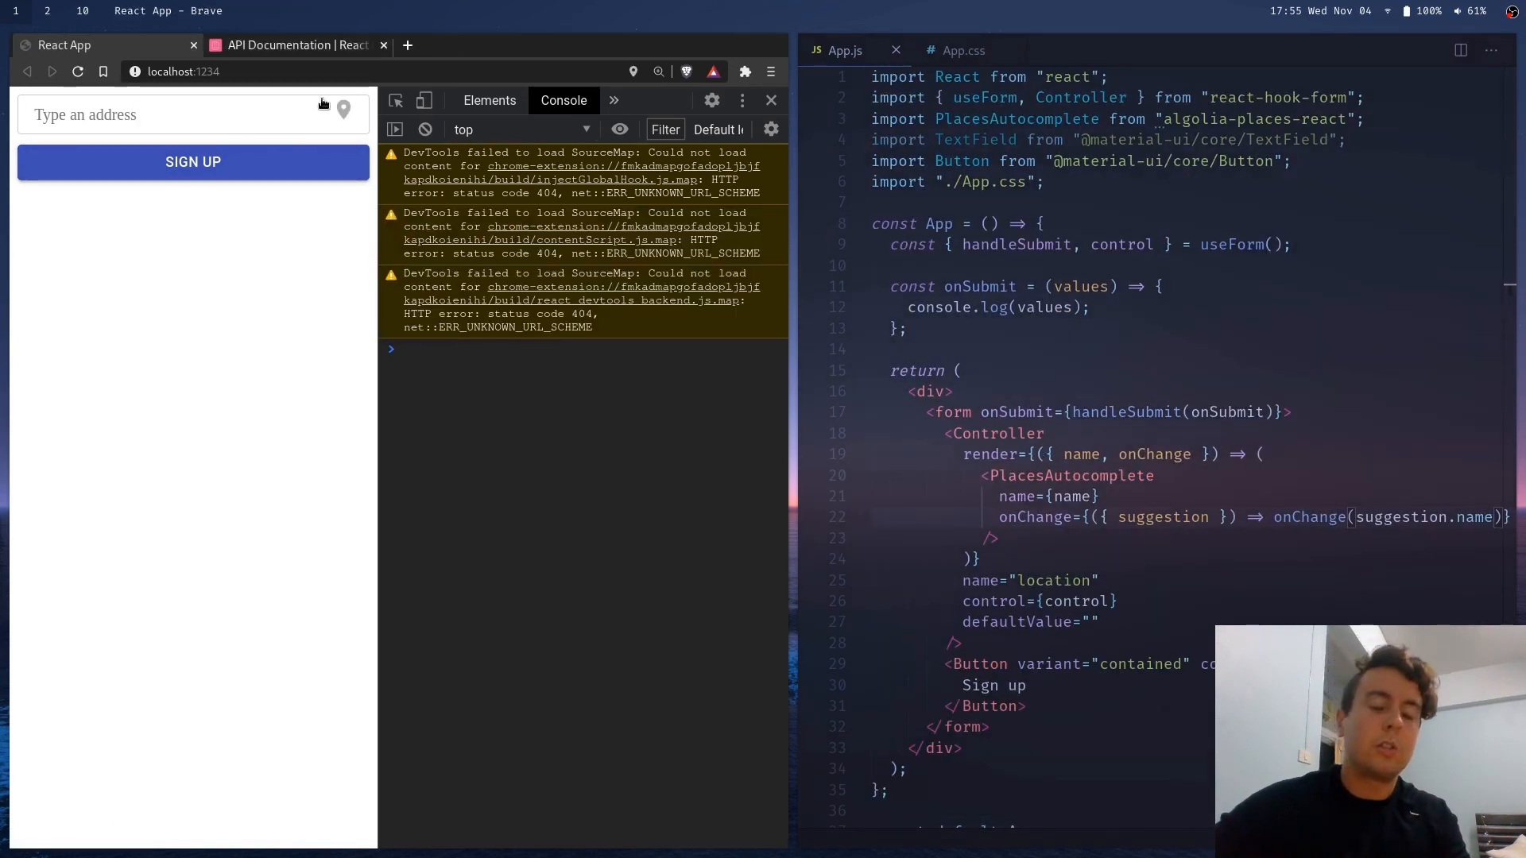
Select Test Valley, submit to log {location: "Test Valley"}, then briefly try an onBlur prop
type("Test Valley, England, United Kingdom")
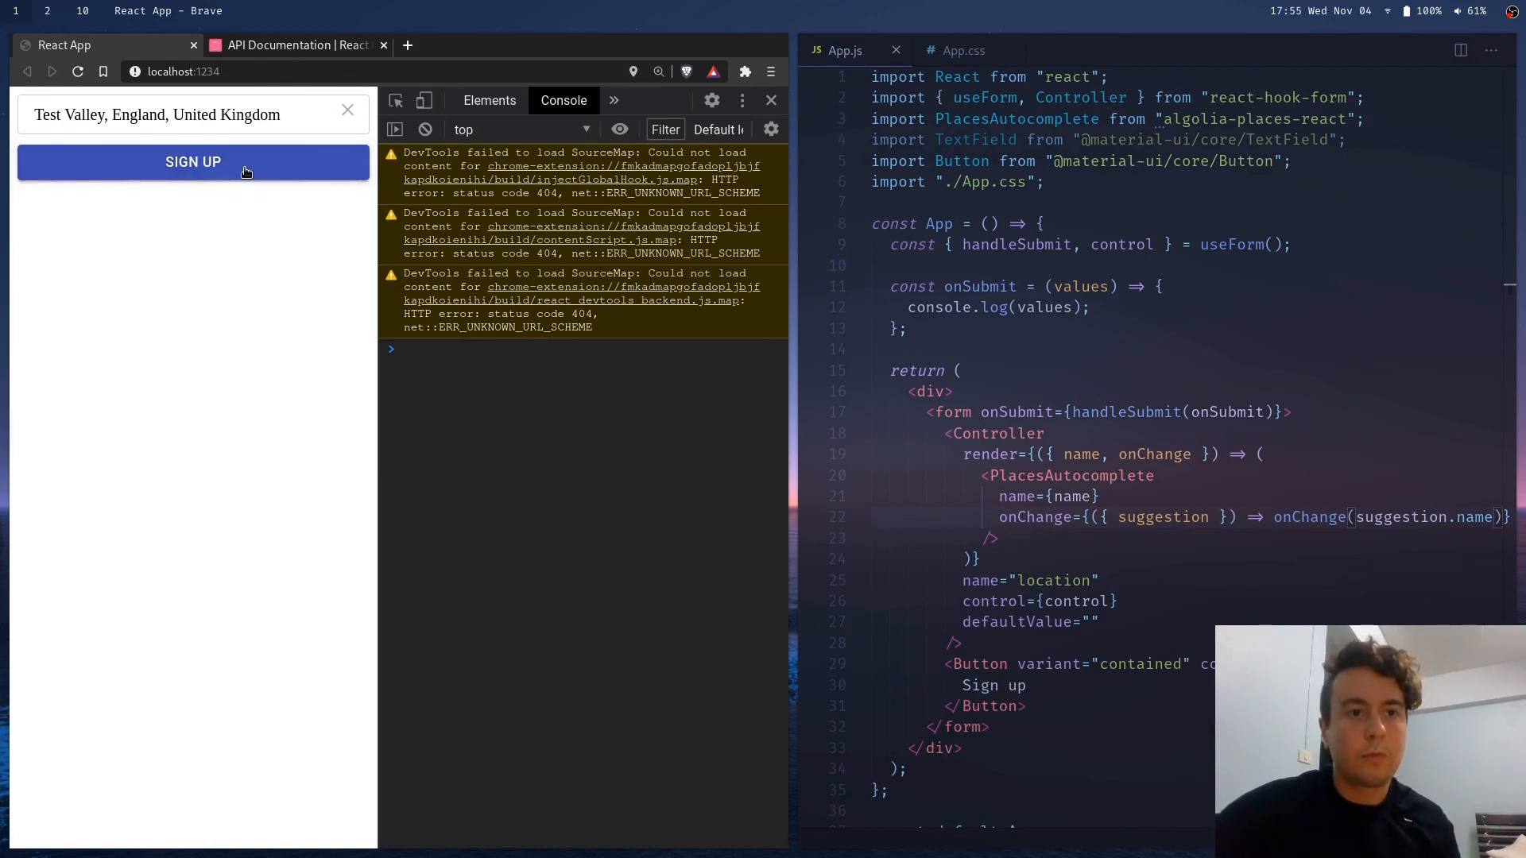
left_click(194, 162)
type(", ")
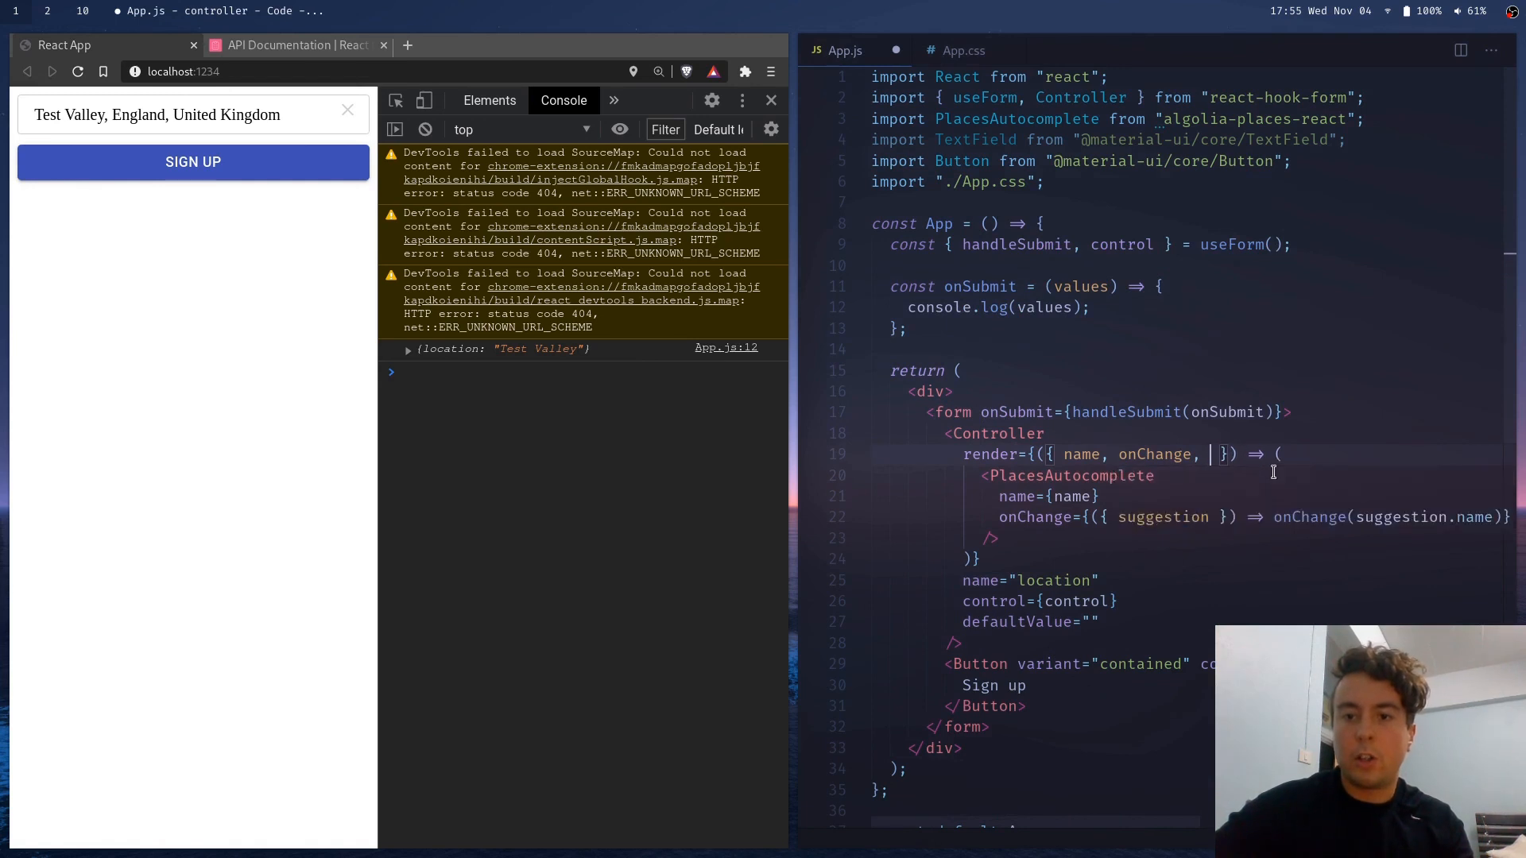
type("onBlur")
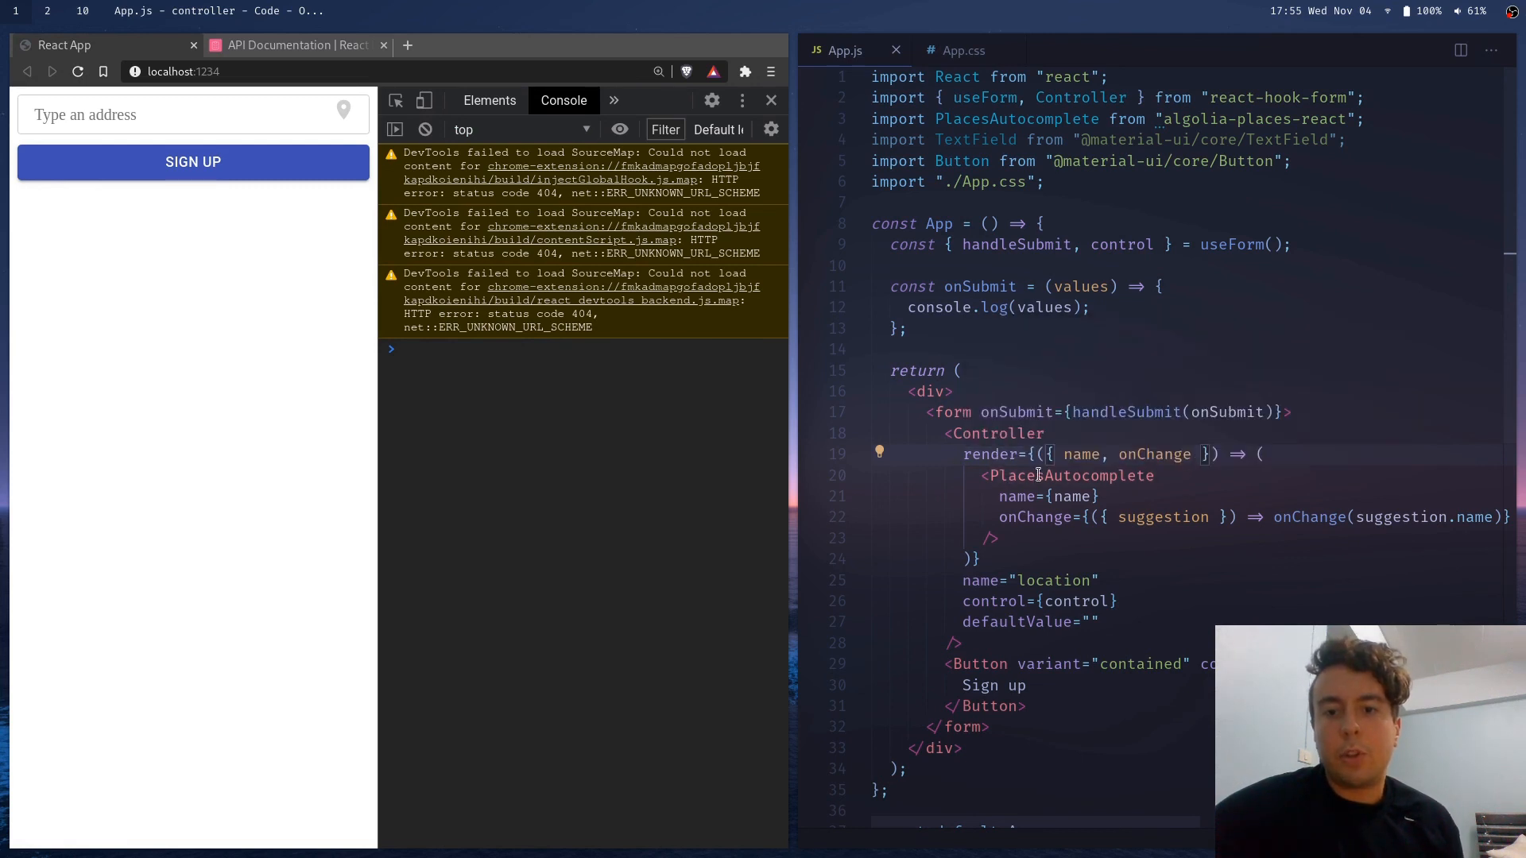
mouse_move(1036, 518)
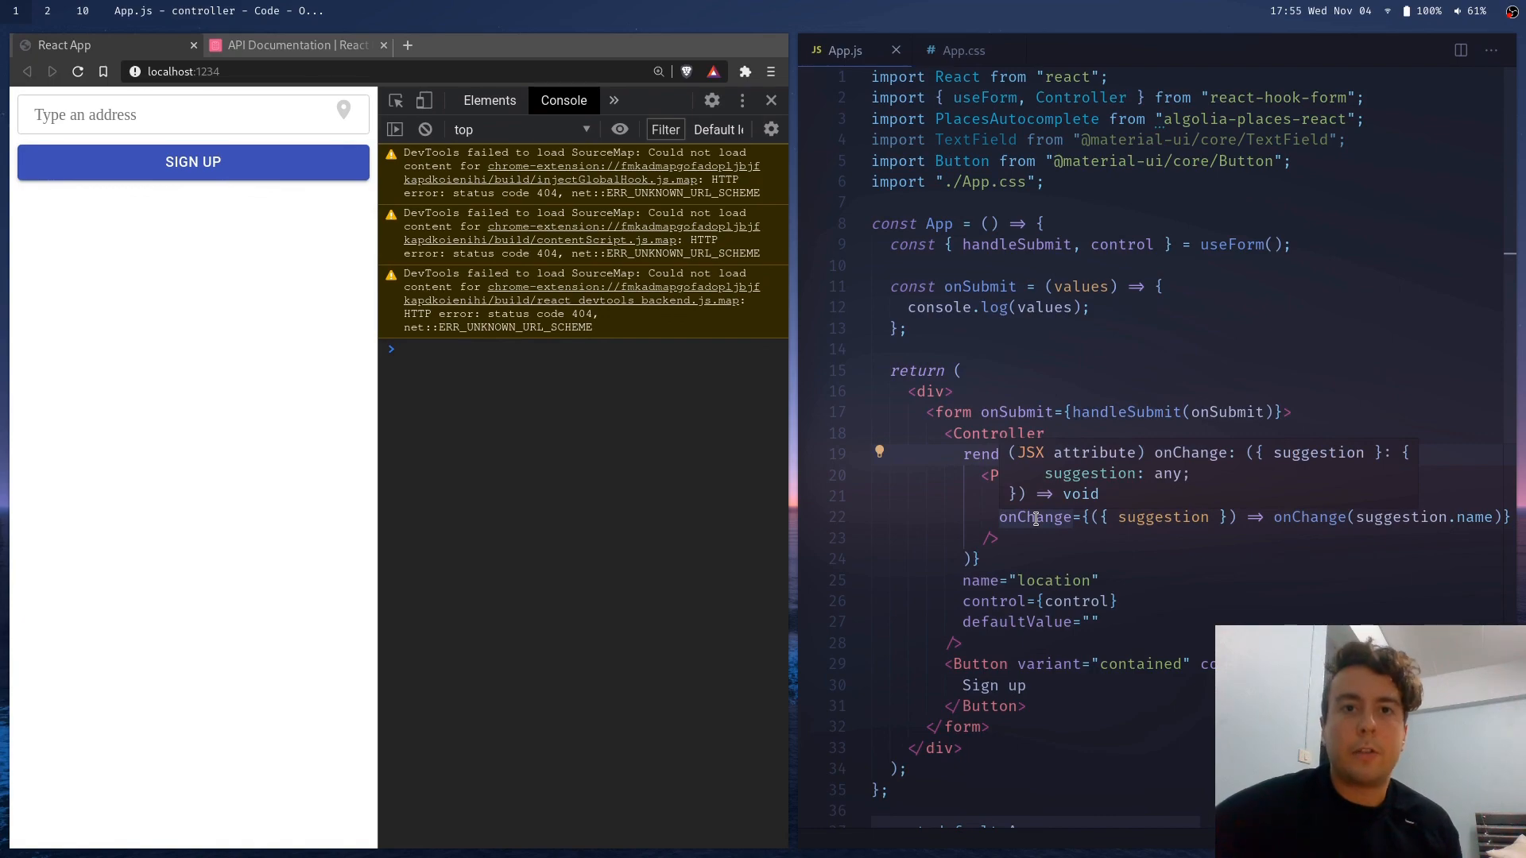
Browse the Controller section's render, as, defaultValue and rules prop documentation
left_click(296, 45)
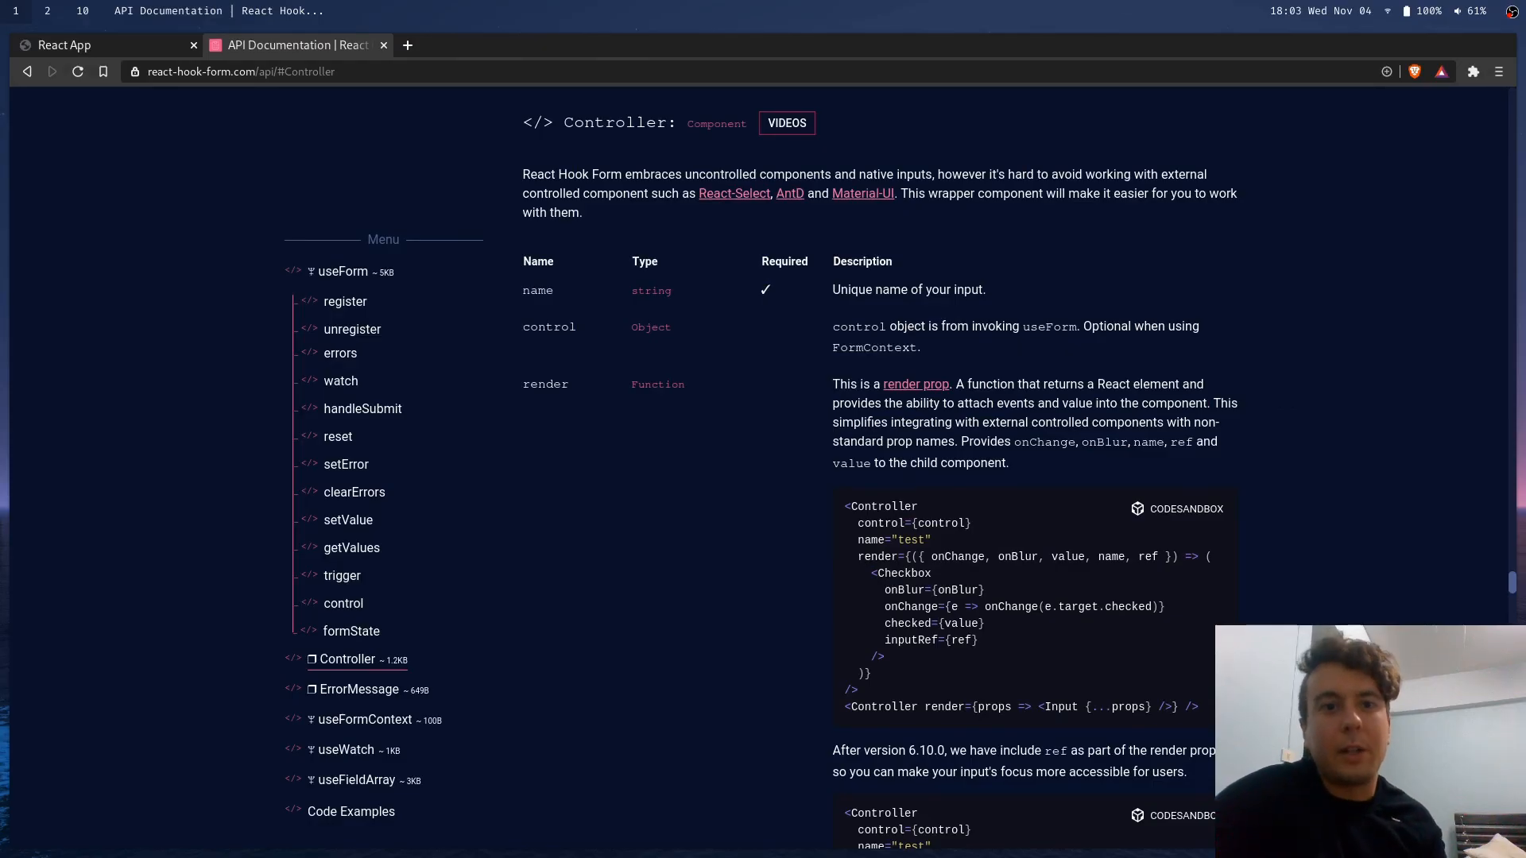
mouse_move(548, 133)
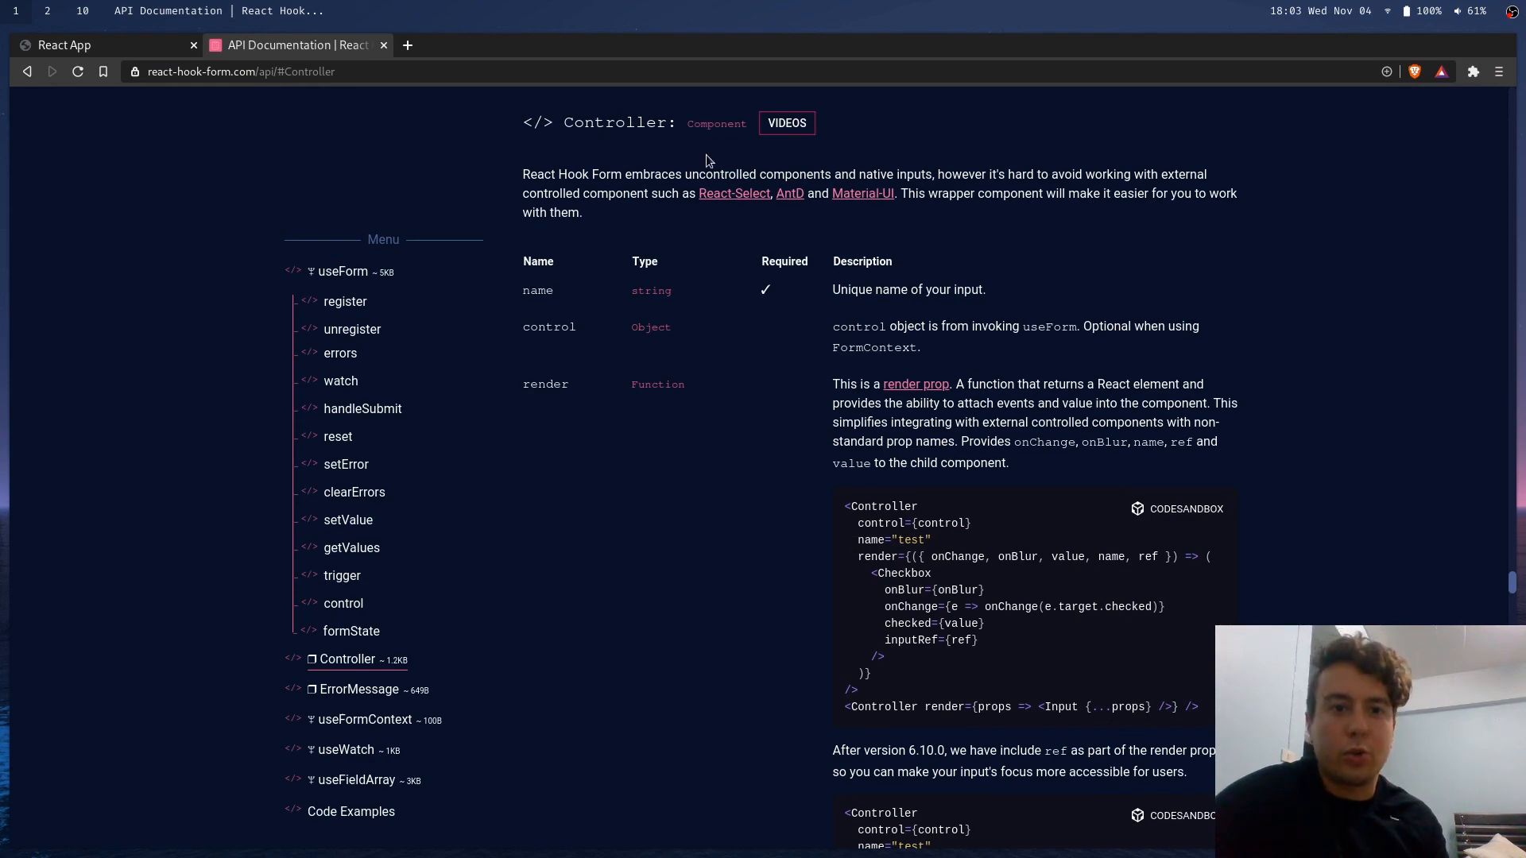
scroll("down", 3)
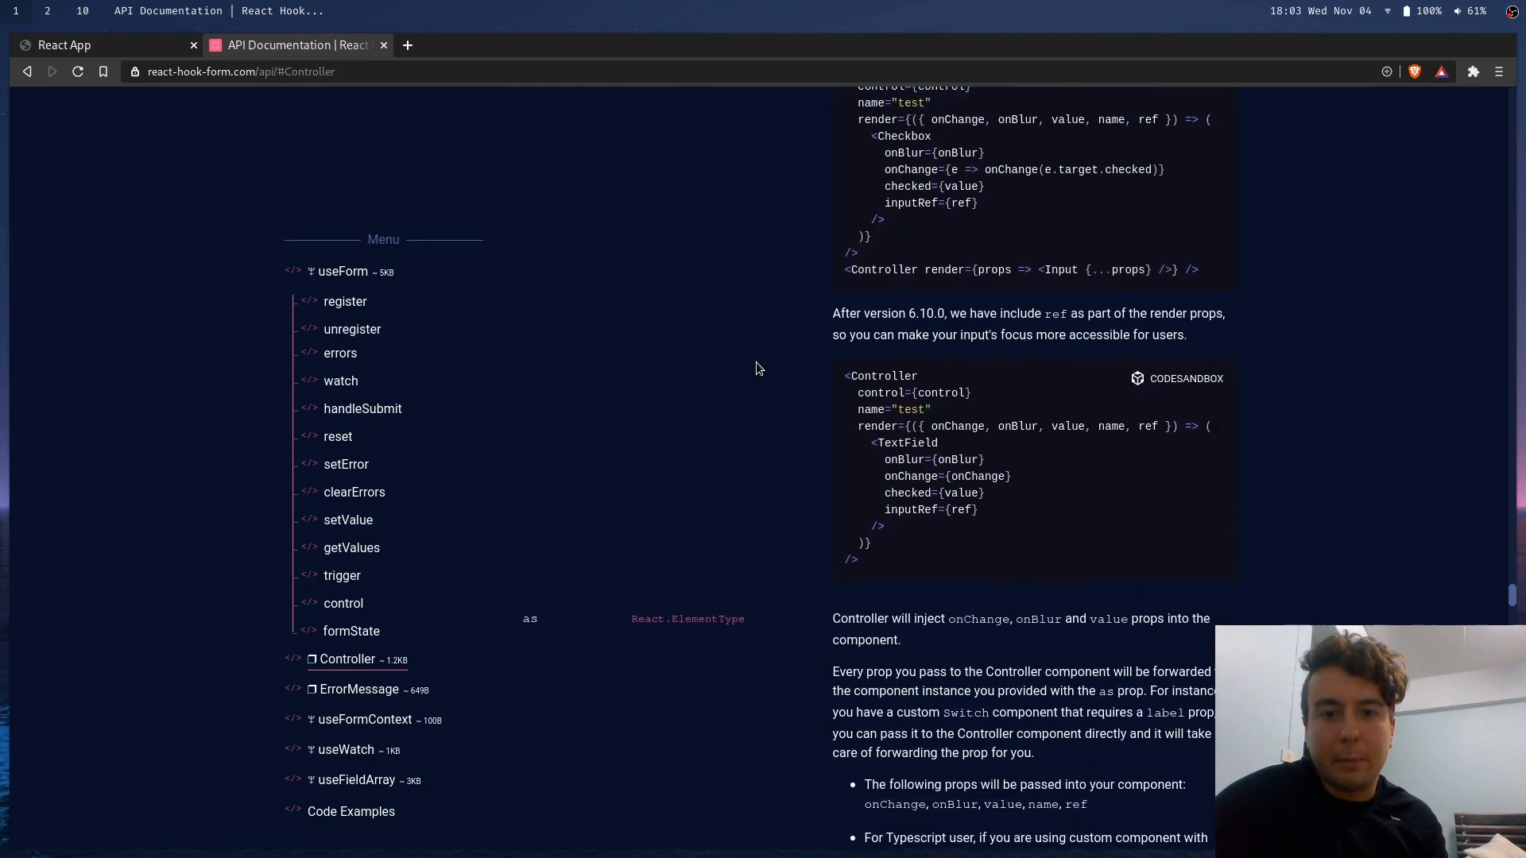
scroll("down", 3)
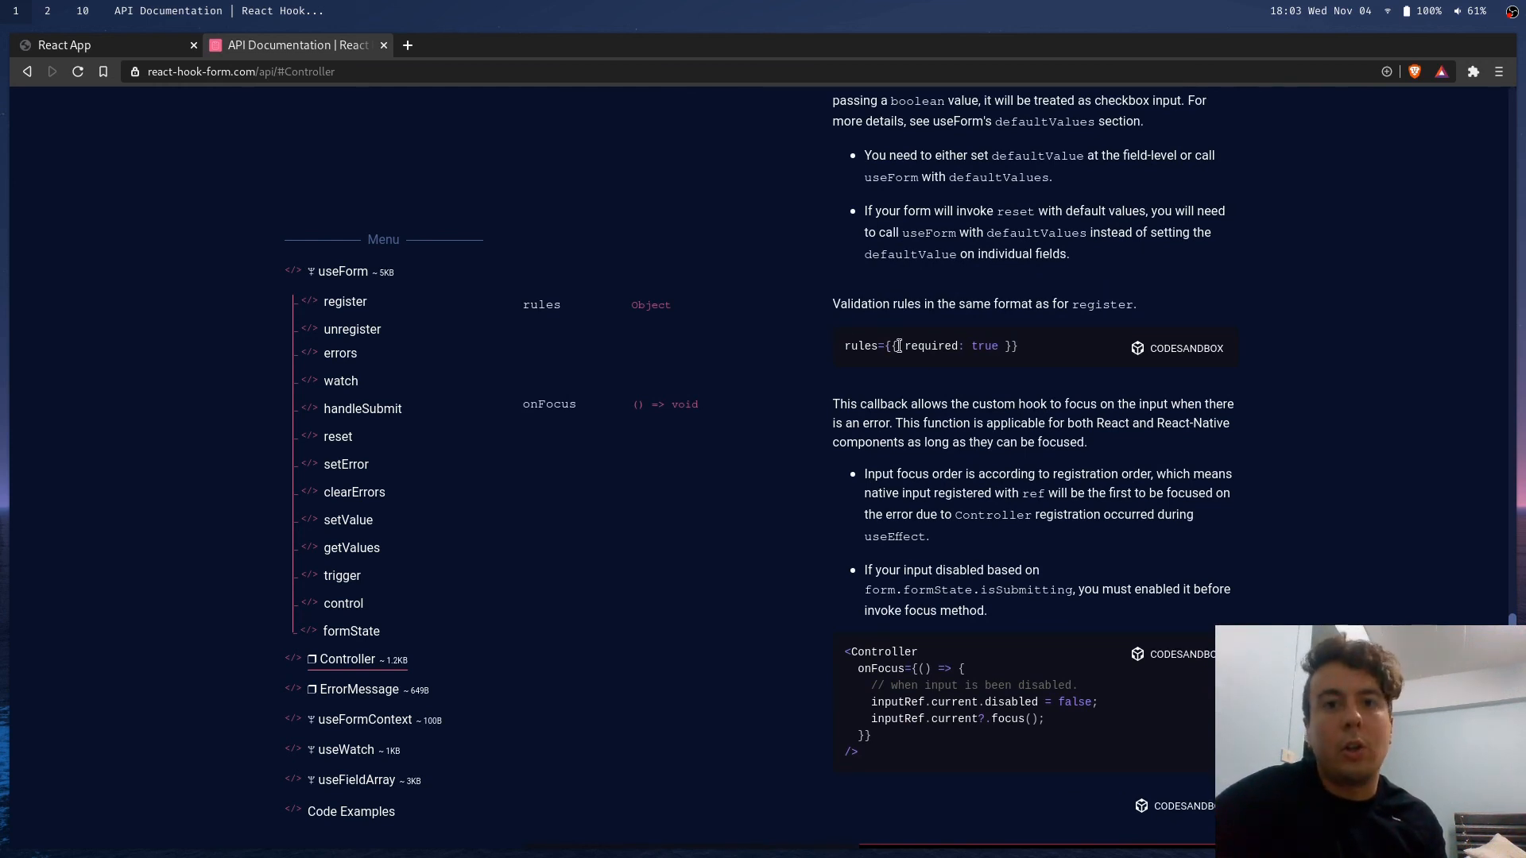
scroll("up", 3)
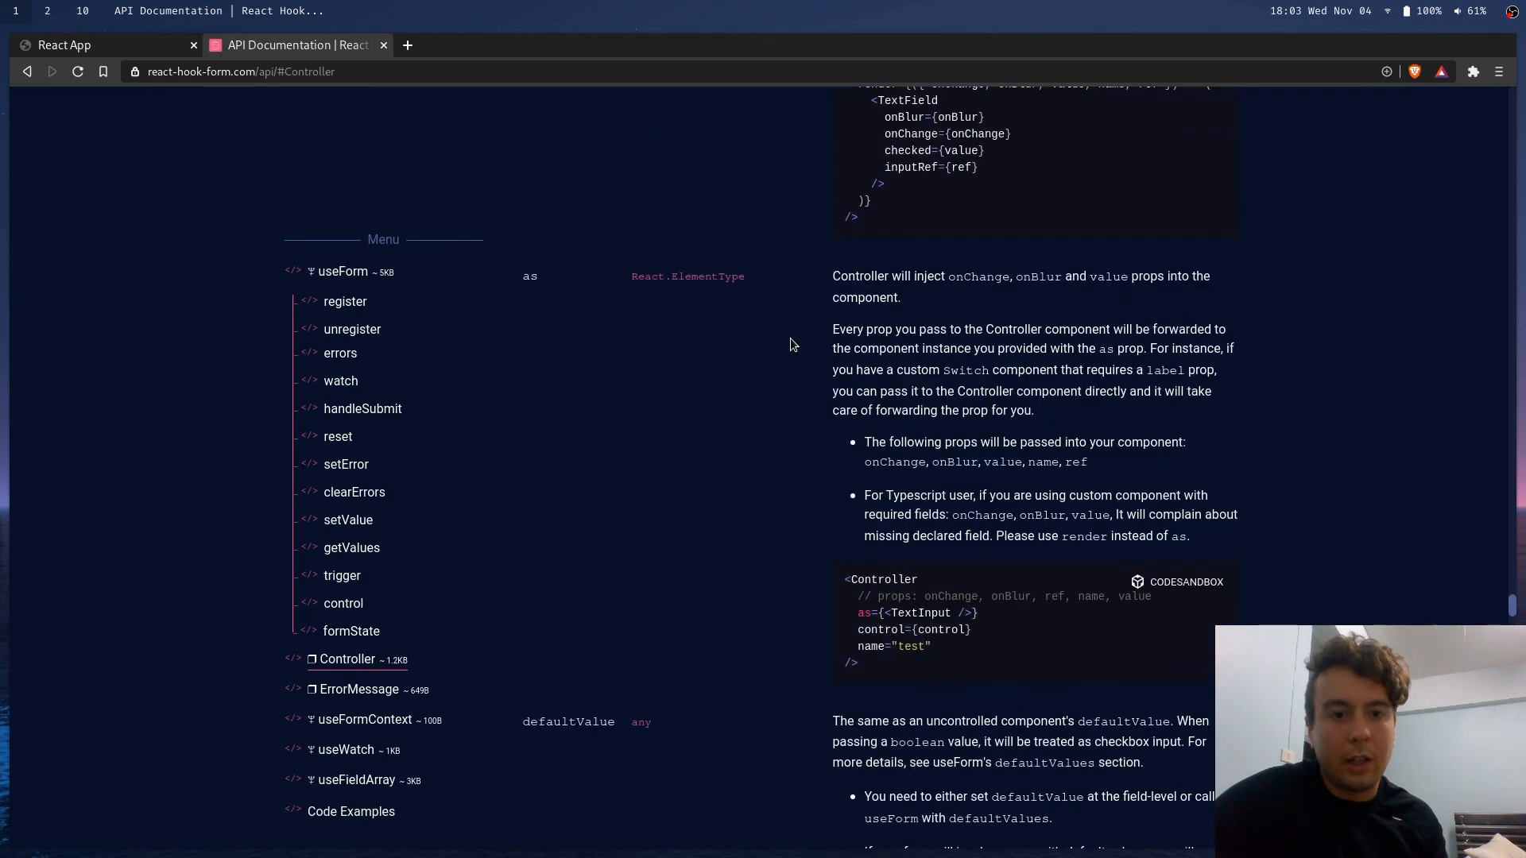
scroll("down", 3)
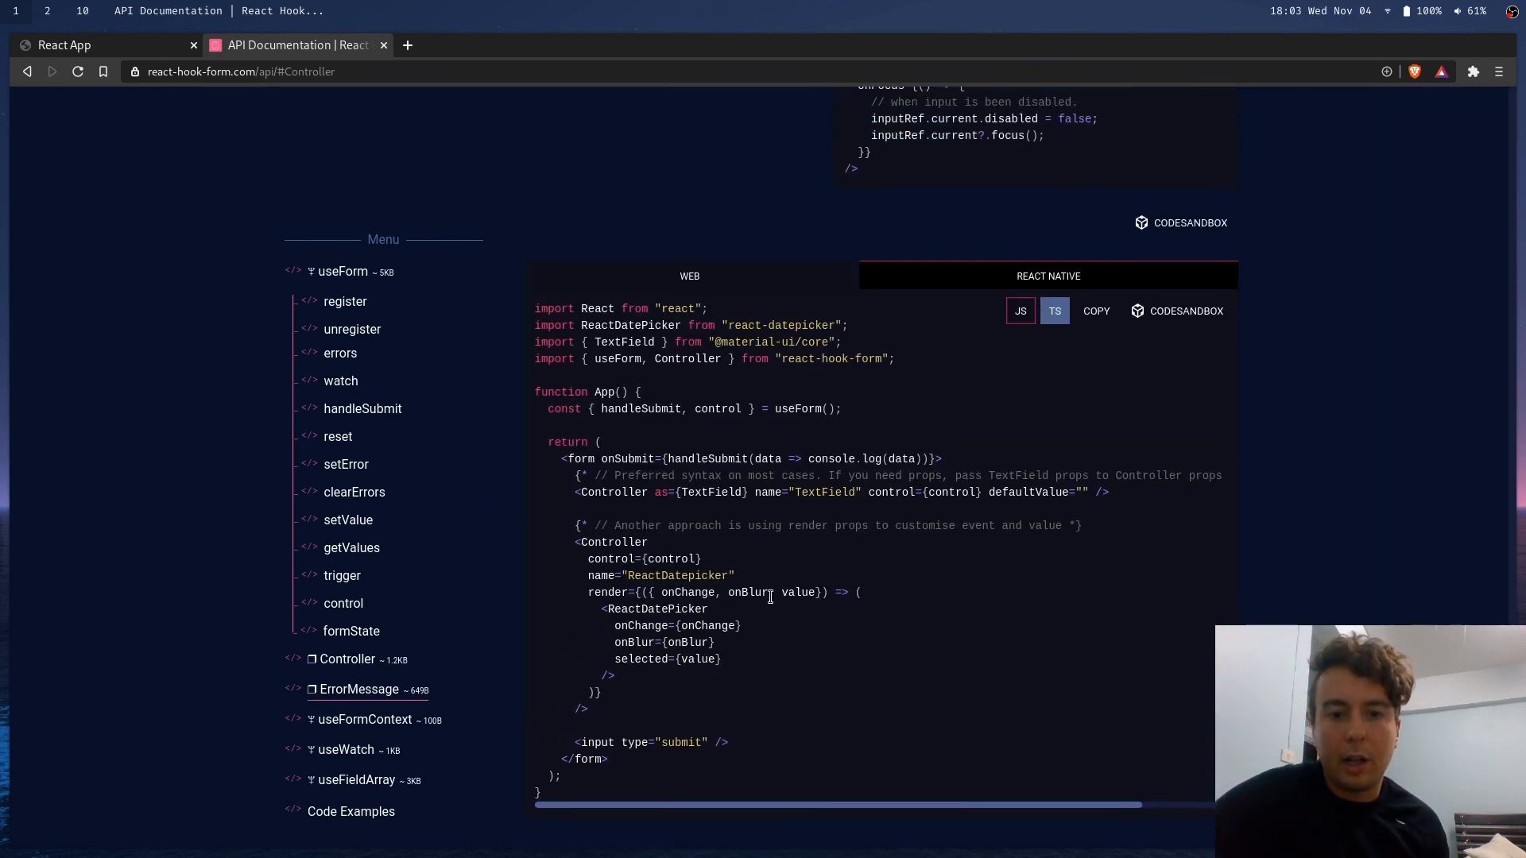
scroll("down", 3)
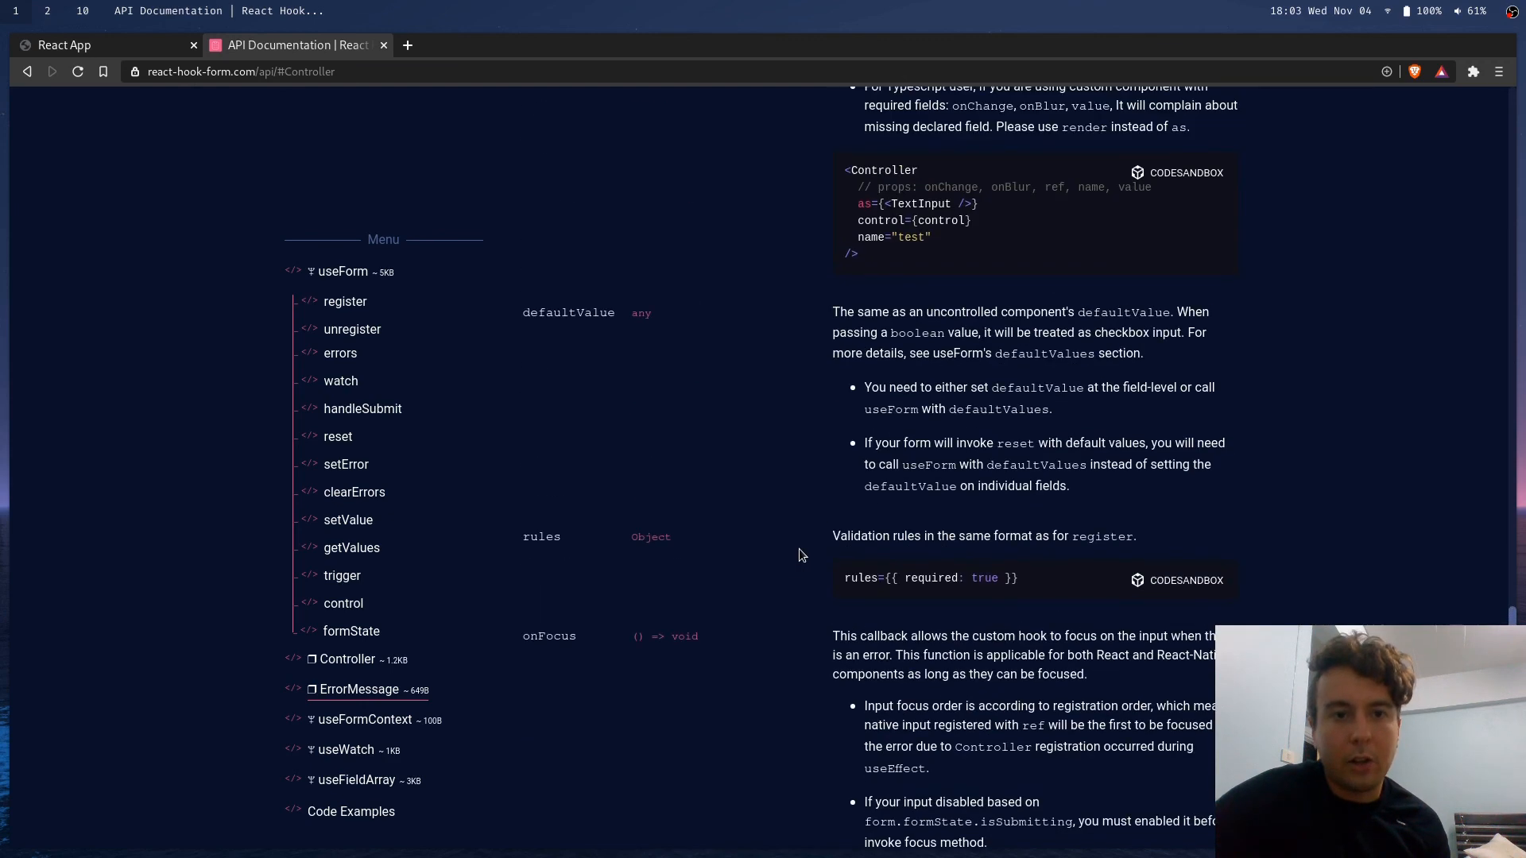